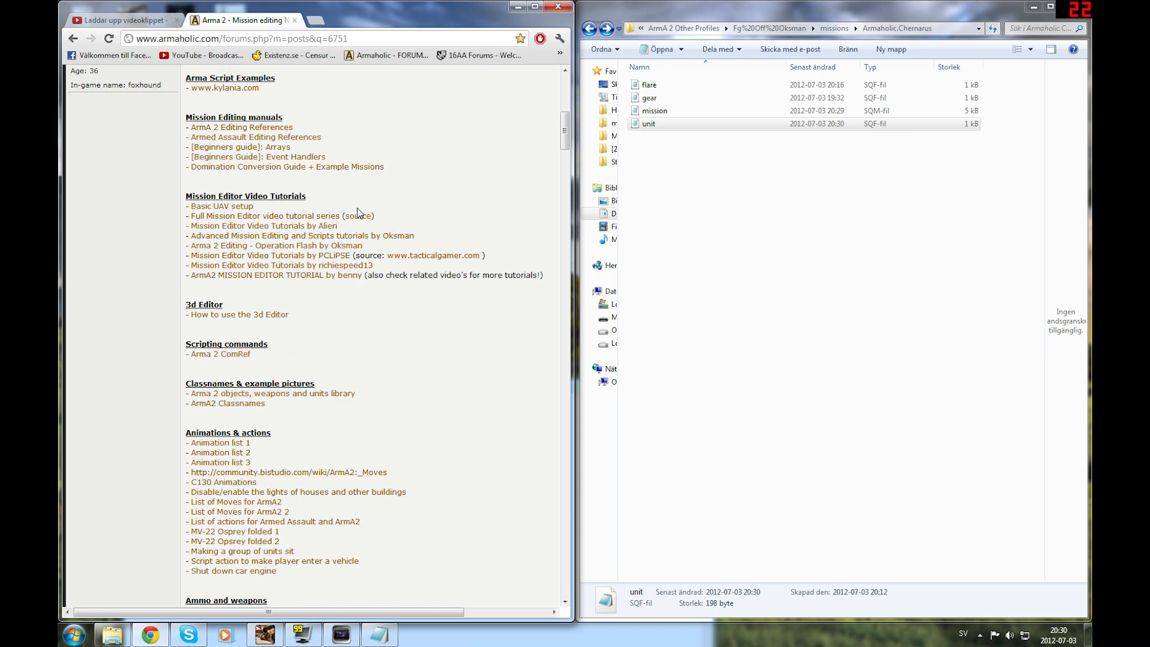
# Step: From the Armaholic index, follow the 'How to make the AI use artillery' forum link
pyautogui.scroll(-3)
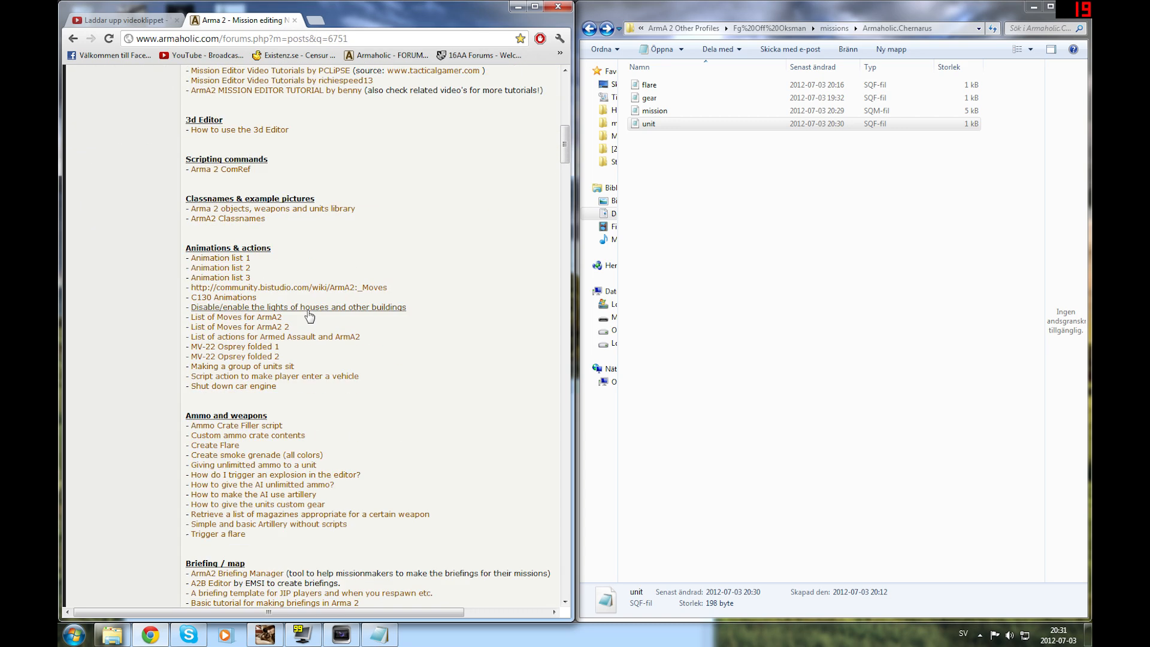
pyautogui.scroll(-3)
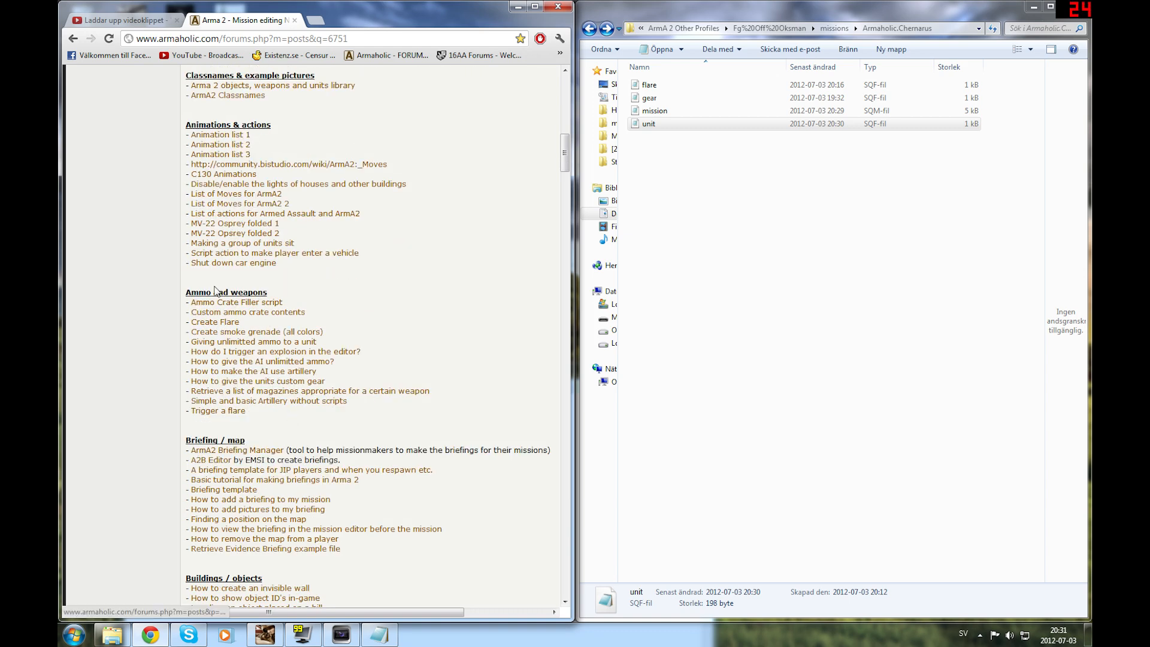
pyautogui.moveTo(185, 299)
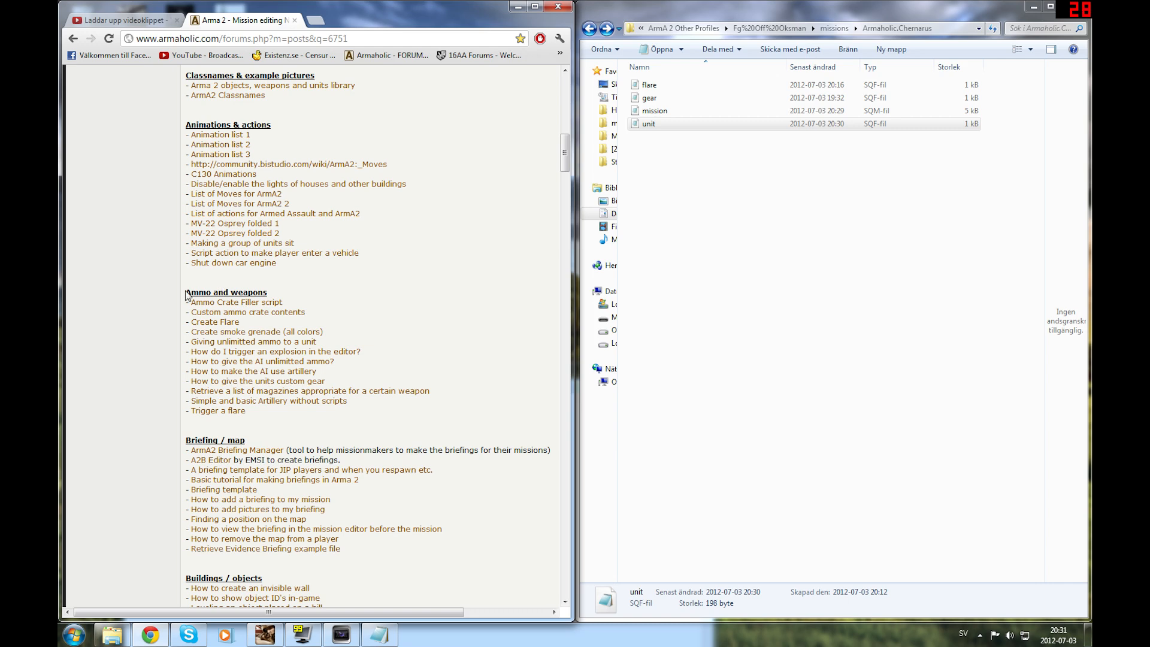
pyautogui.moveTo(187, 292); pyautogui.dragTo(264, 342)
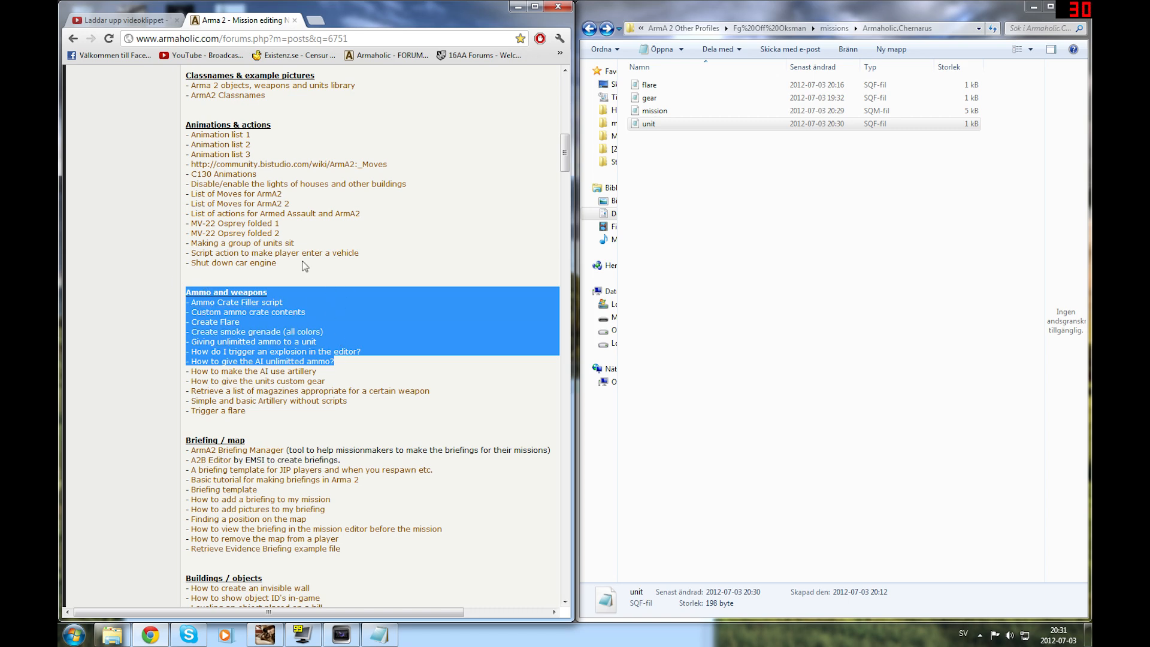
pyautogui.moveTo(283, 364)
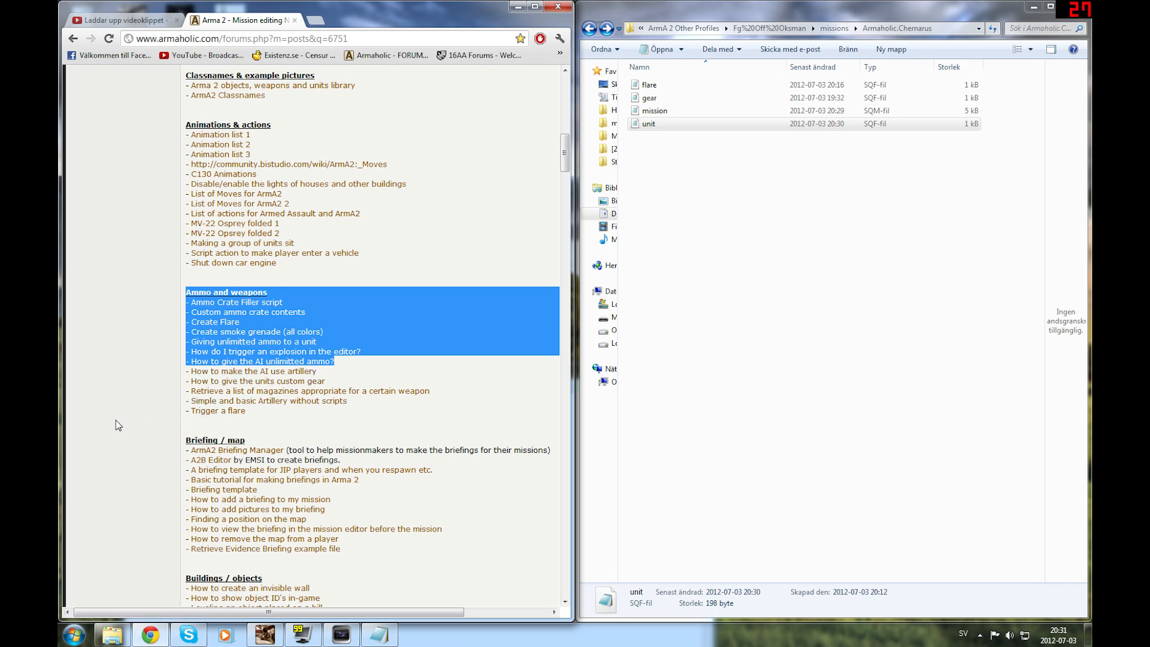
pyautogui.moveTo(128, 425)
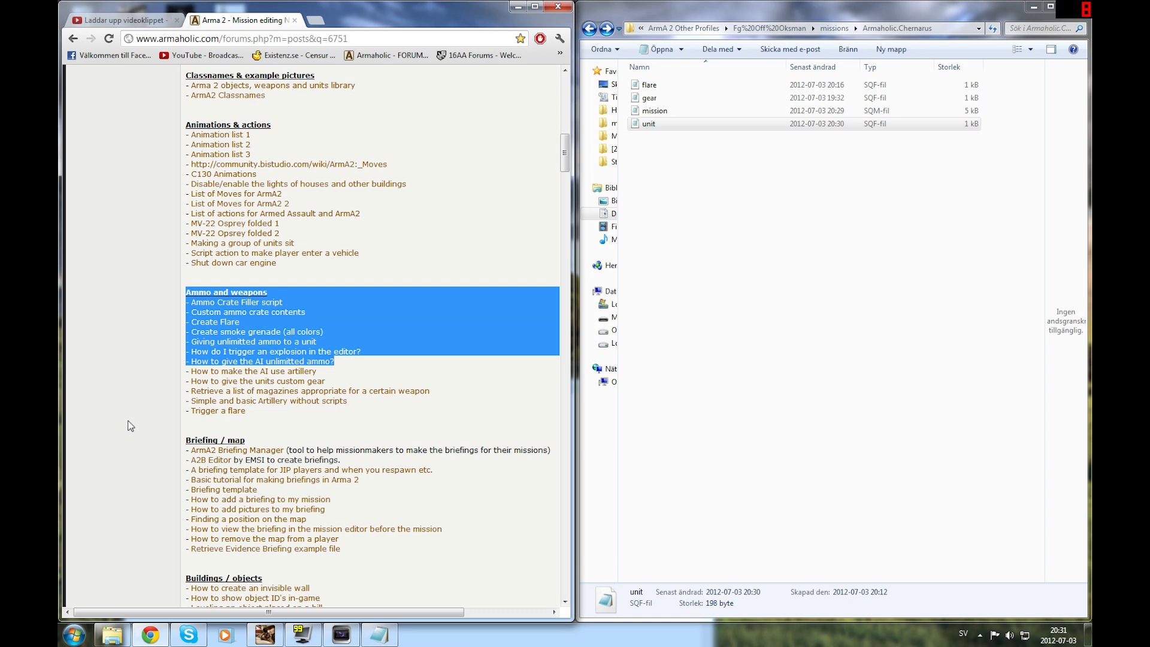
pyautogui.click(220, 381)
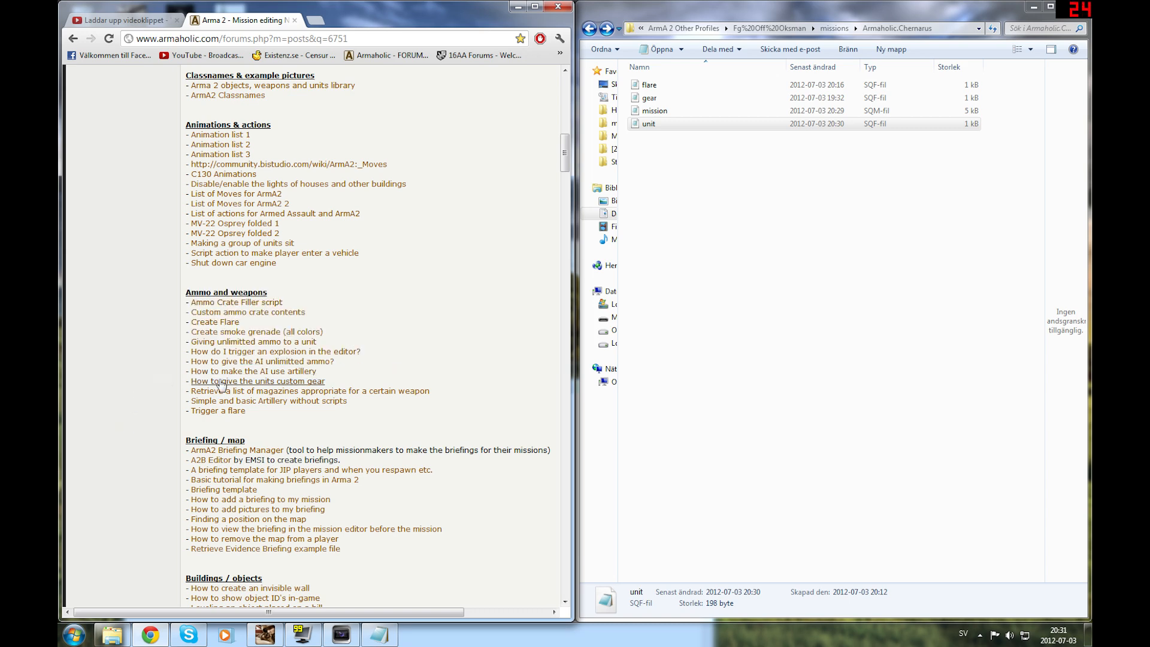
pyautogui.moveTo(269, 388)
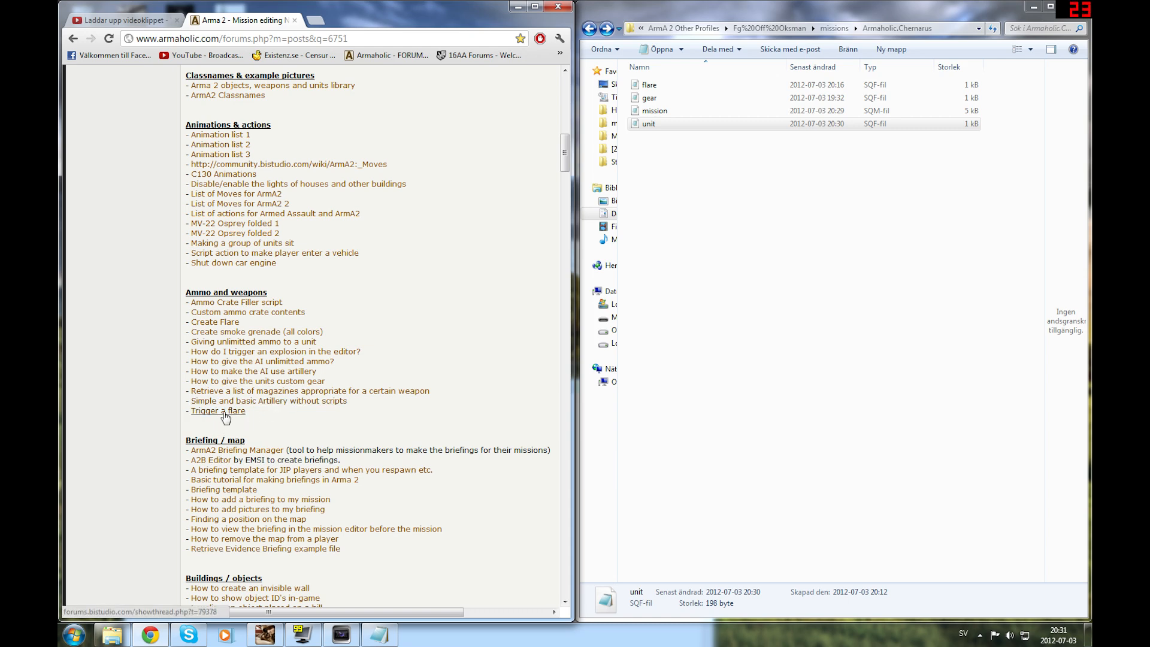
pyautogui.moveTo(220, 370); pyautogui.dragTo(220, 411)
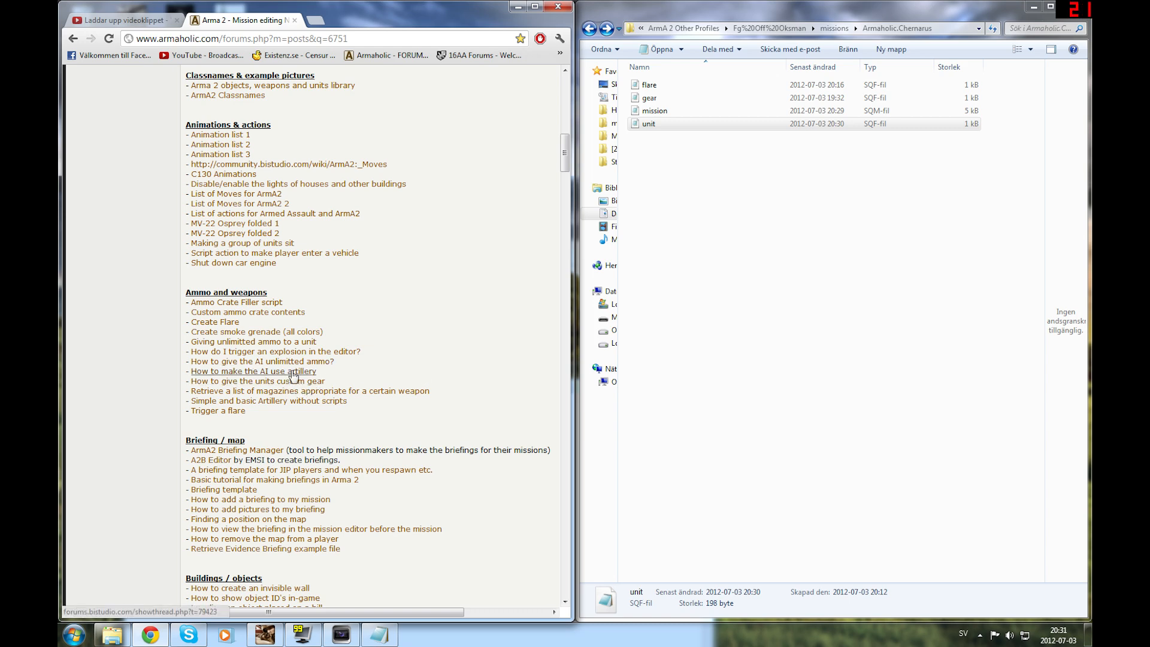
pyautogui.click(253, 372)
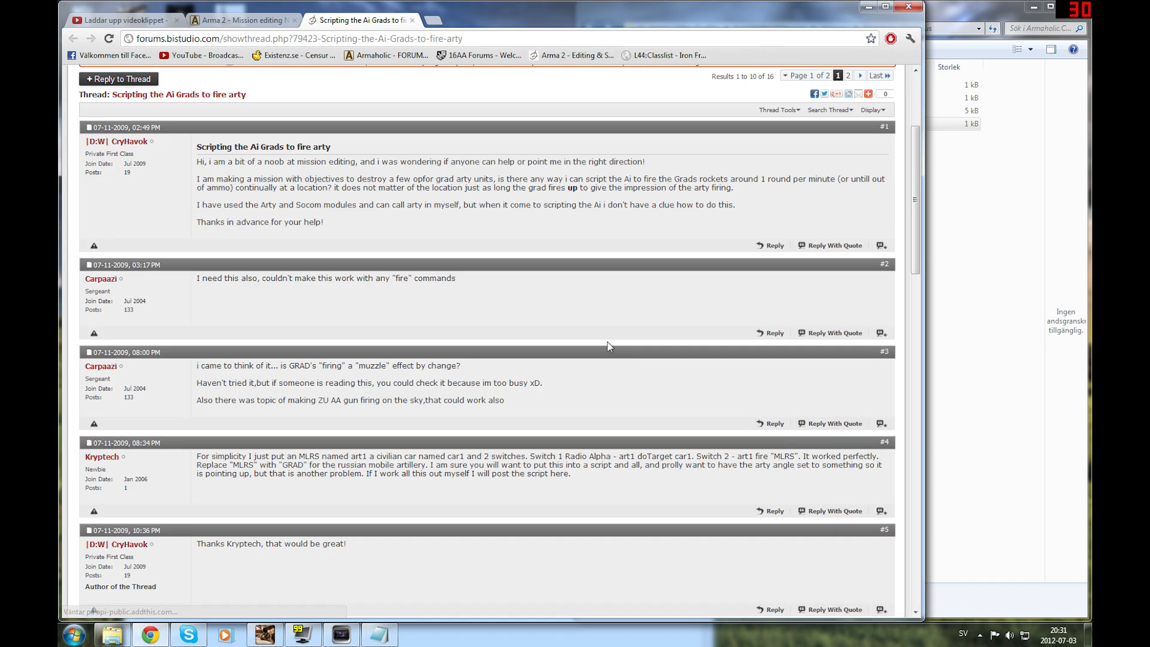
# Step: Read post #8 and pick out the HE template values in its example artillery code
pyautogui.scroll(-3)
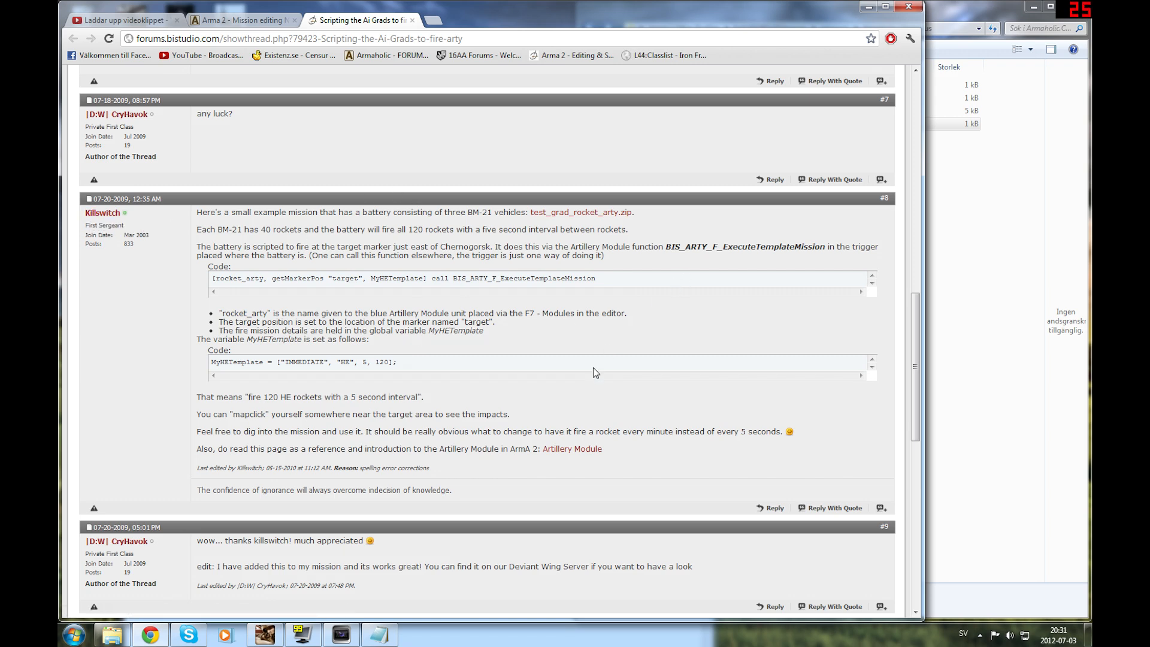
pyautogui.moveTo(612, 290)
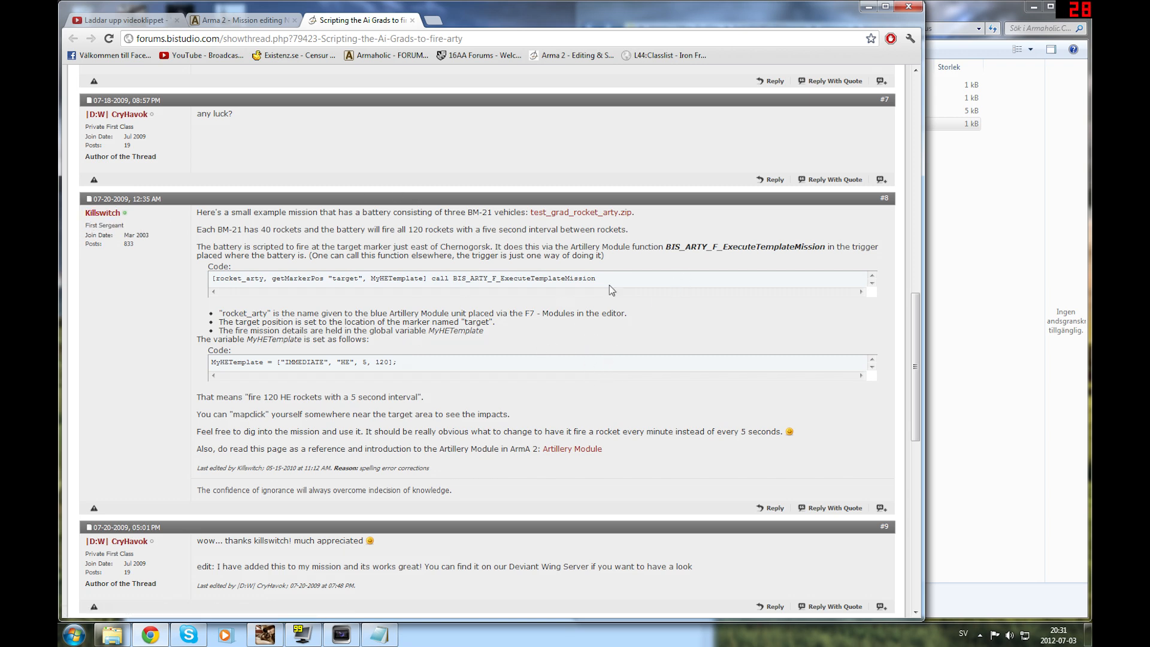
pyautogui.moveTo(580, 212)
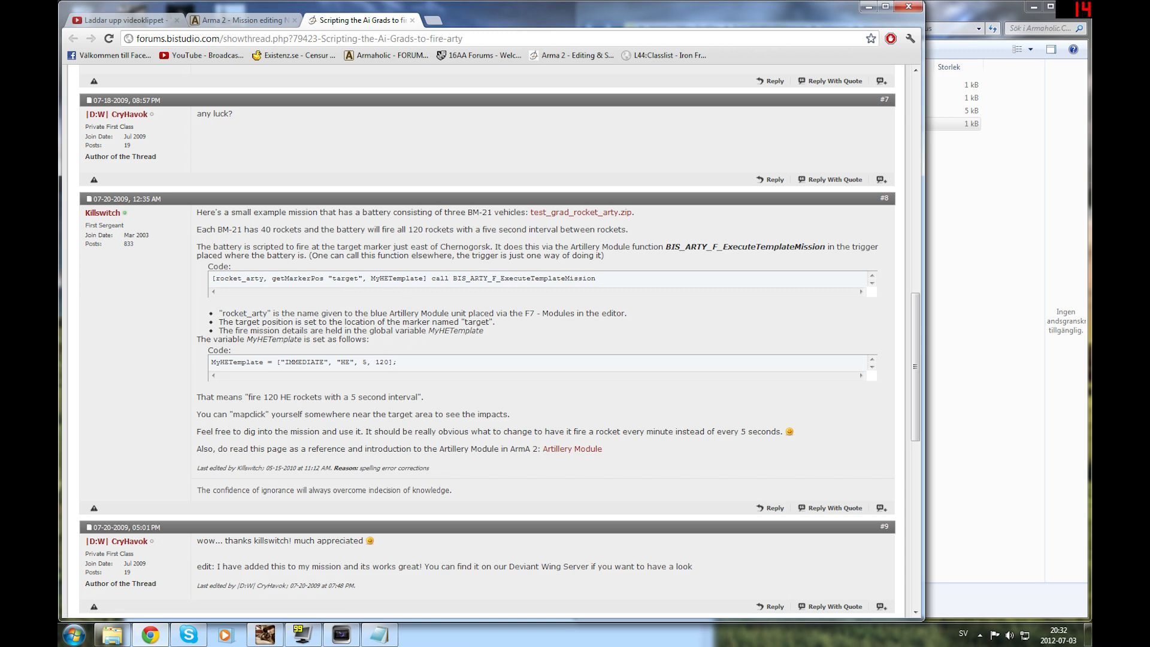
pyautogui.moveTo(656, 264)
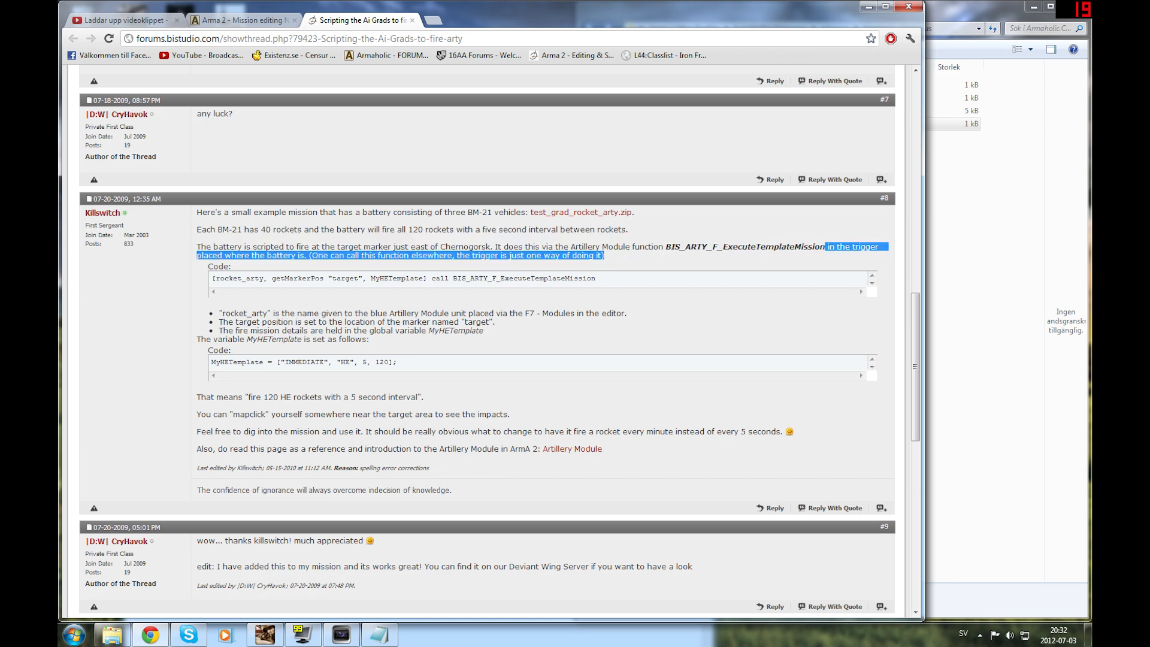
pyautogui.click(678, 244)
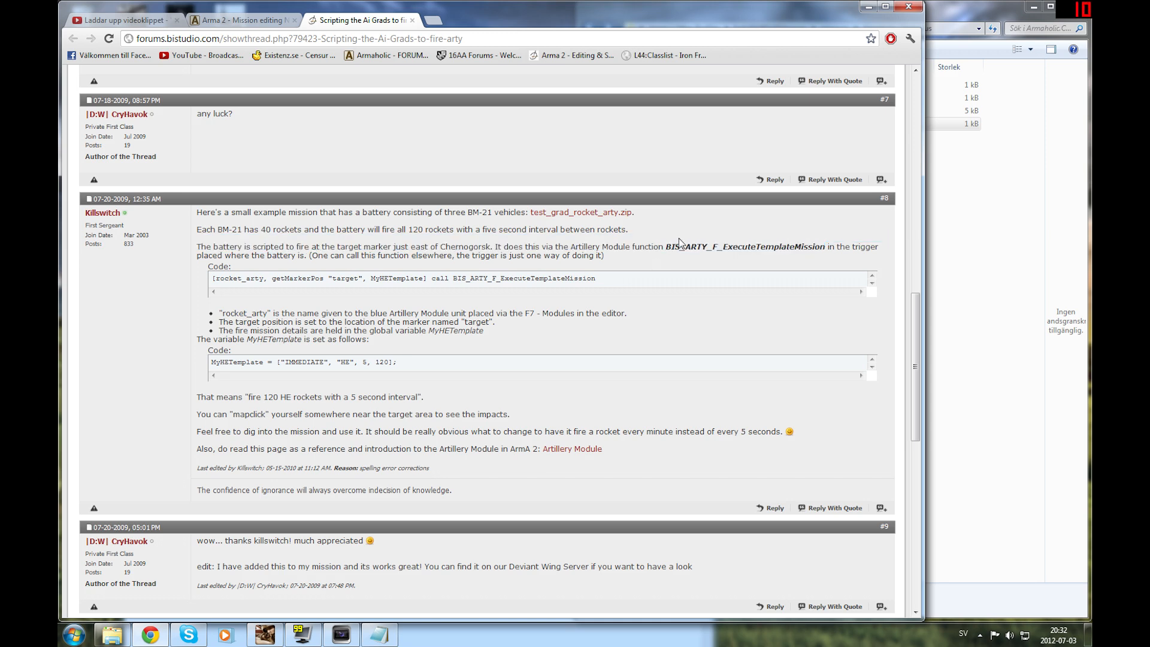
pyautogui.moveTo(666, 247); pyautogui.dragTo(603, 256)
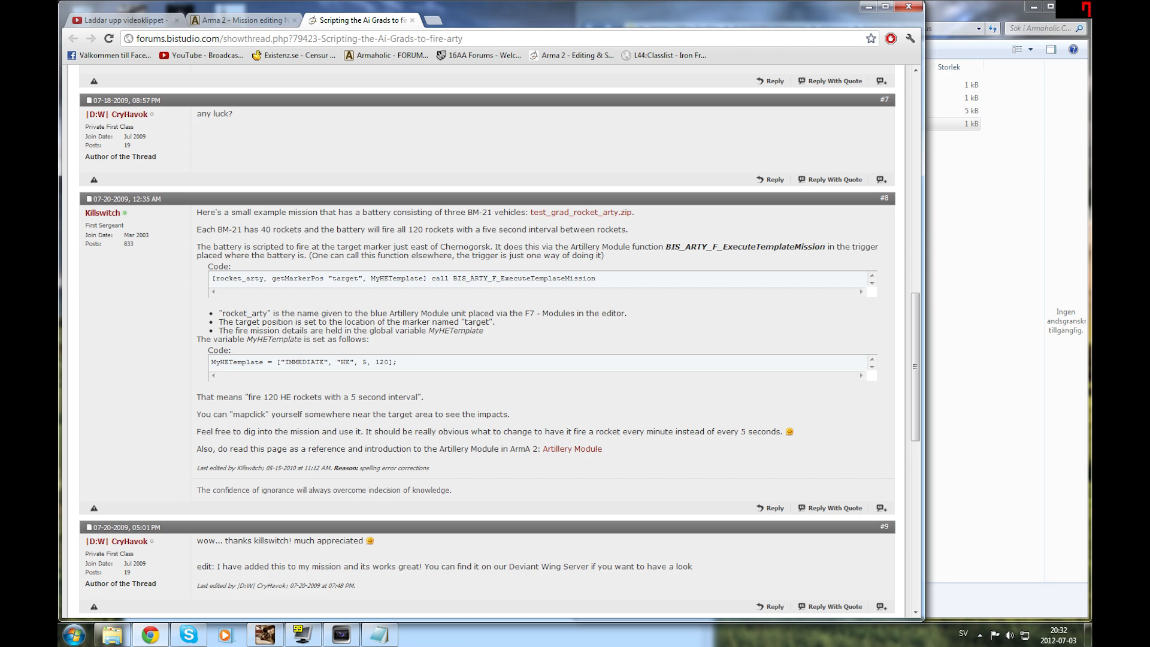
pyautogui.doubleClick(344, 361)
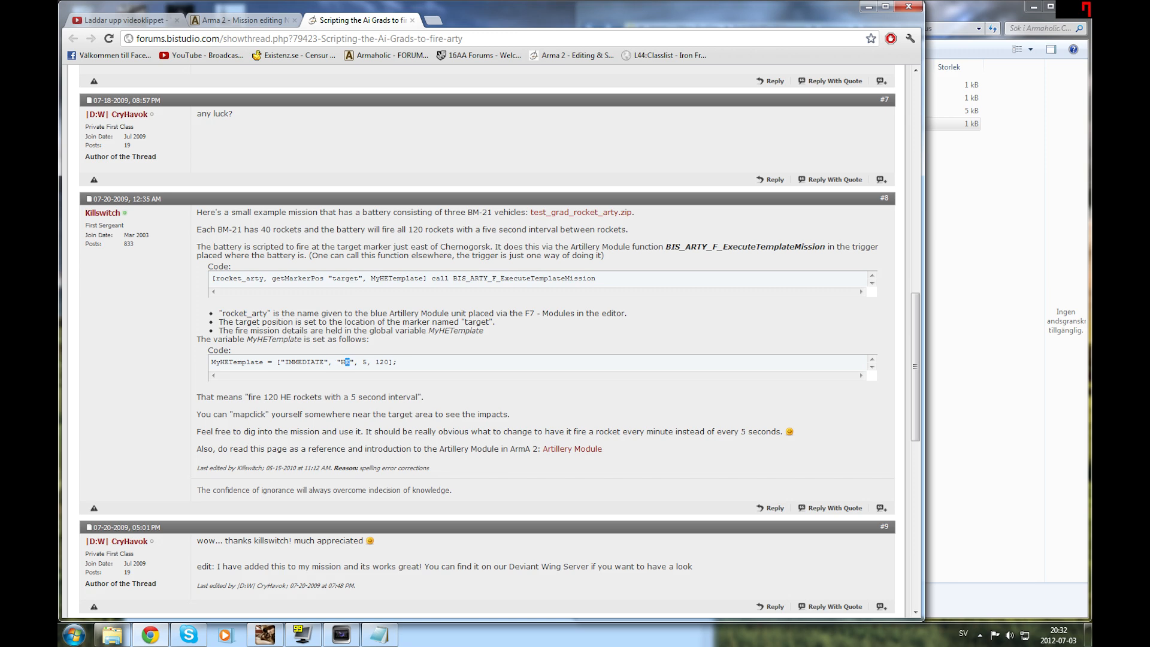
pyautogui.doubleClick(346, 361)
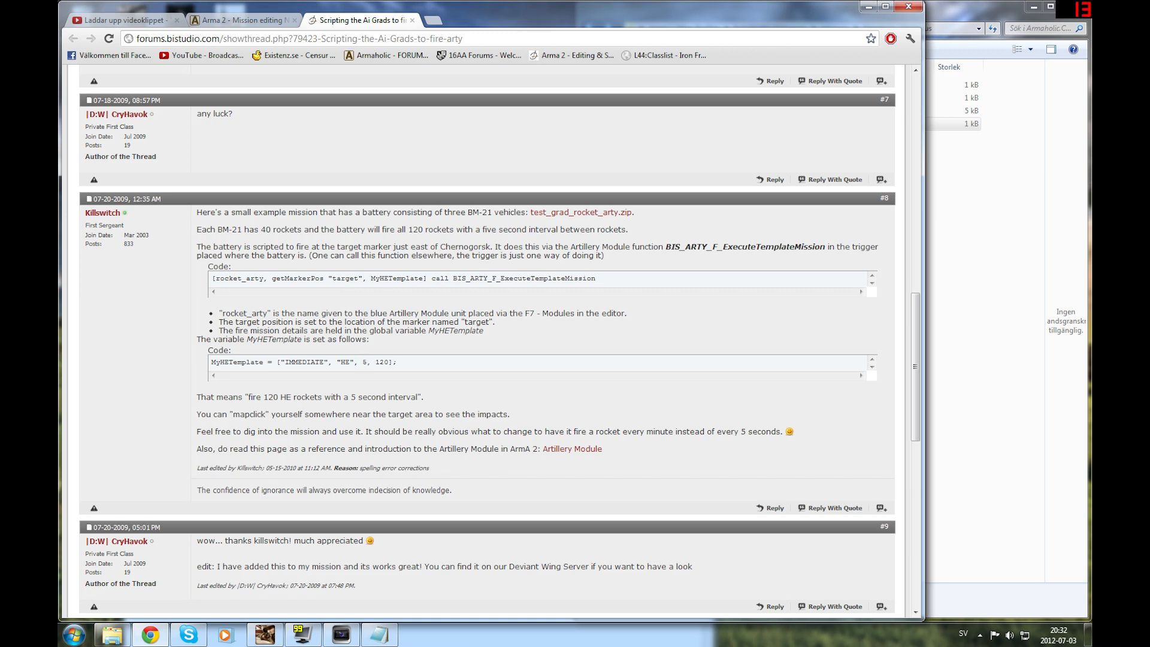
pyautogui.doubleClick(384, 362)
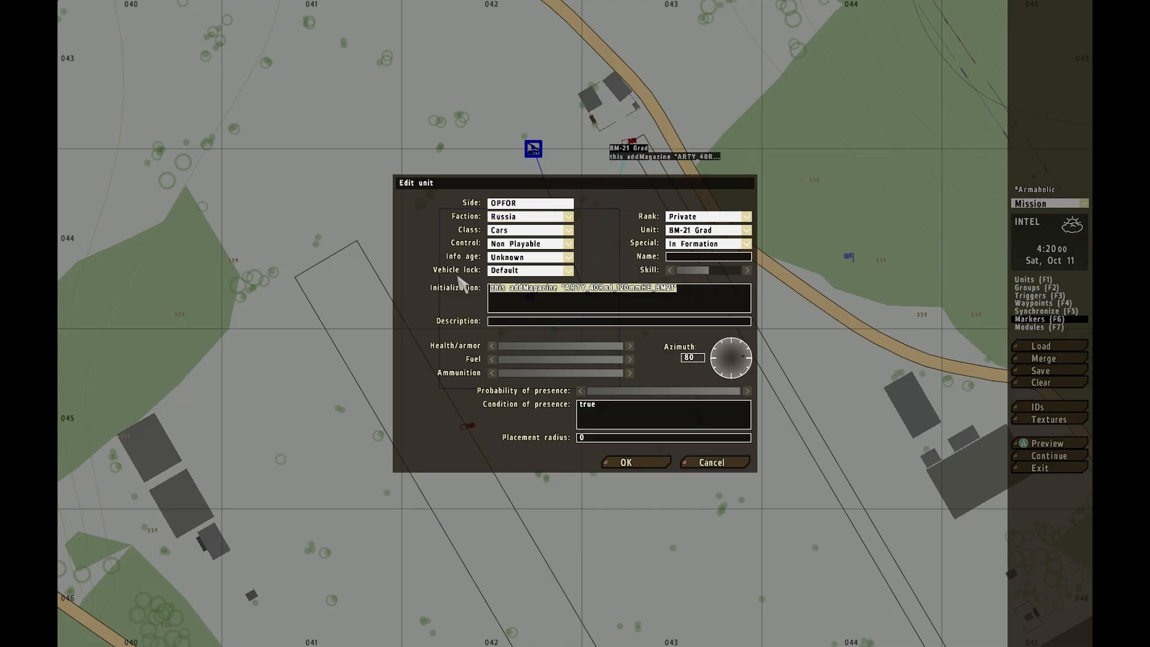
# Step: Confirm the BM-21 Grad's unit settings and re-centre the map on the artillery module
pyautogui.click(625, 463)
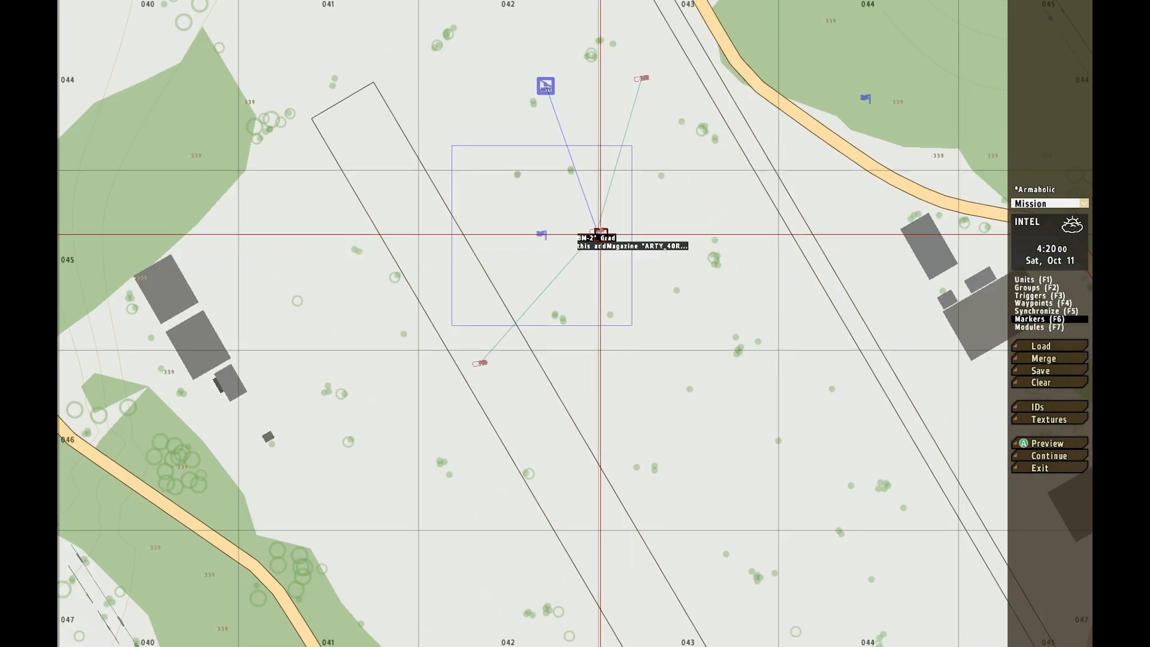
pyautogui.doubleClick(599, 231)
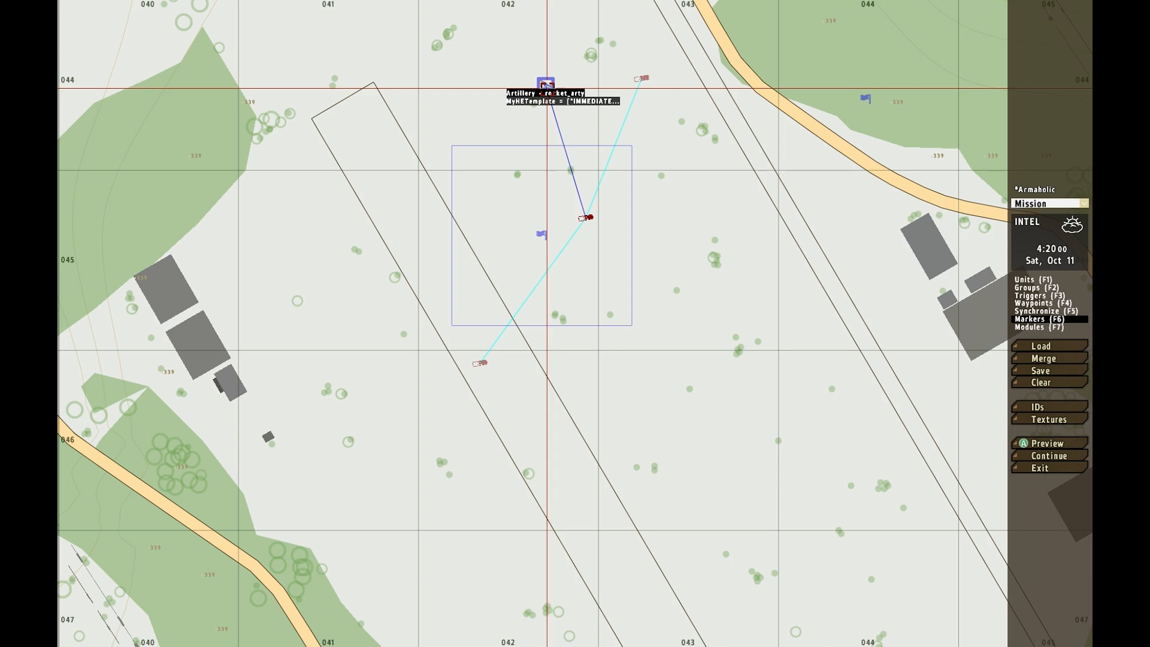
pyautogui.moveTo(546, 82); pyautogui.dragTo(539, 122)
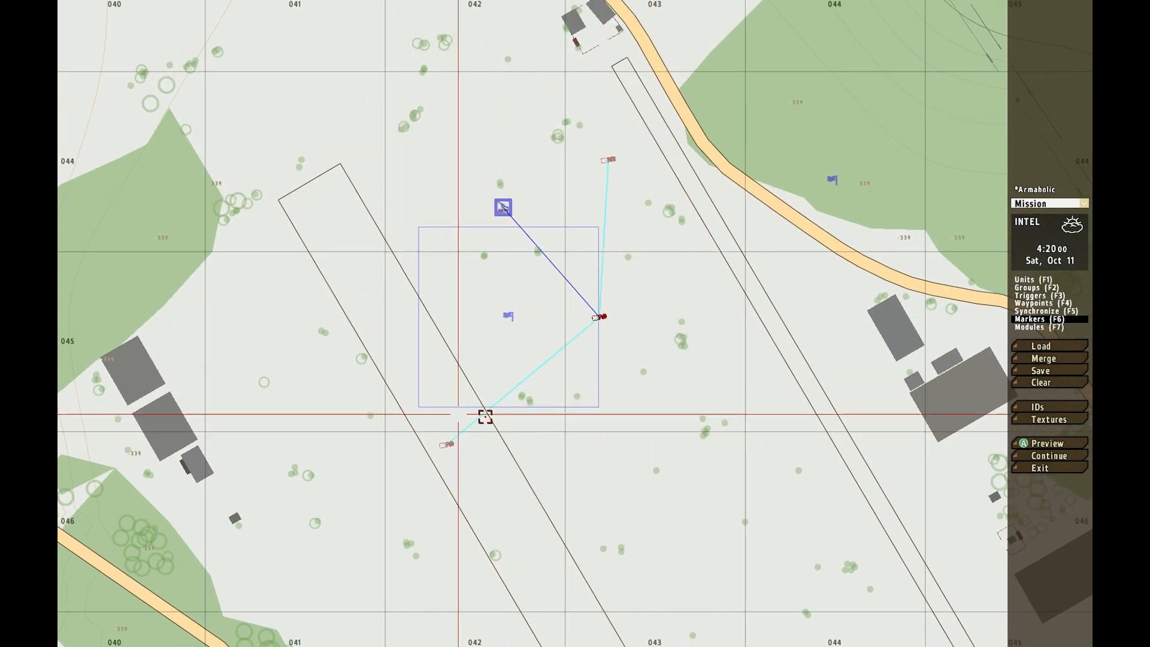
pyautogui.moveTo(504, 208)
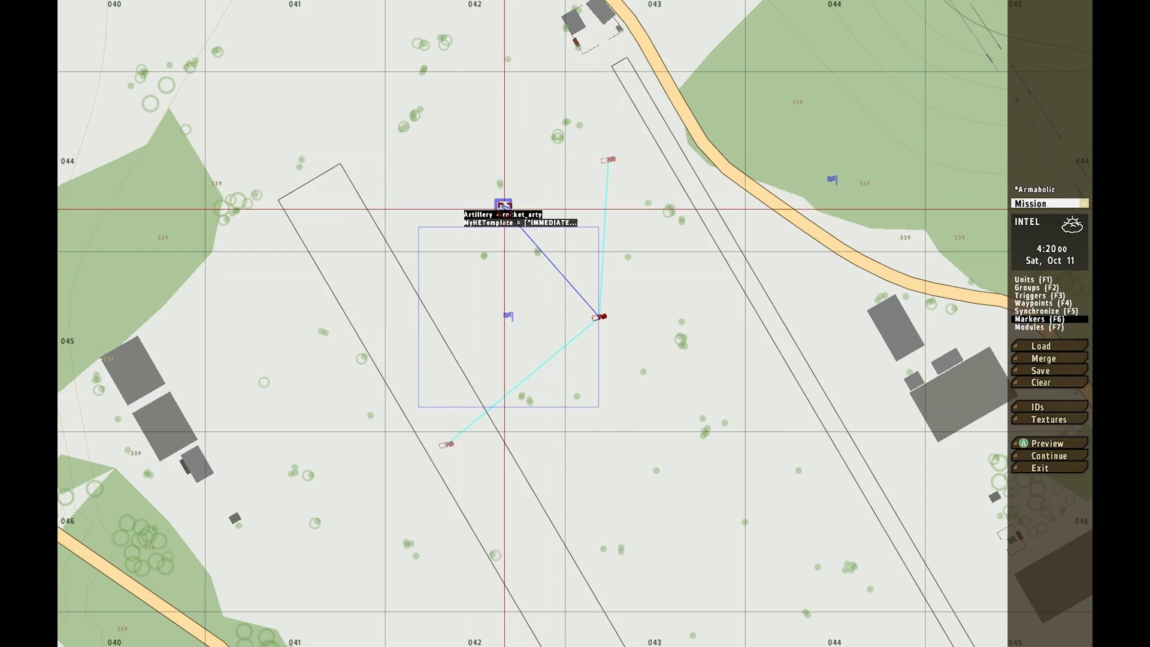
pyautogui.doubleClick(505, 203)
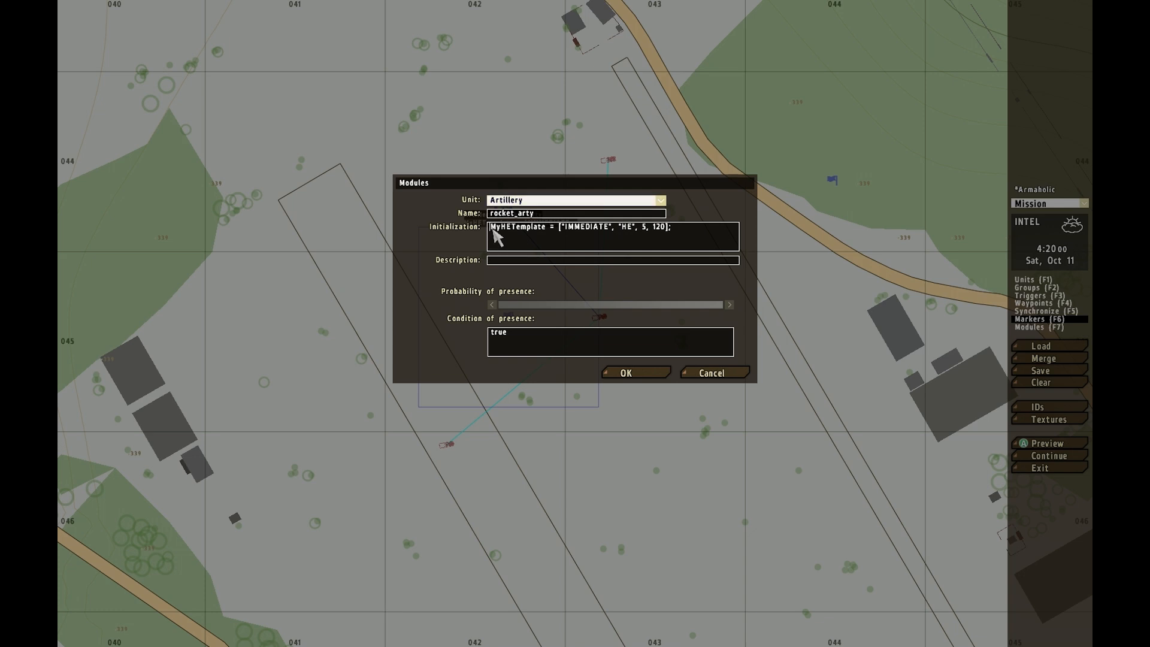
pyautogui.moveTo(498, 235); pyautogui.dragTo(668, 227)
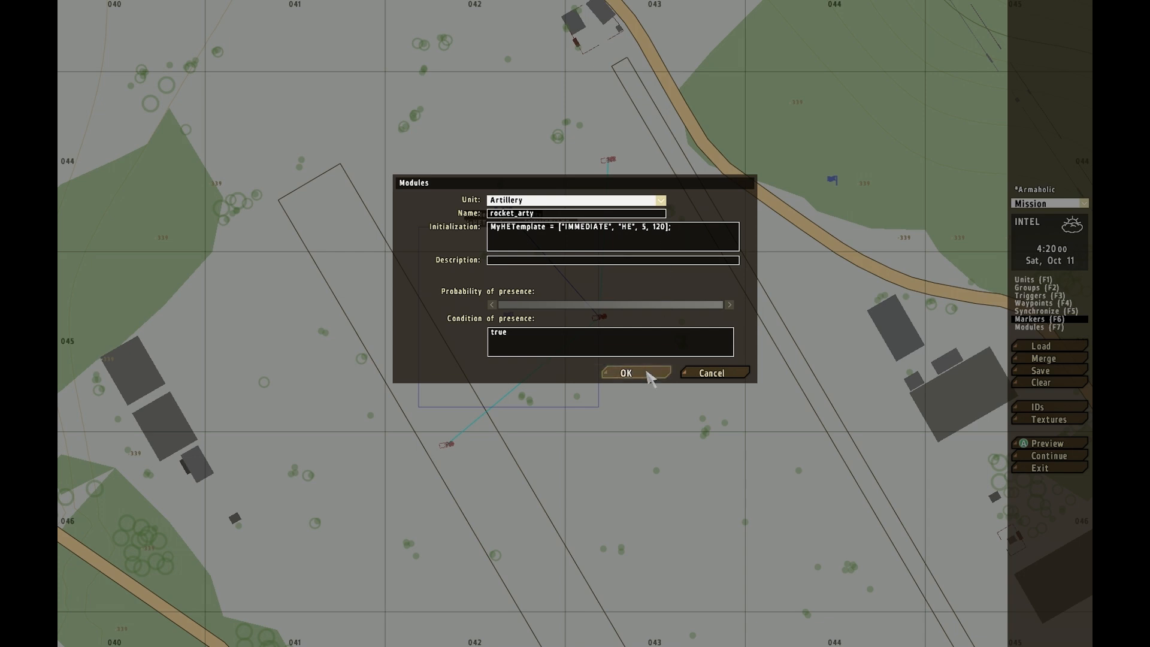
pyautogui.click(627, 373)
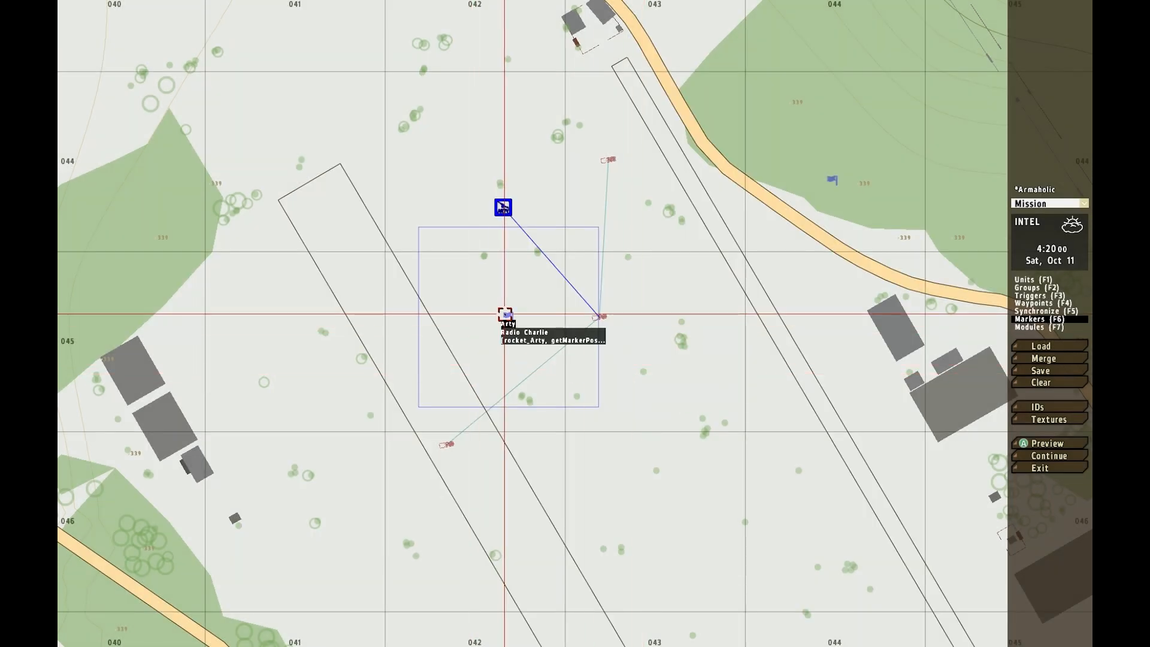
# Step: Bring up the Radio Charlie artillery trigger's settings for editing
pyautogui.doubleClick(505, 315)
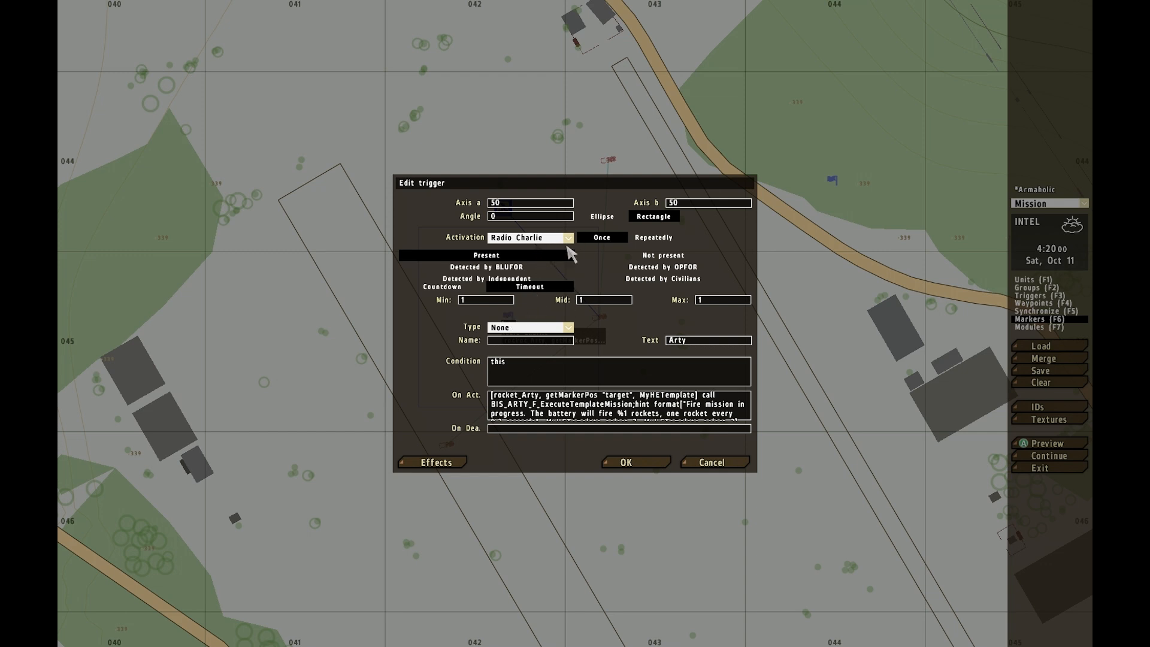
pyautogui.moveTo(629, 438)
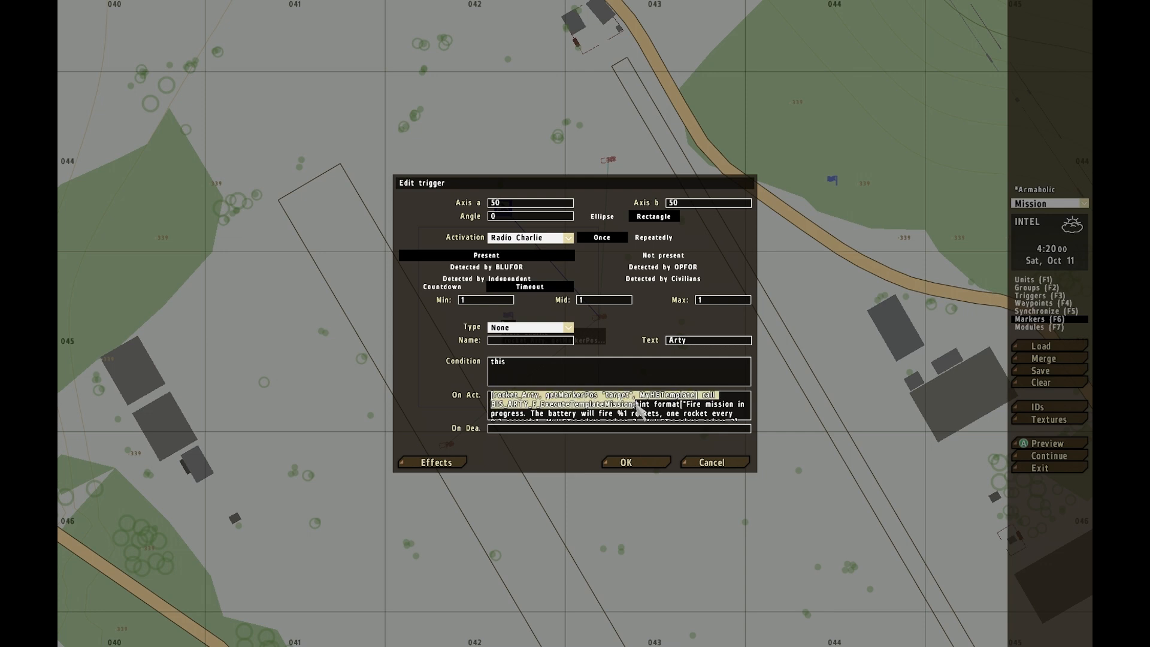
pyautogui.moveTo(805, 314)
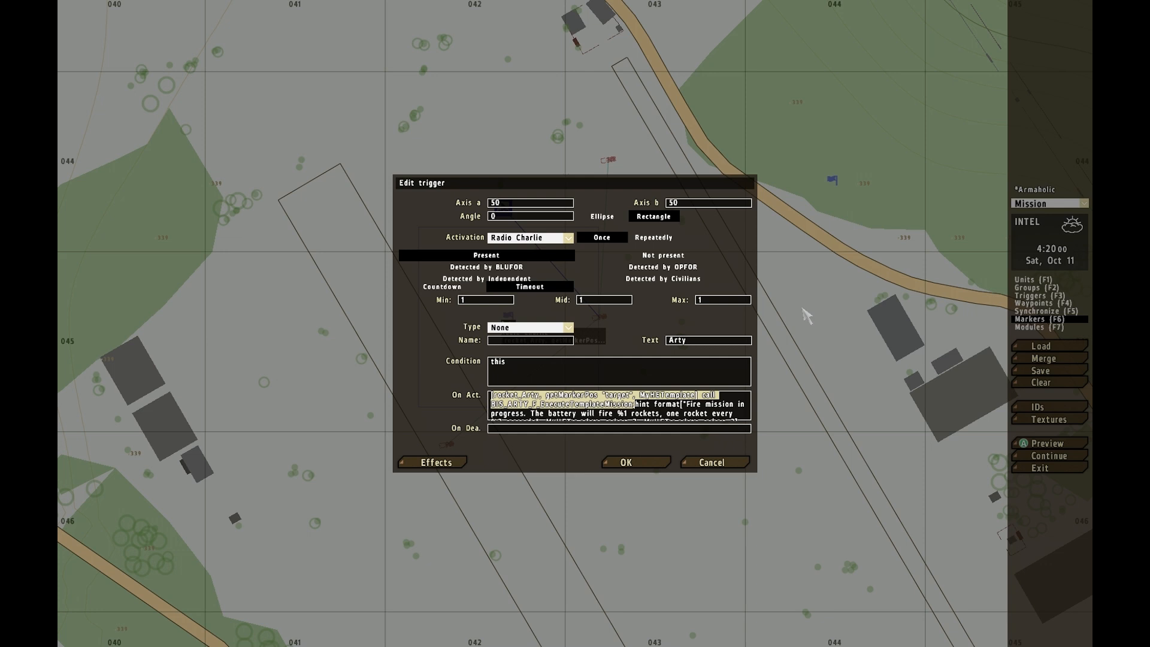
pyautogui.moveTo(794, 358)
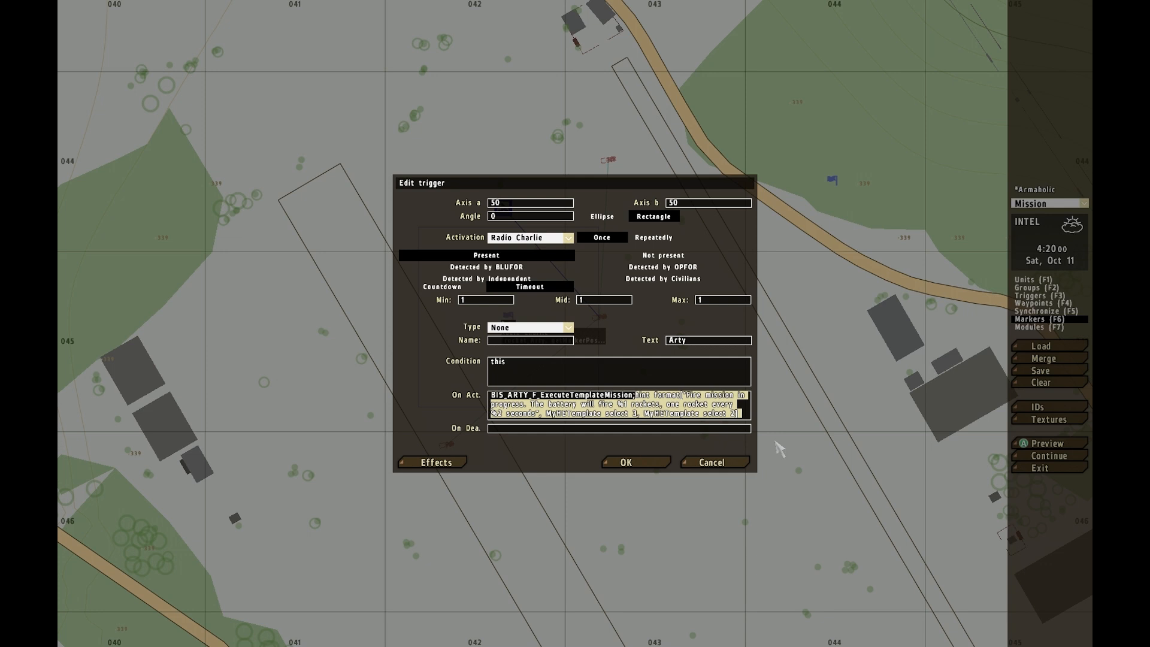
pyautogui.moveTo(837, 427)
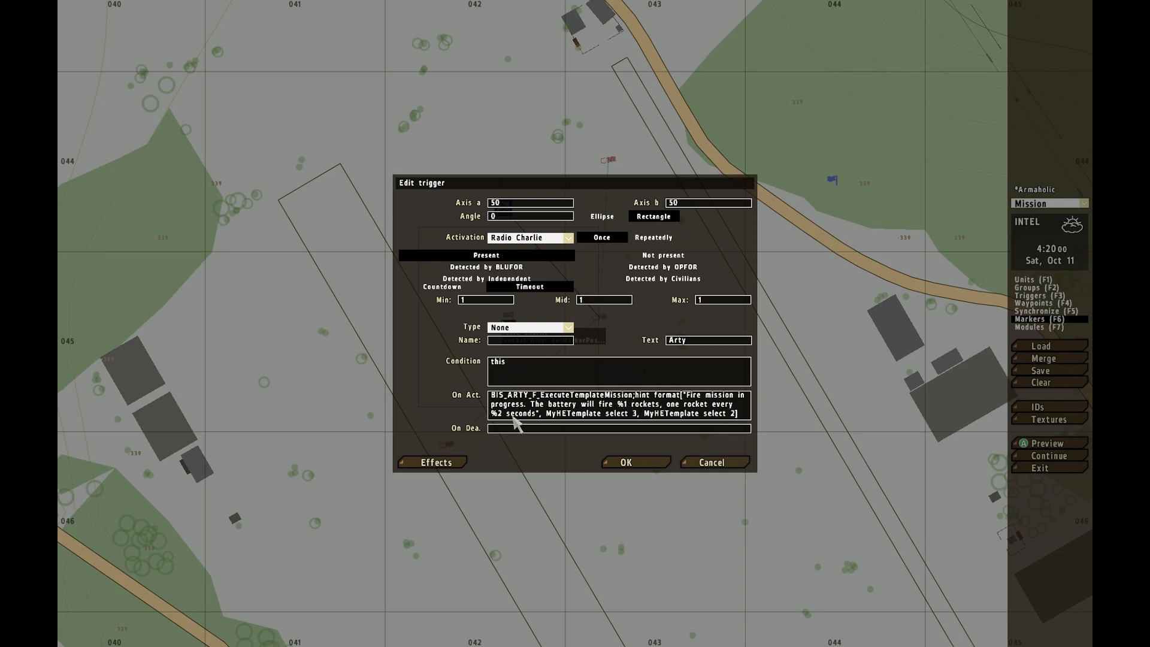
pyautogui.moveTo(635, 418)
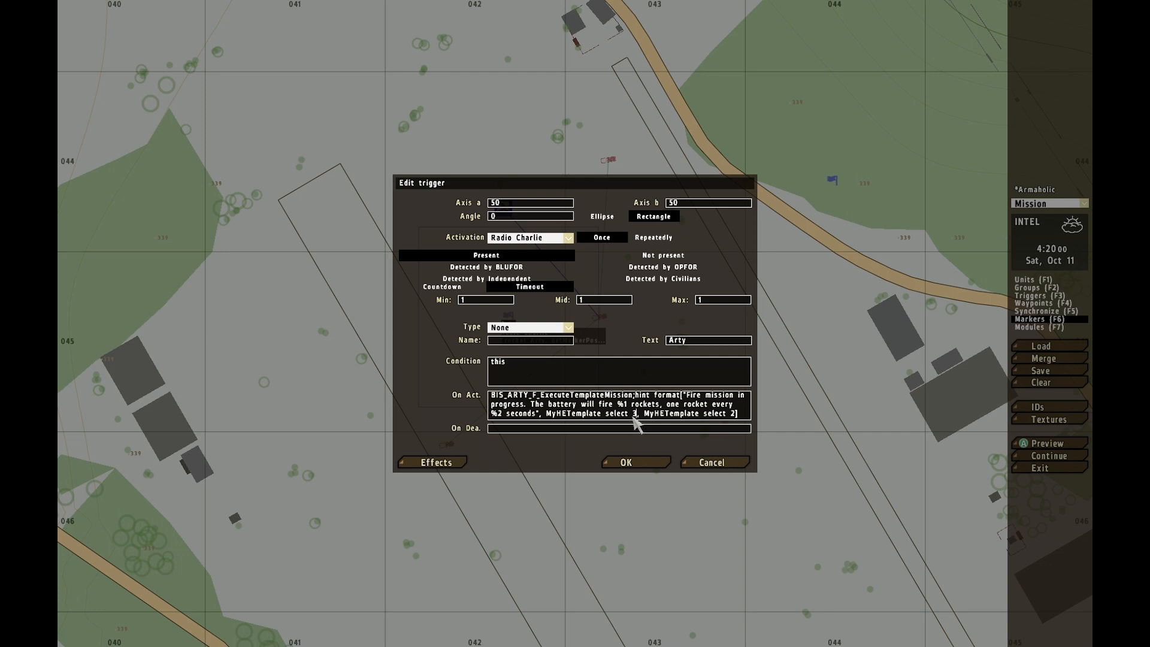
pyautogui.moveTo(556, 422)
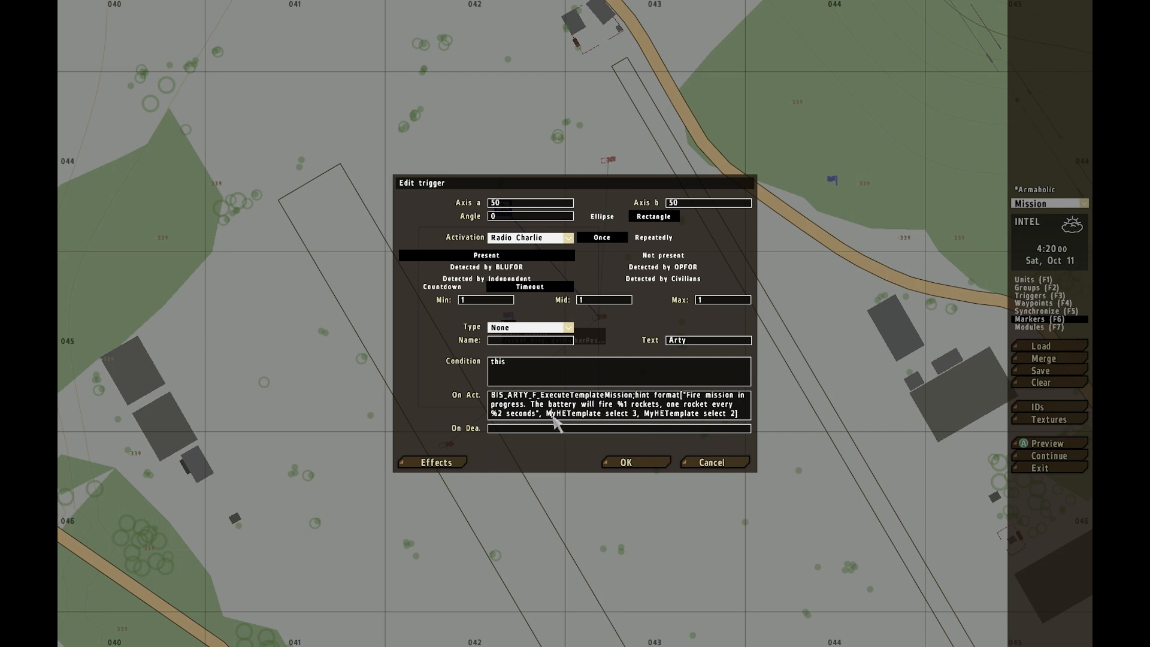
pyautogui.moveTo(650, 382)
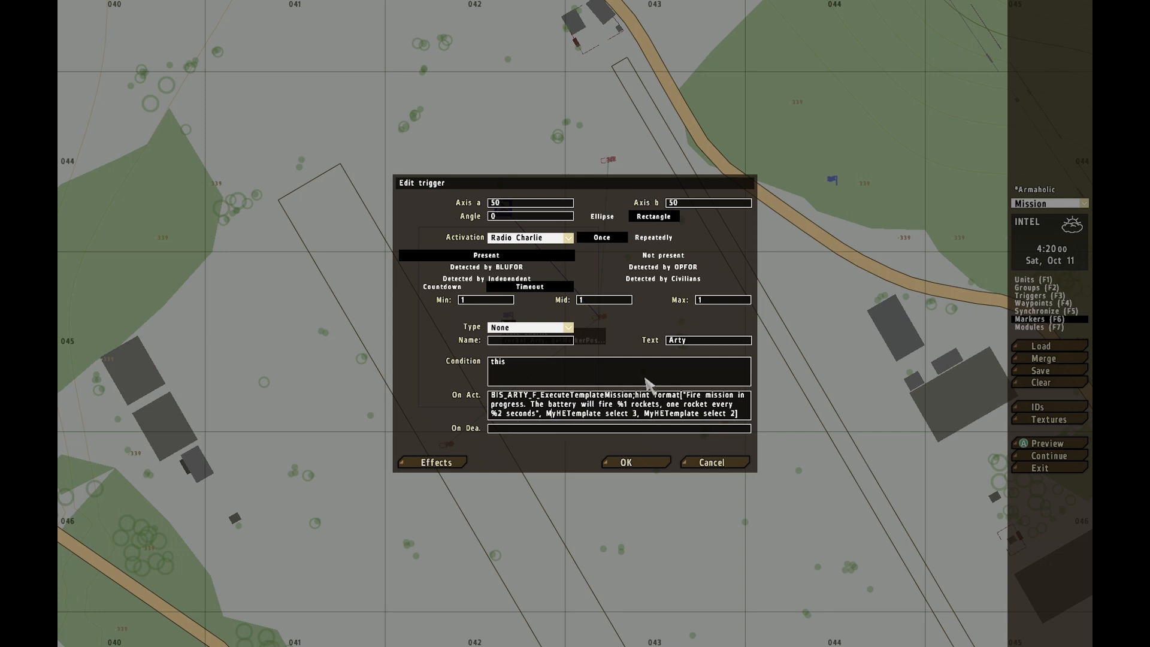
pyautogui.moveTo(664, 430)
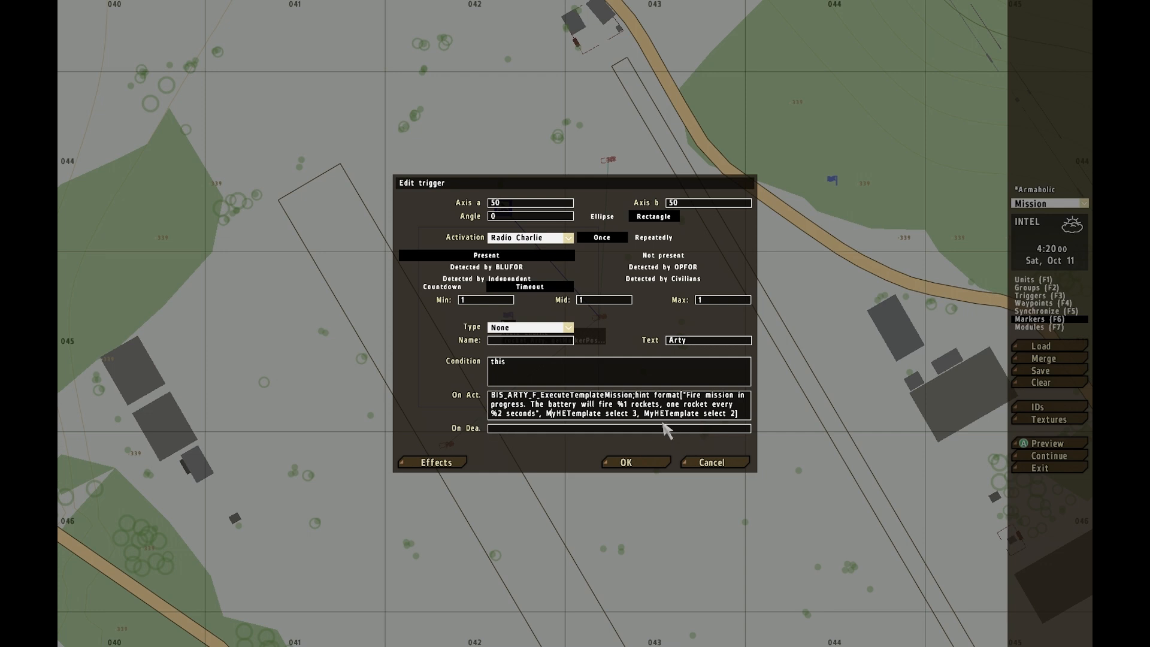
pyautogui.moveTo(659, 432)
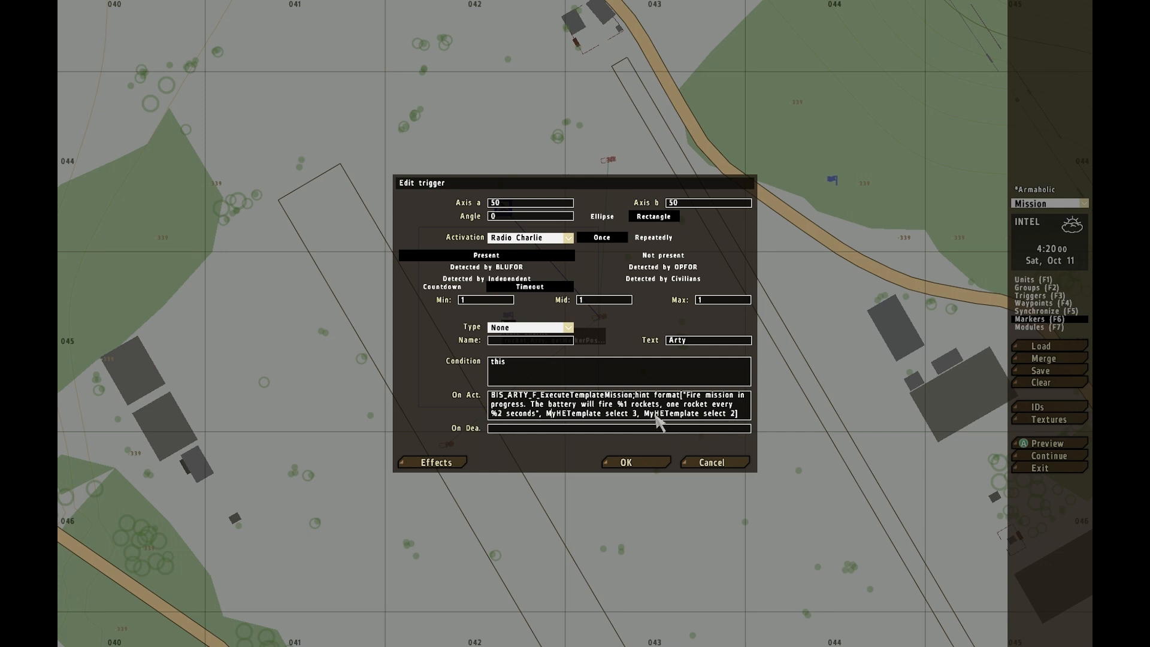
# Step: Confirm the Arty trigger, retype the 5 in rocket_arty's IMMEDIATE HE template, and confirm the module
pyautogui.click(625, 463)
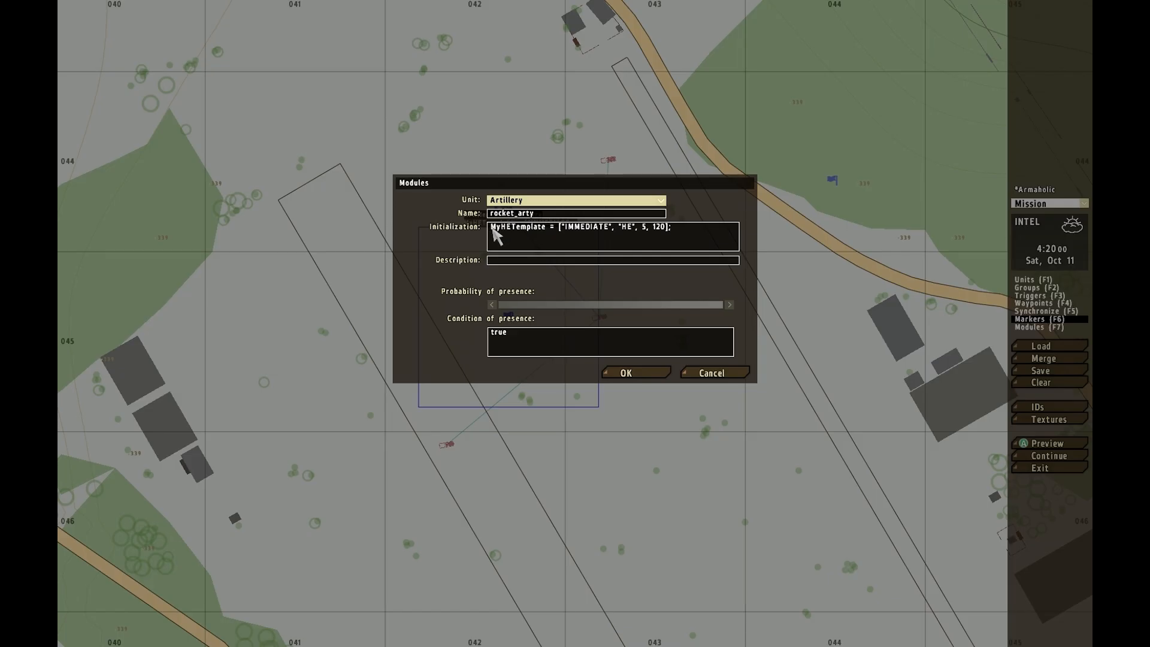
pyautogui.moveTo(640, 235)
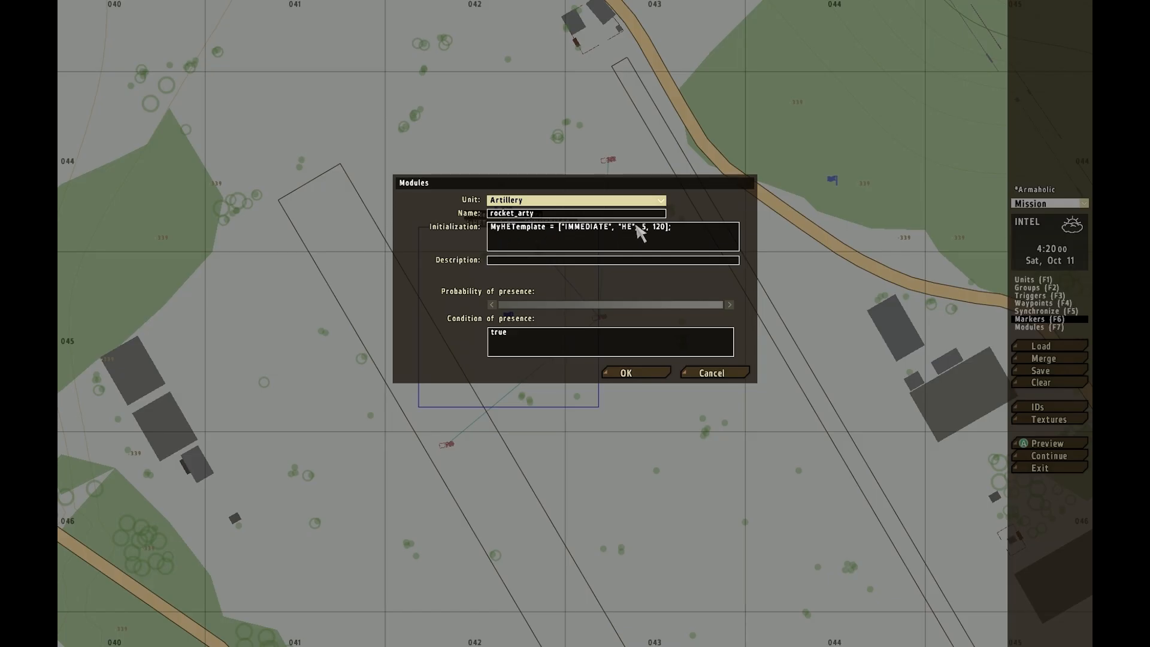
pyautogui.doubleClick(625, 226)
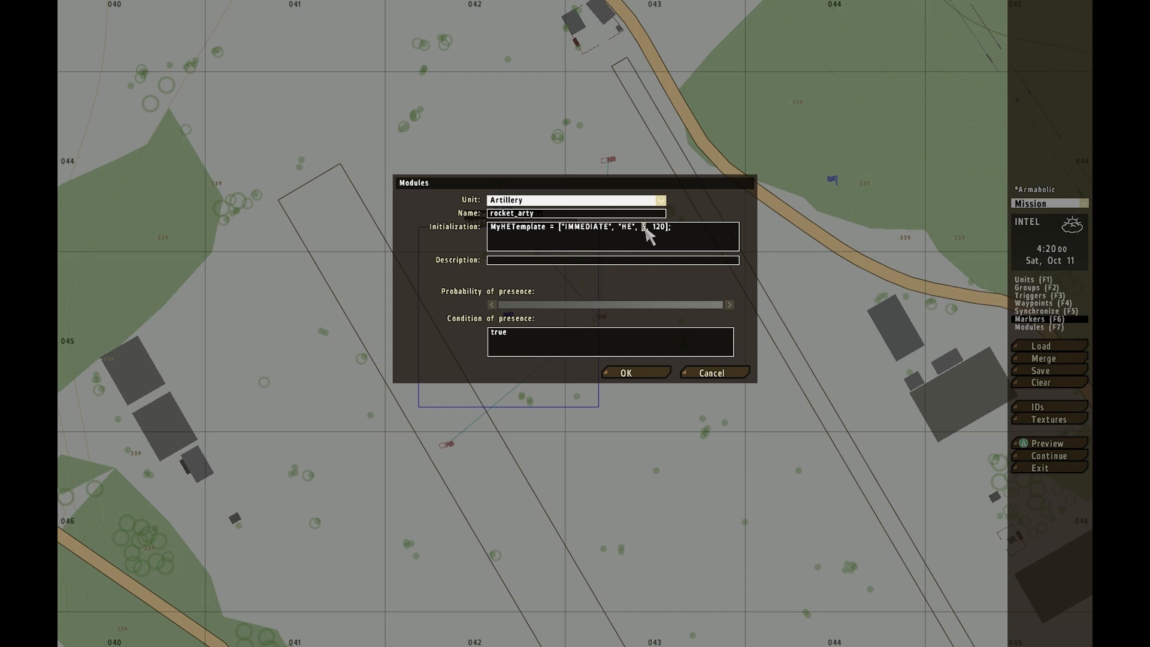
pyautogui.write('5')
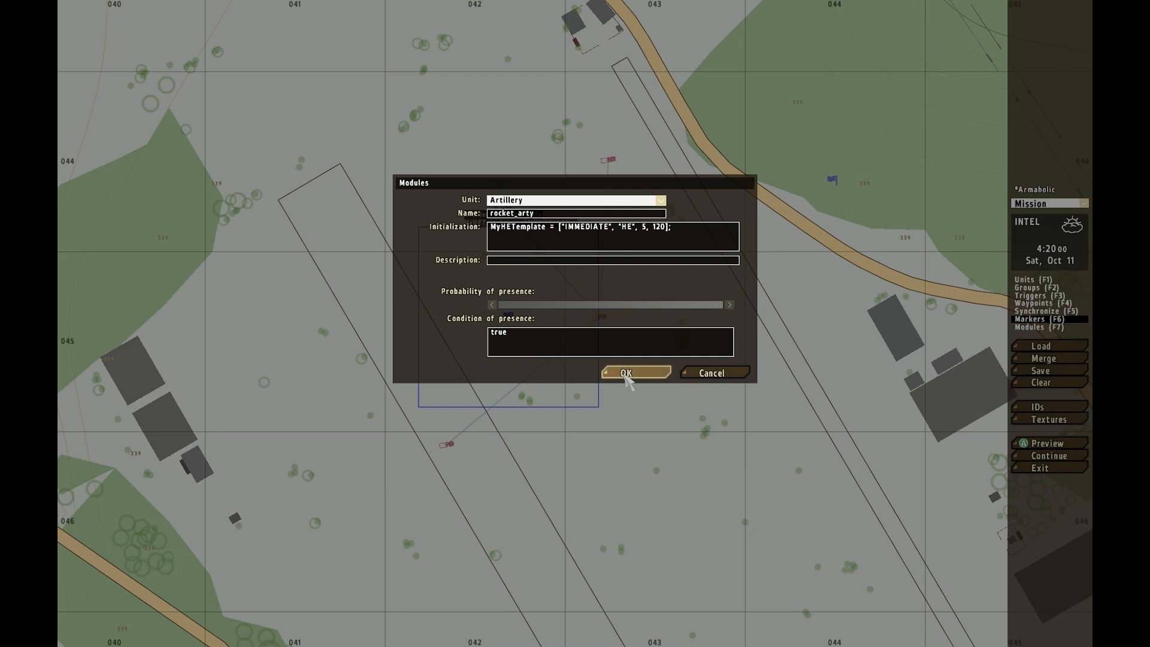
pyautogui.click(635, 372)
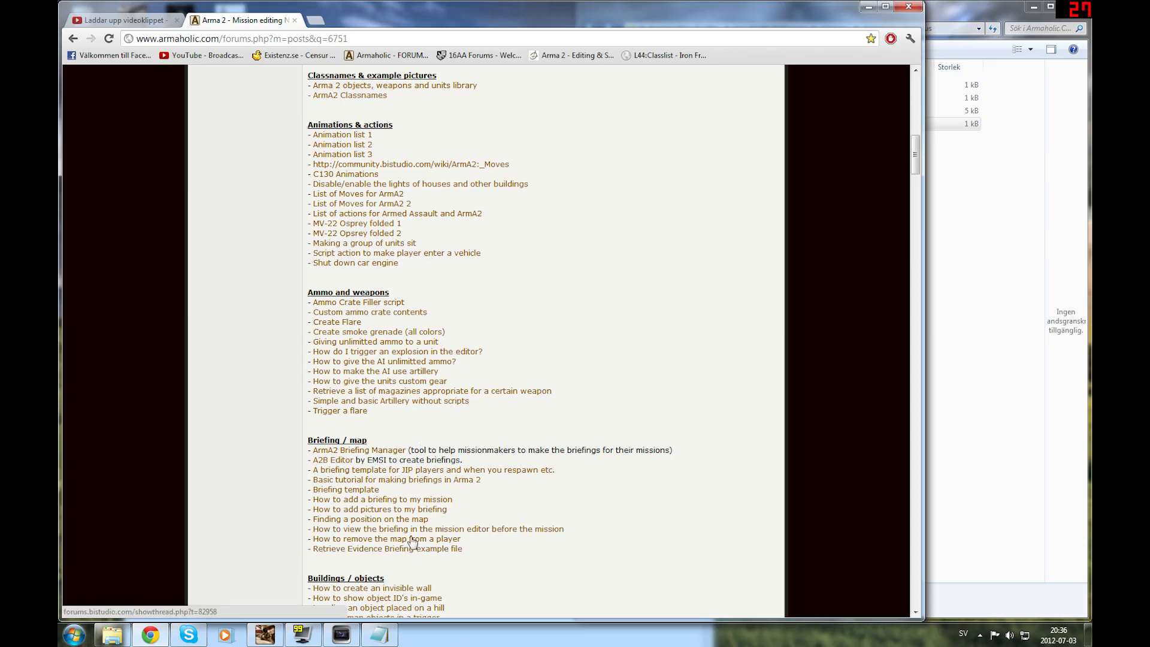
# Step: Scroll the Armaholic index down to the Ammo and weapons and Modules links
pyautogui.scroll(-3)
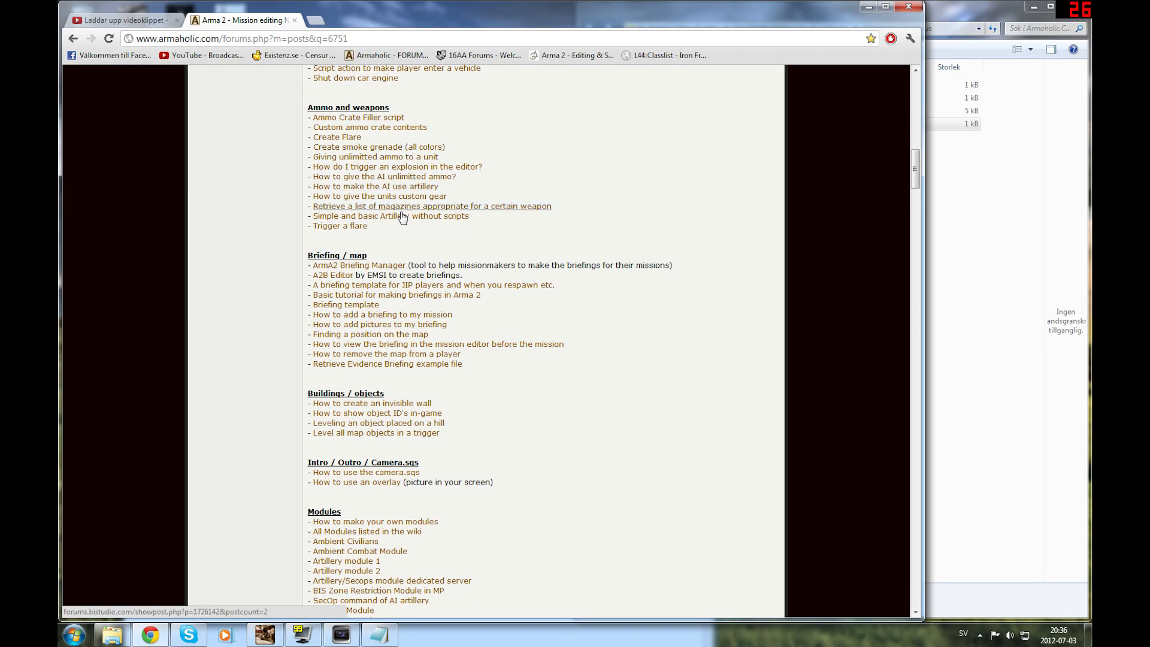
pyautogui.moveTo(380, 195)
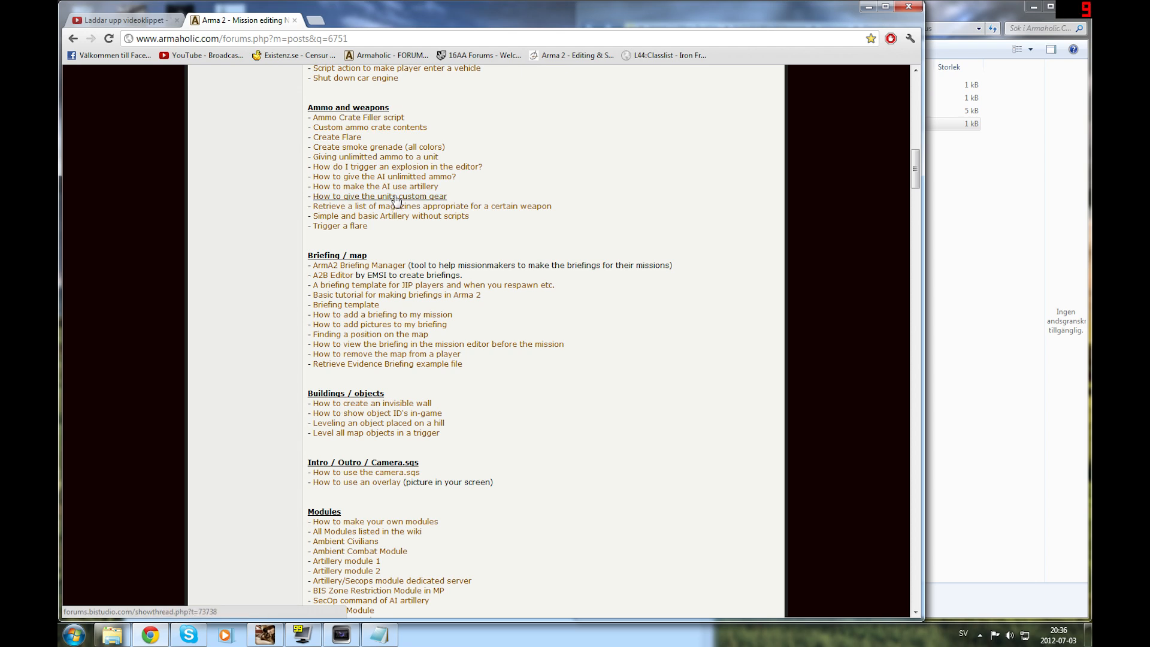
pyautogui.moveTo(709, 197)
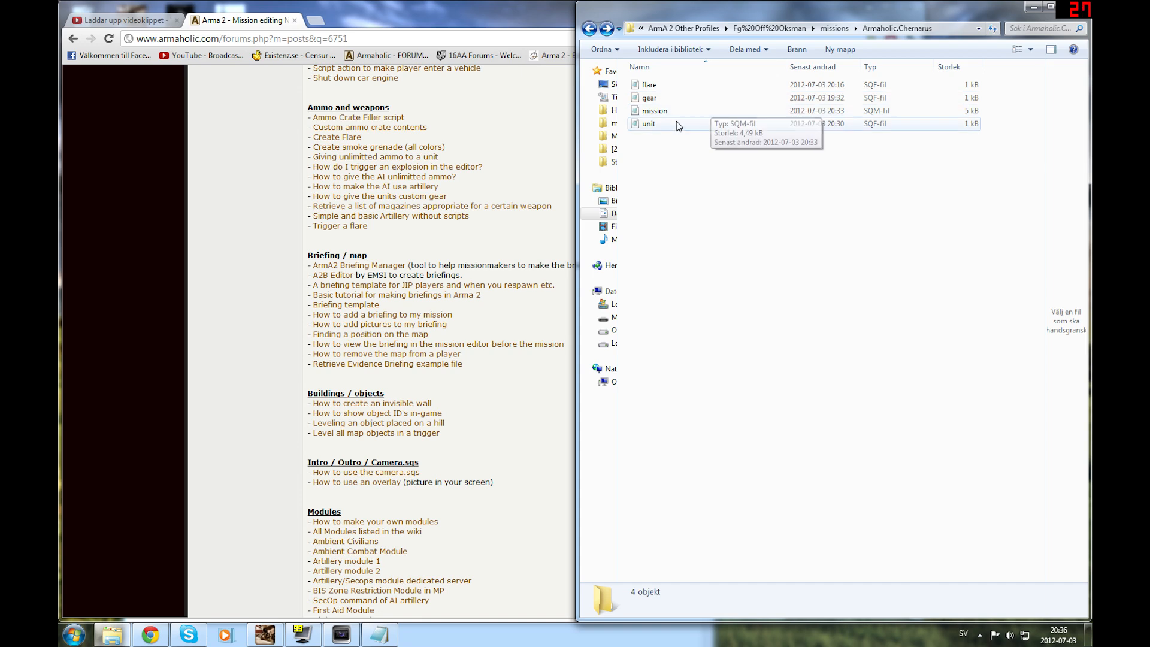
# Step: Edit unit.sqf's comment line toward a call with [s1,s2,s3,s4] unit arguments
pyautogui.click(648, 123)
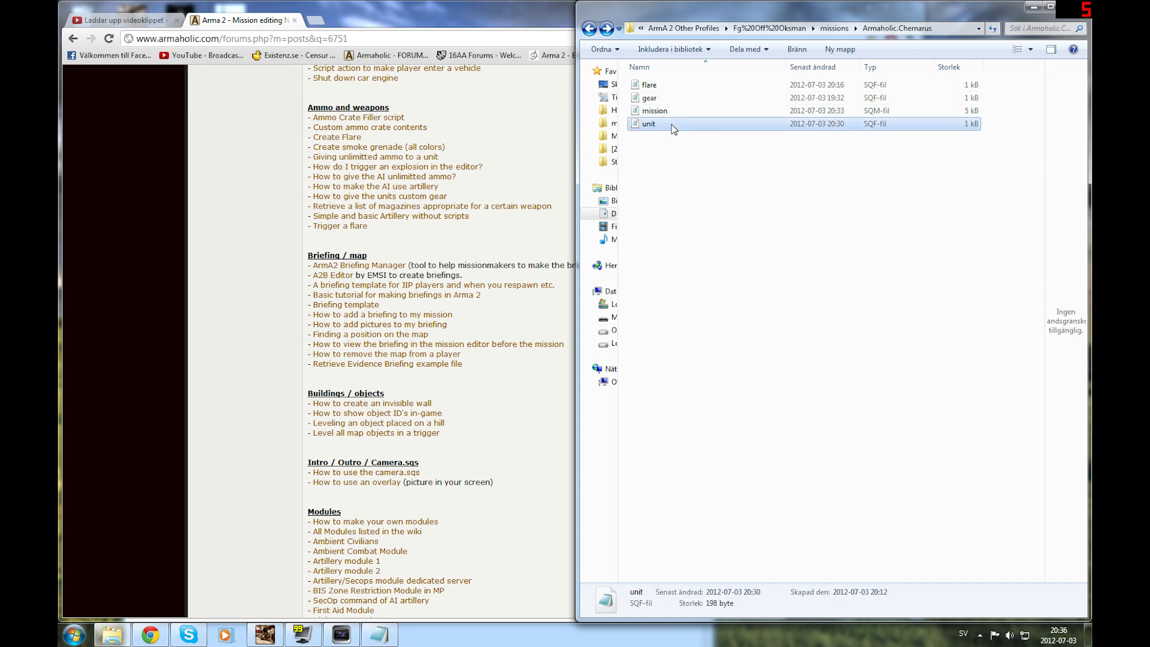
pyautogui.doubleClick(648, 123)
pyautogui.write('/// null')
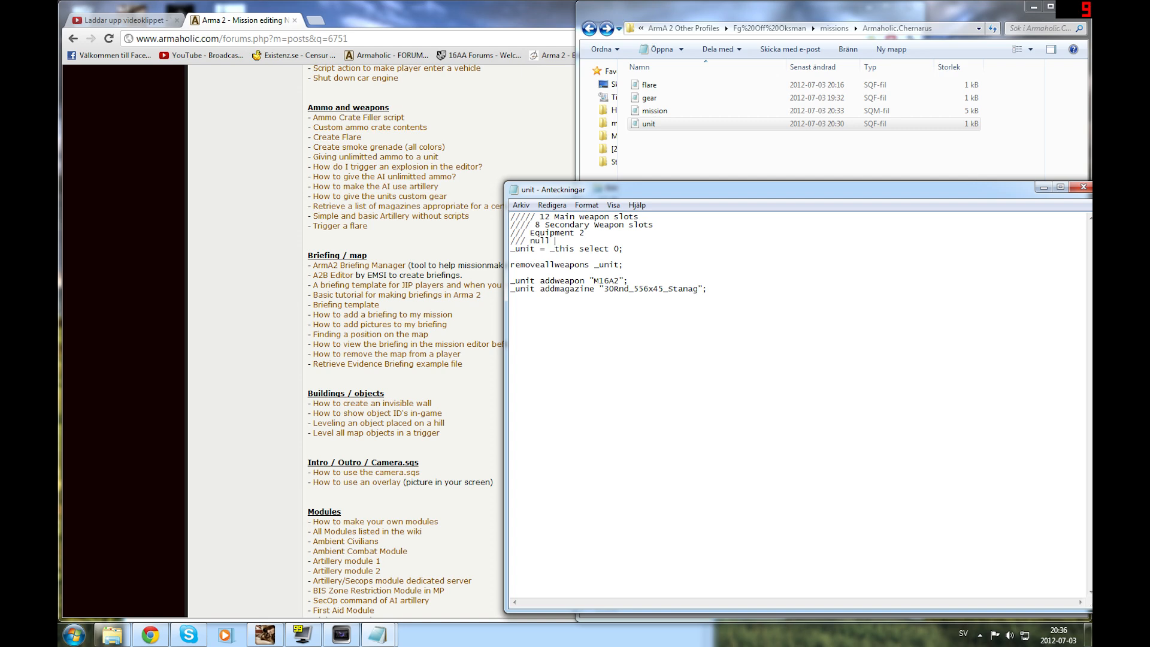
pyautogui.write('= [this')
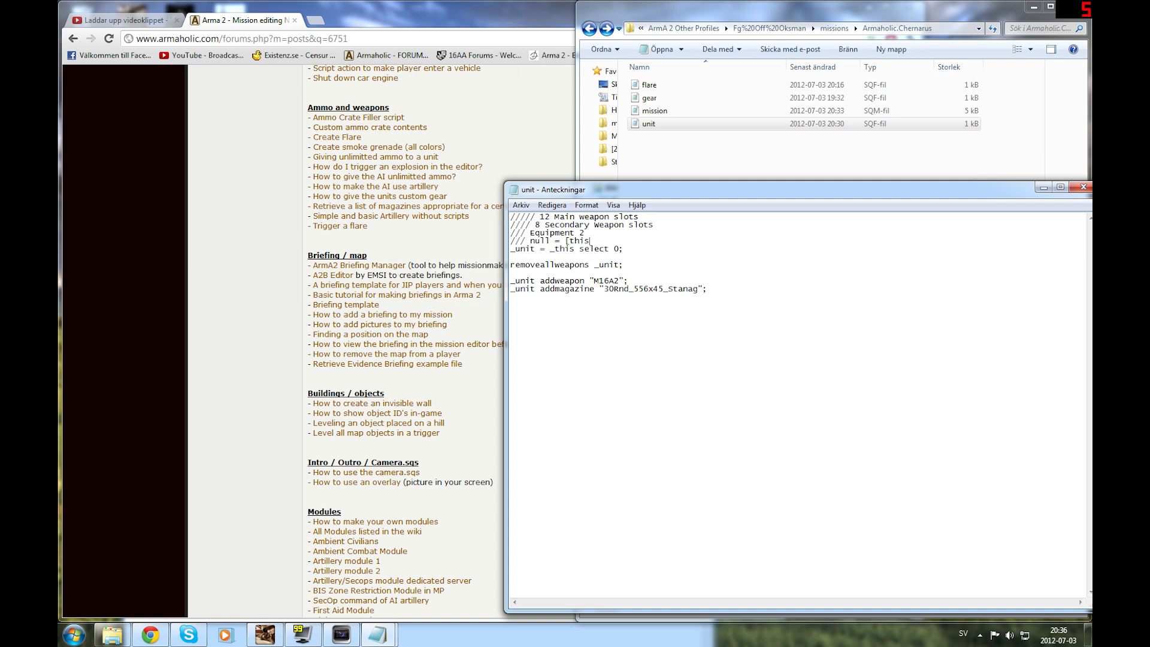
pyautogui.press('Backspace')
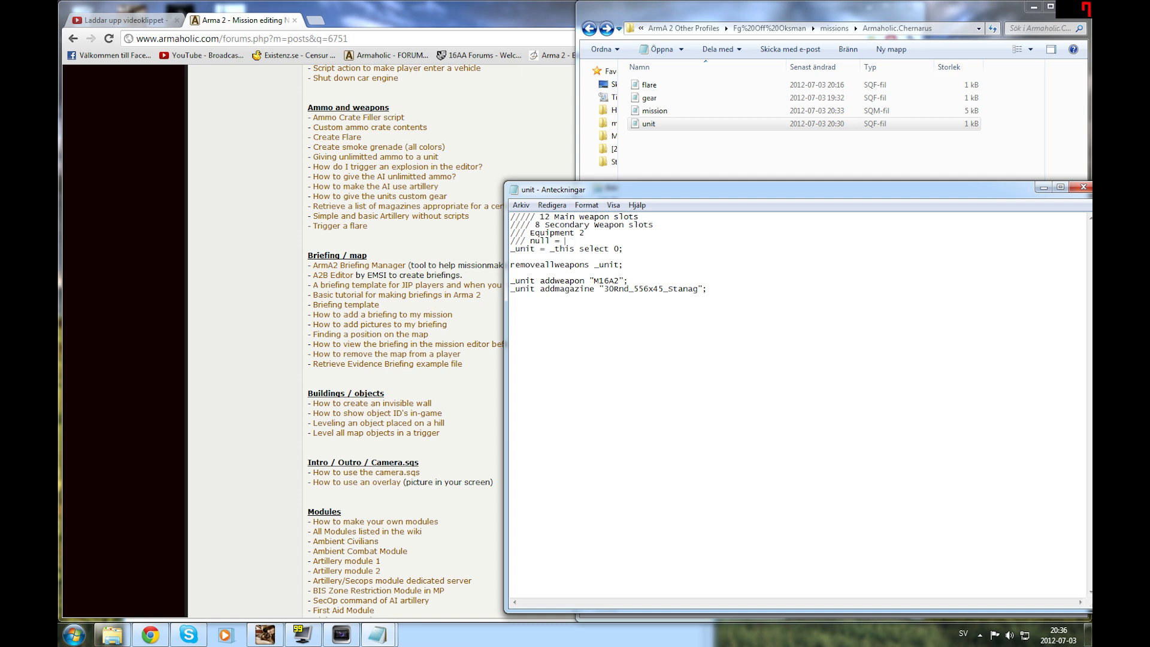
pyautogui.write('[')
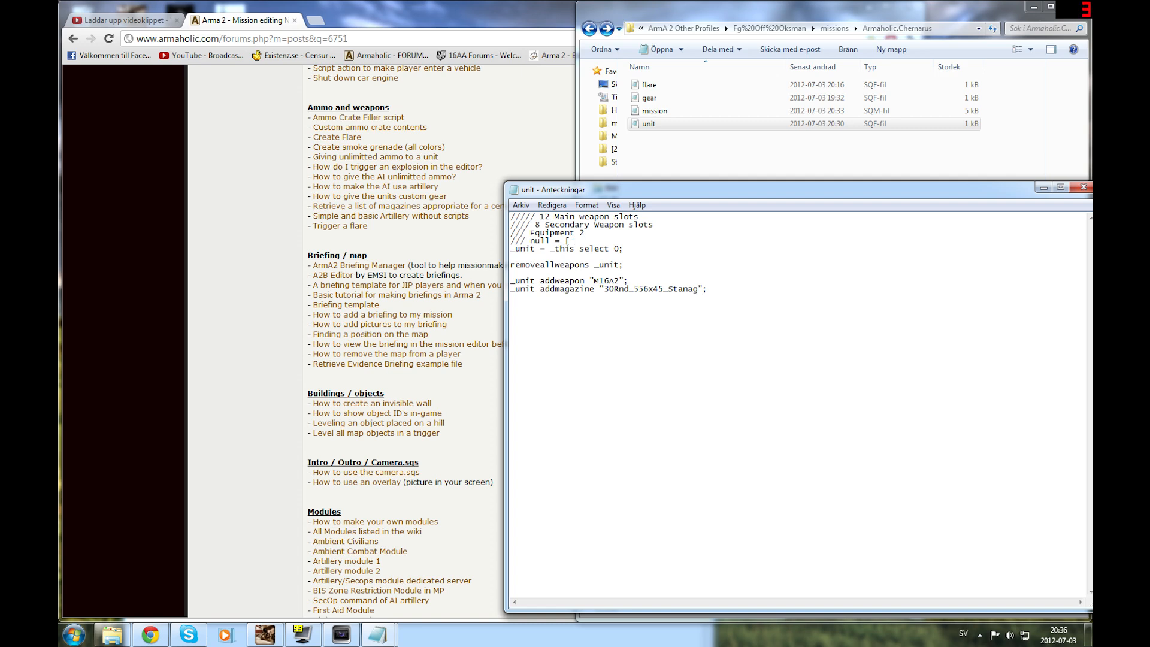
pyautogui.write('s1,')
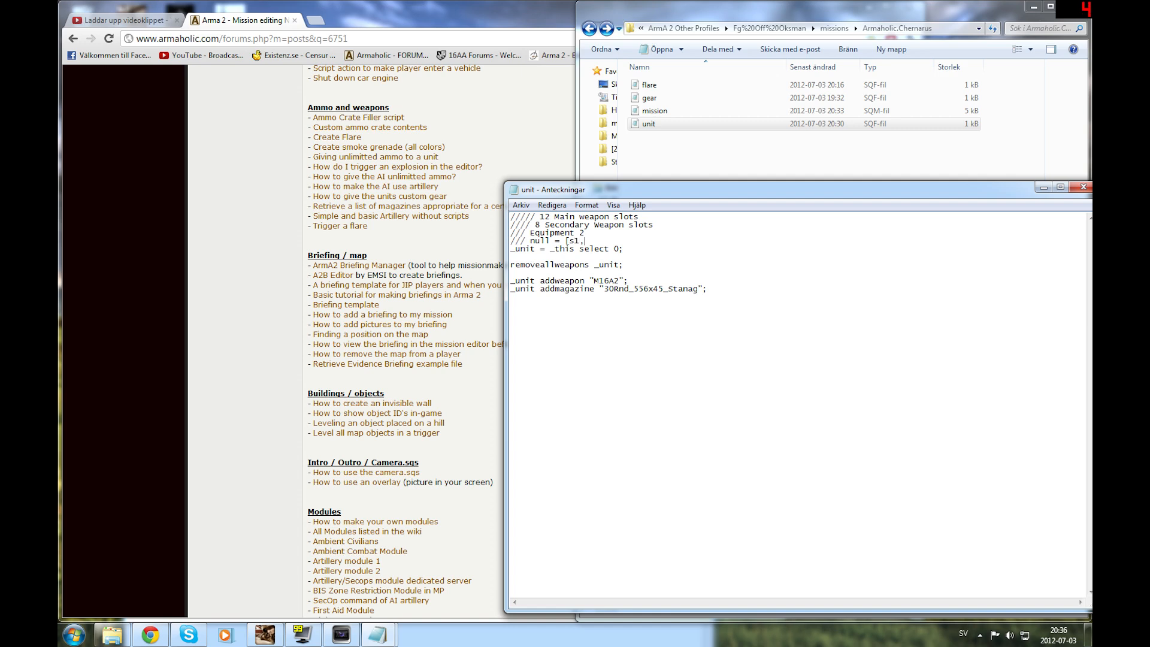
pyautogui.write(',s2,s3,s4')
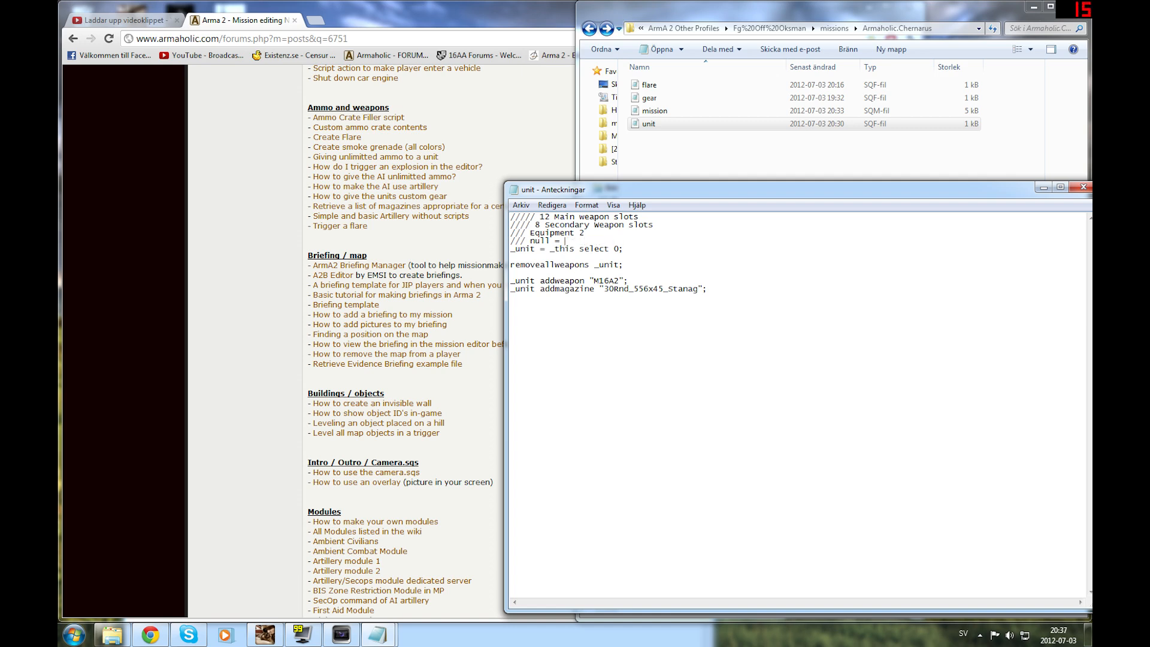
pyautogui.write('[]')
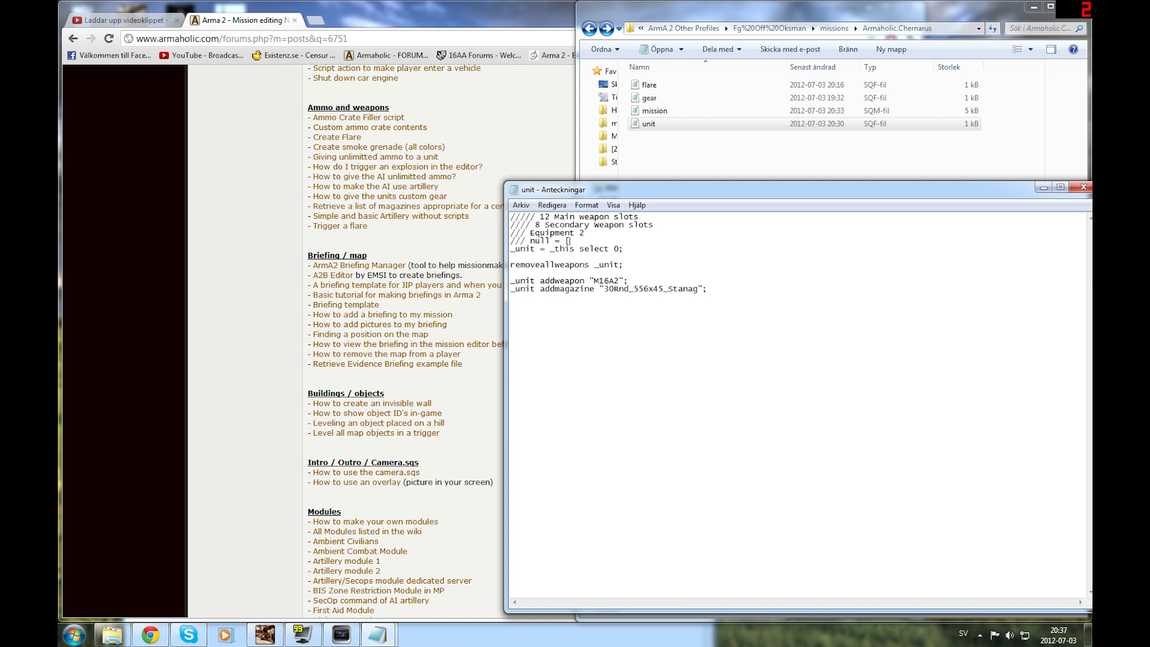
# Step: Draft a foreach units group variant, then revert so the line reads null = [this] execVM "unit.sqf";
pyautogui.write('_X')
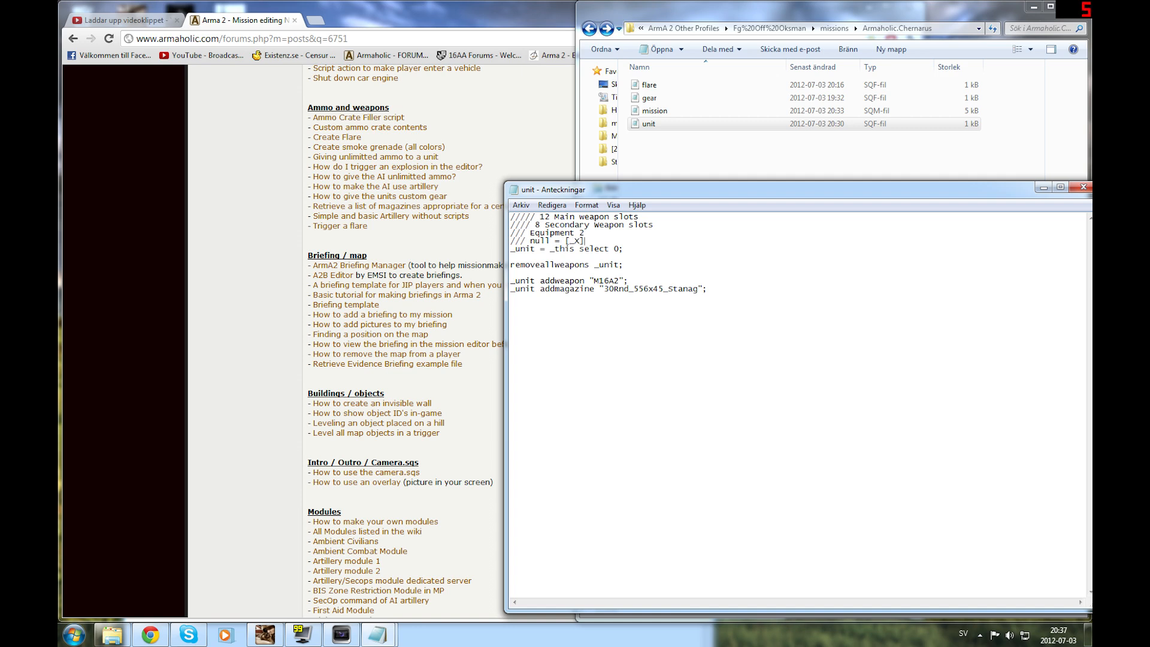
pyautogui.write('execVM "un')
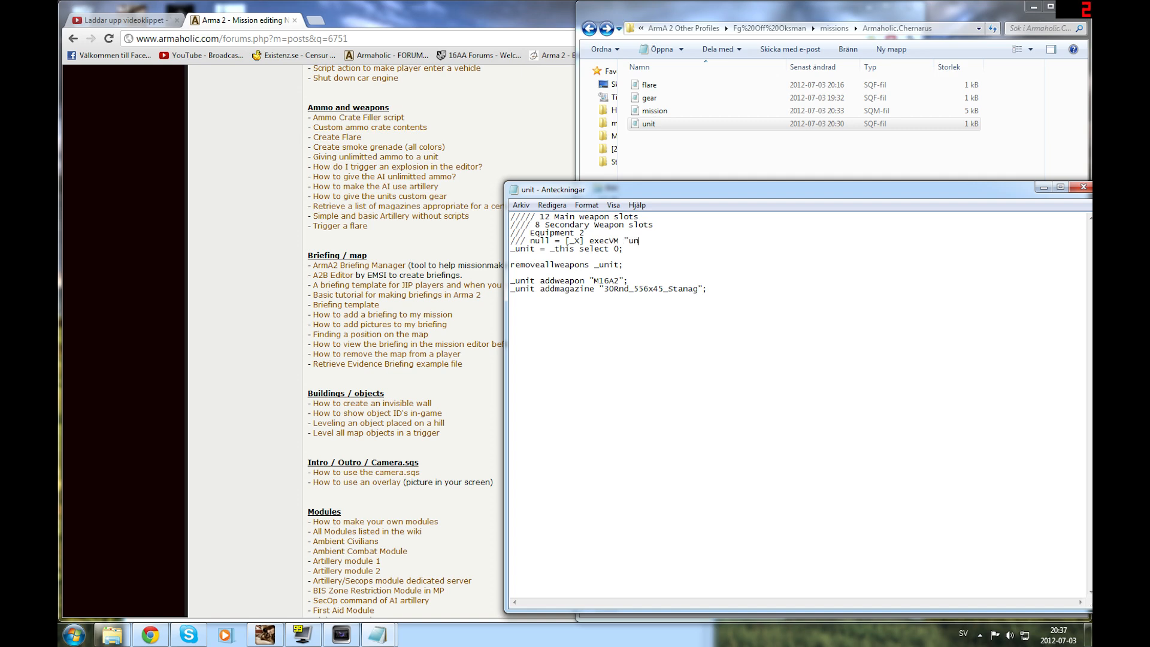
pyautogui.write('it.sqf"')
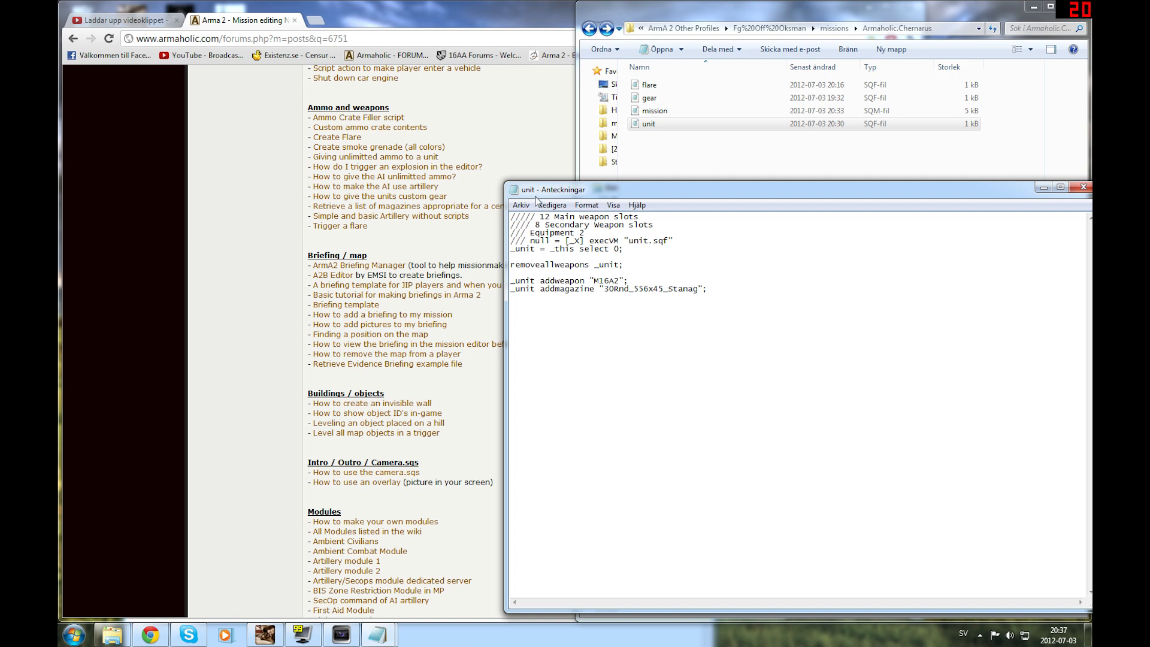
pyautogui.write('} f')
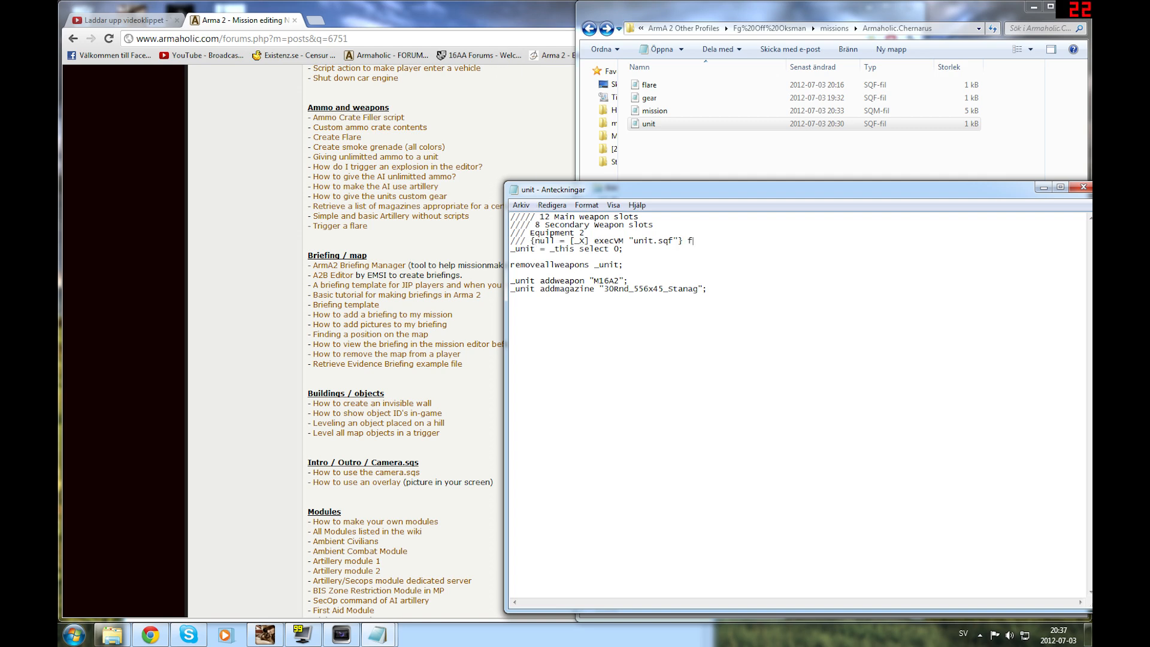
pyautogui.write('oreach units')
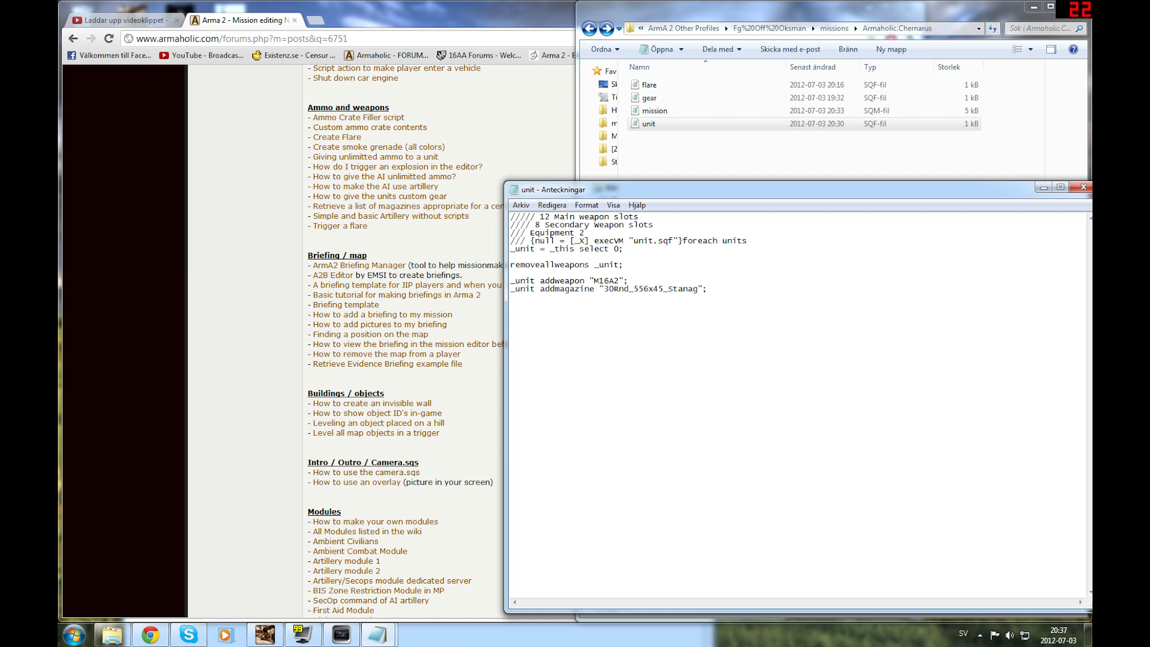
pyautogui.write('group th')
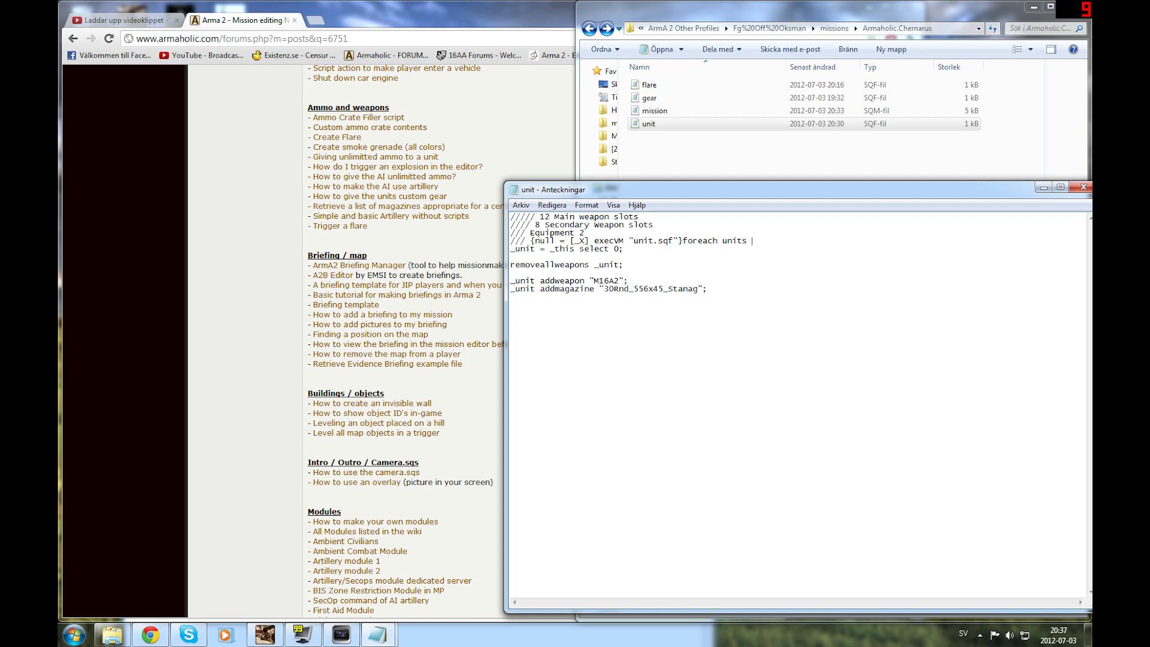
pyautogui.write('alph')
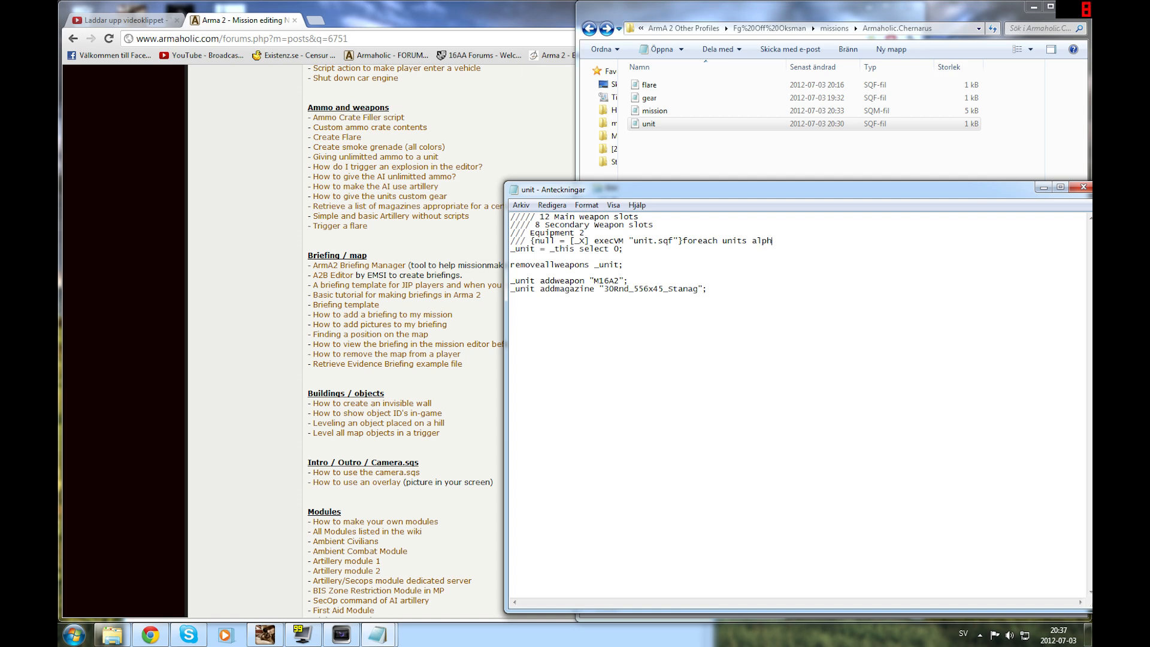
pyautogui.press('BackSpace')
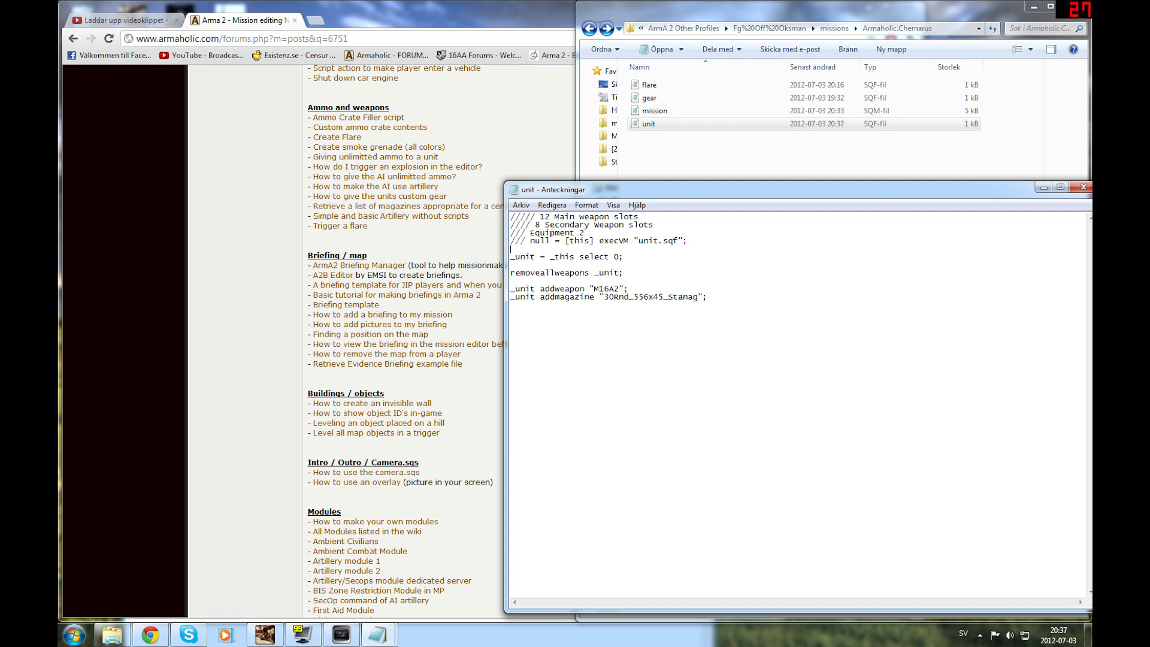
# Step: Add {_unit addmagazine "30Rnd_55x45_Stanag"} foreach [1..12]; after the addmagazine line
pyautogui.doubleClick(545, 272)
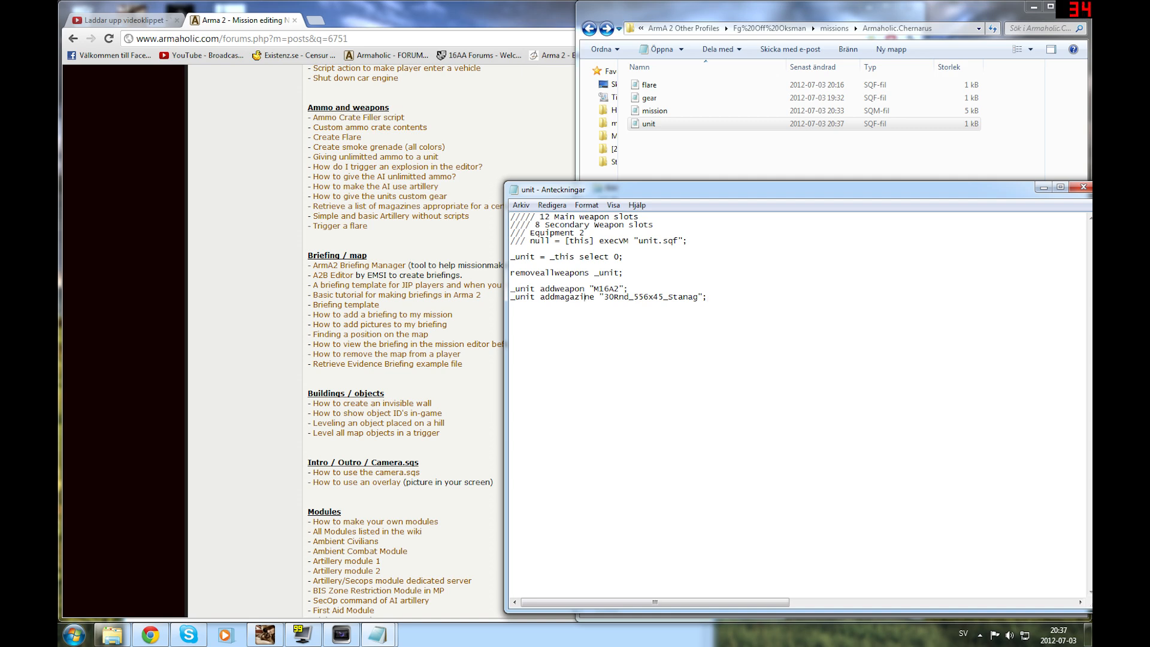
pyautogui.write('{')
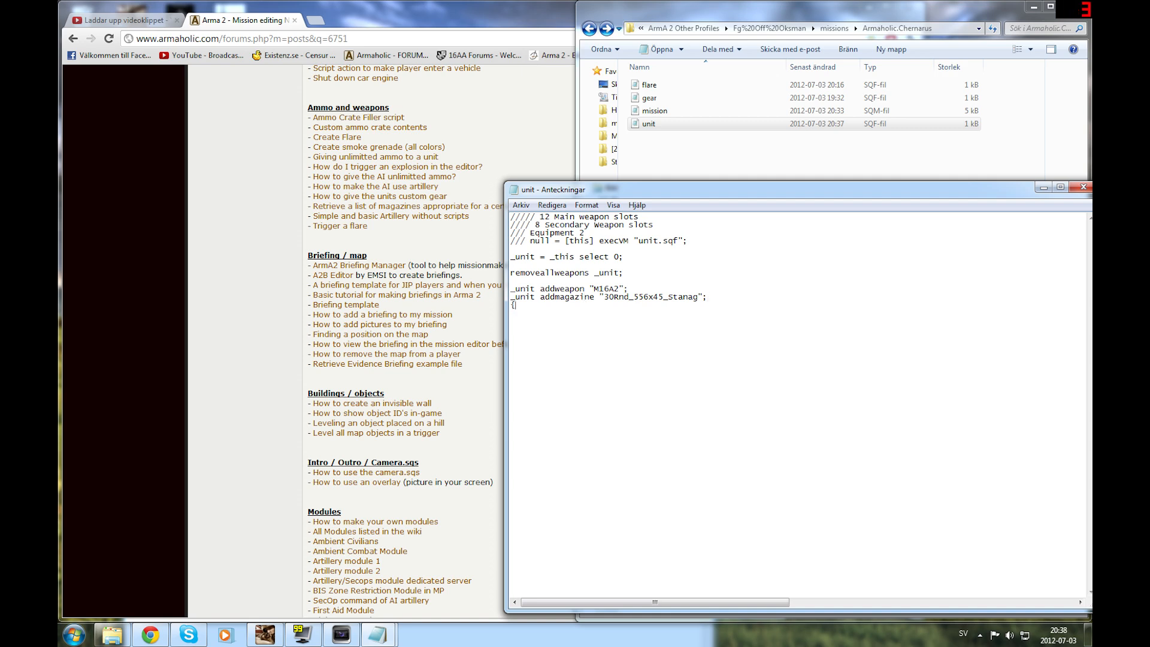
pyautogui.write('_unit')
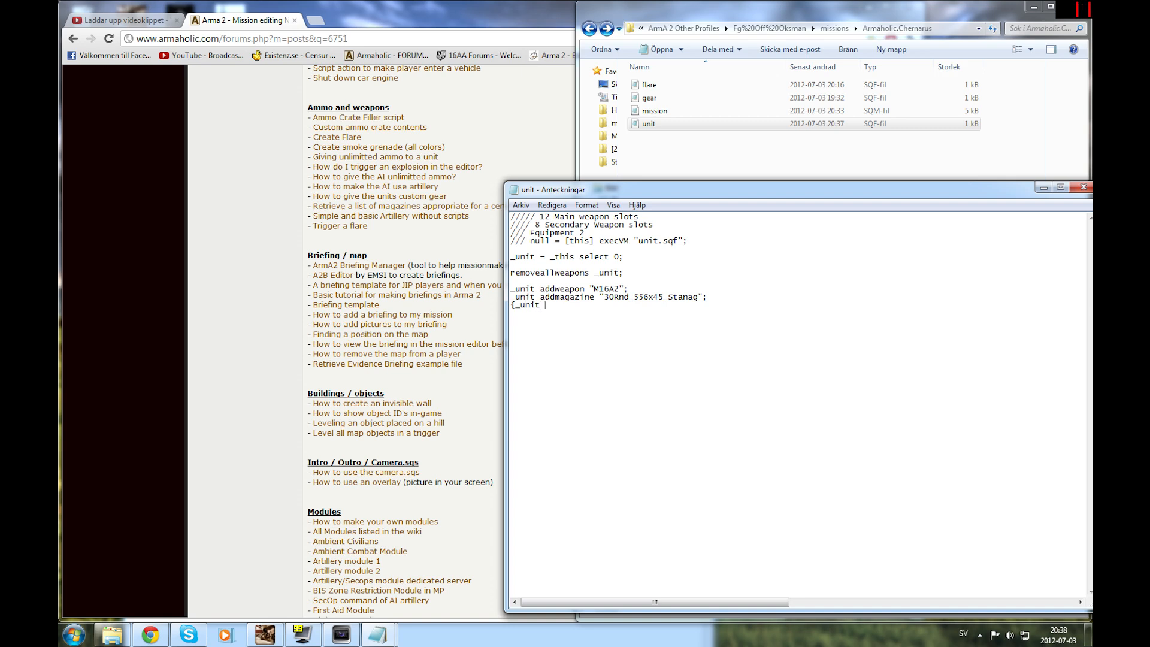
pyautogui.write('addmaagazine')
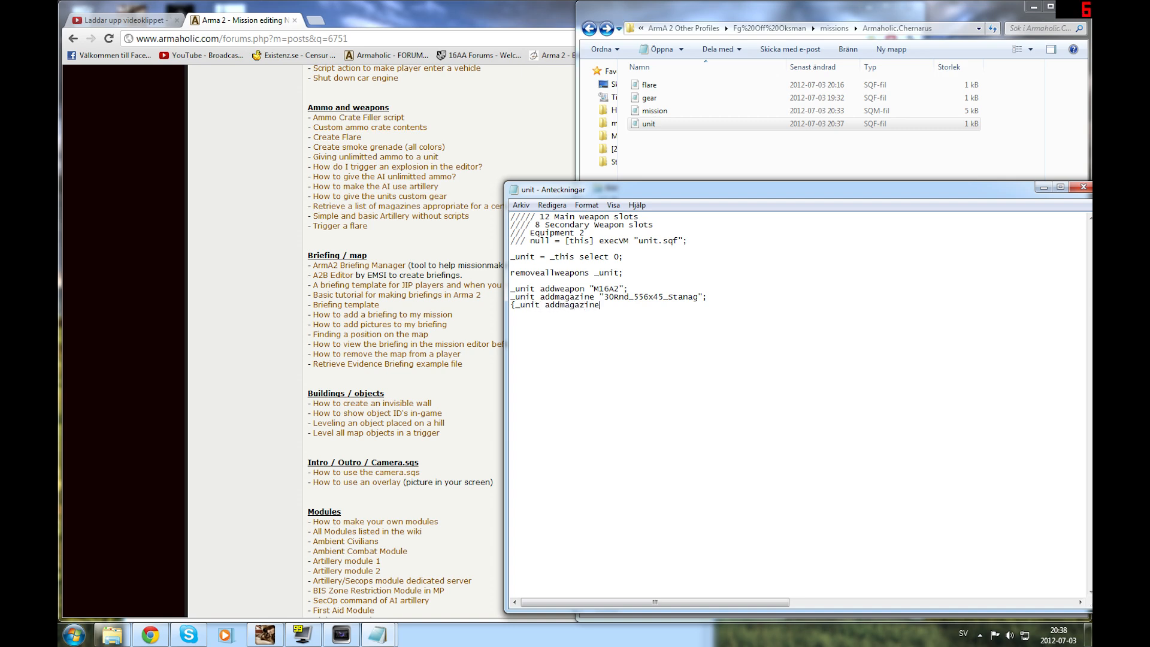
pyautogui.write('"30r')
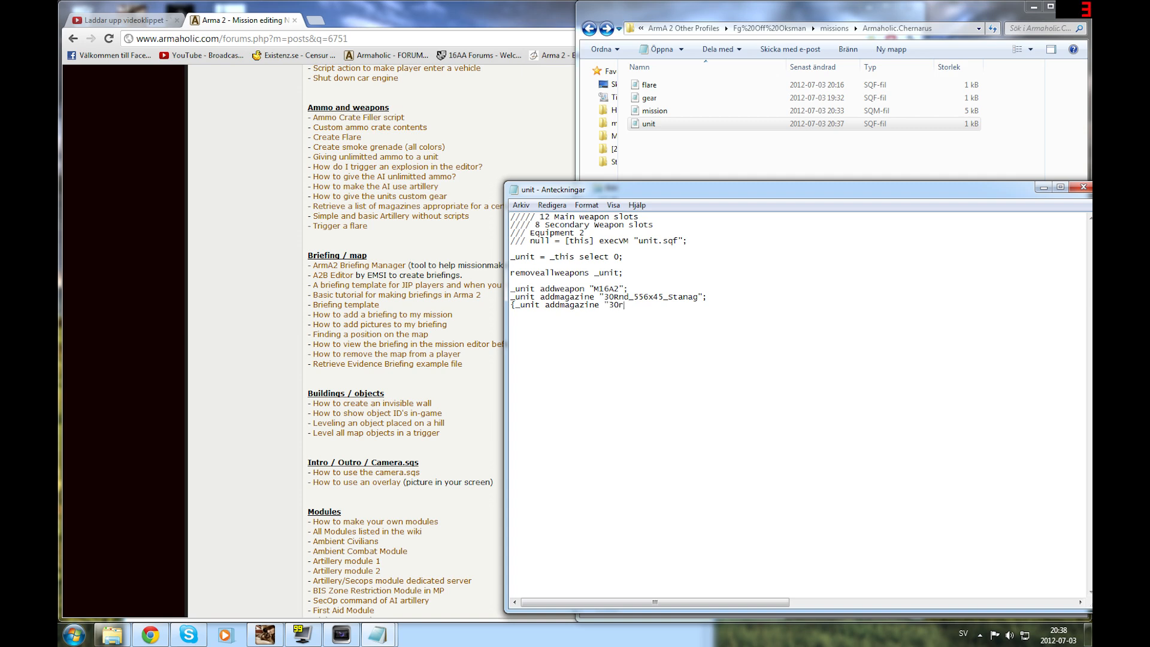
pyautogui.write('nd_55x45_Stanag')
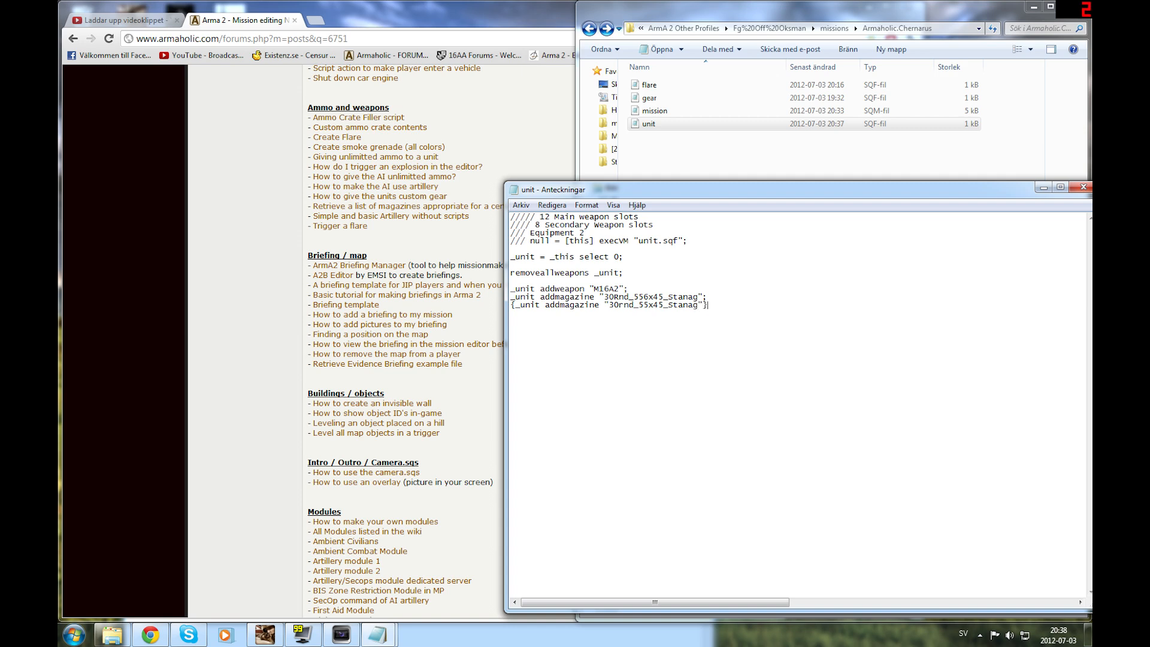
pyautogui.write('fireach')
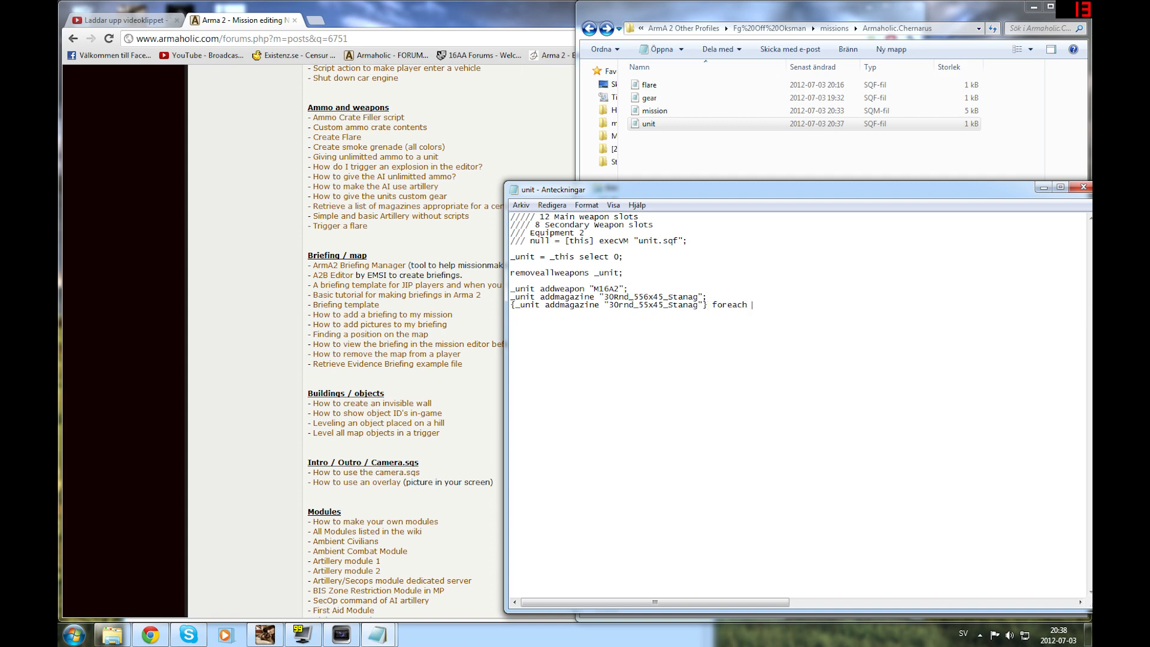
pyautogui.write('[1,2,3,4,5,')
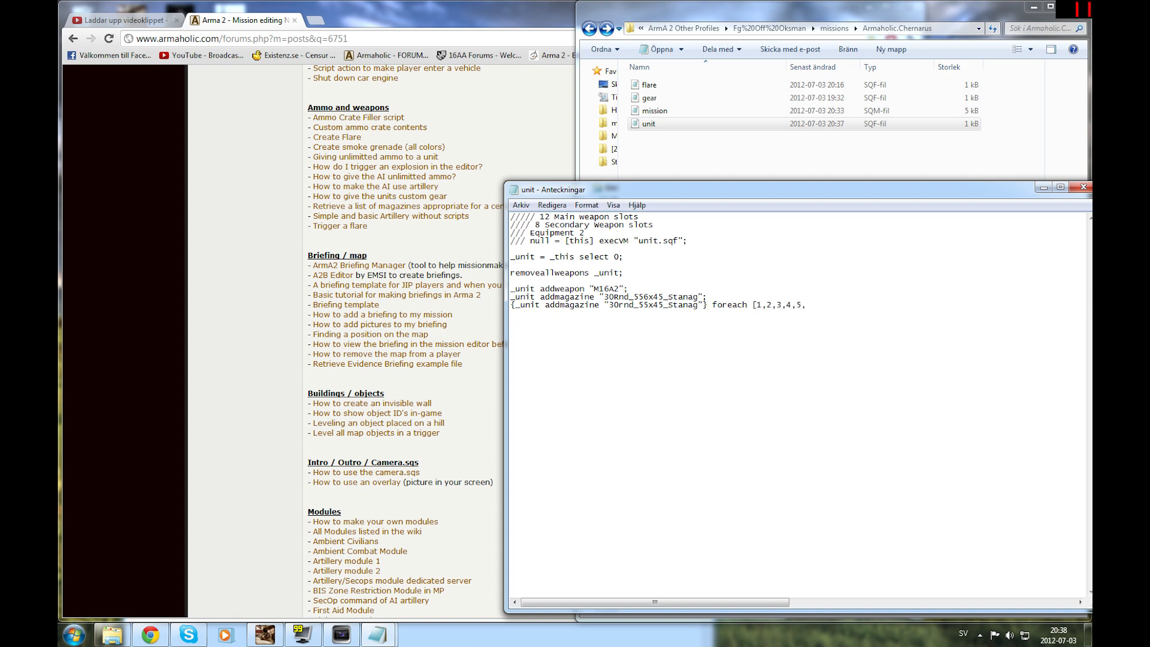
pyautogui.write('6,7,8,9,10,11,12')
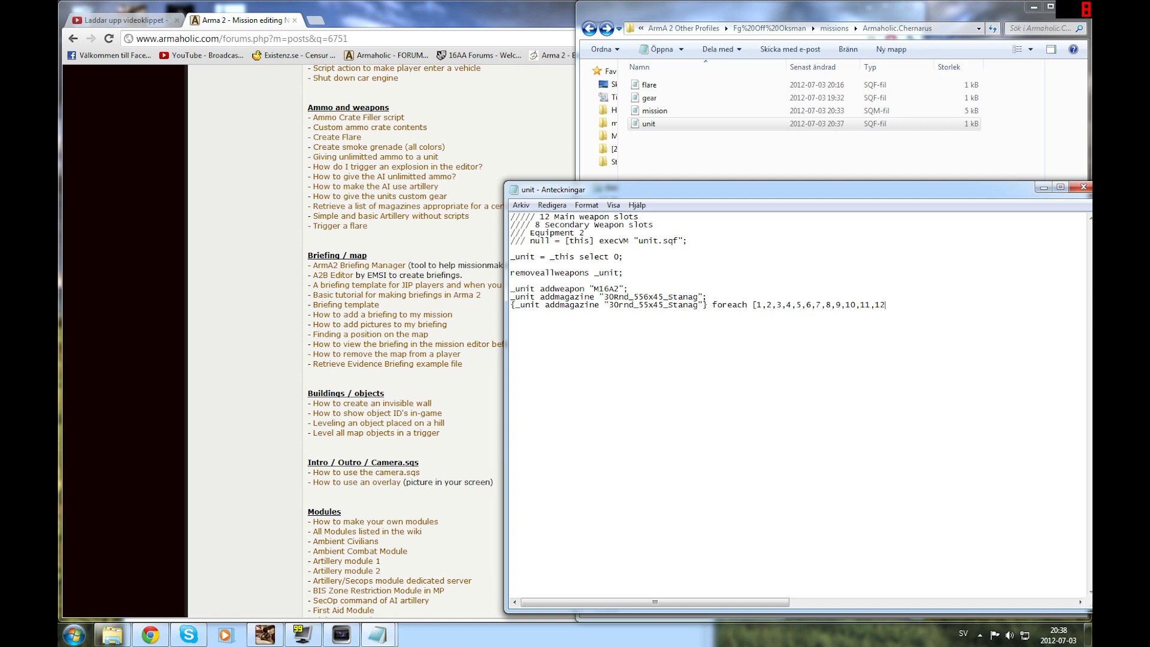
pyautogui.write(';')
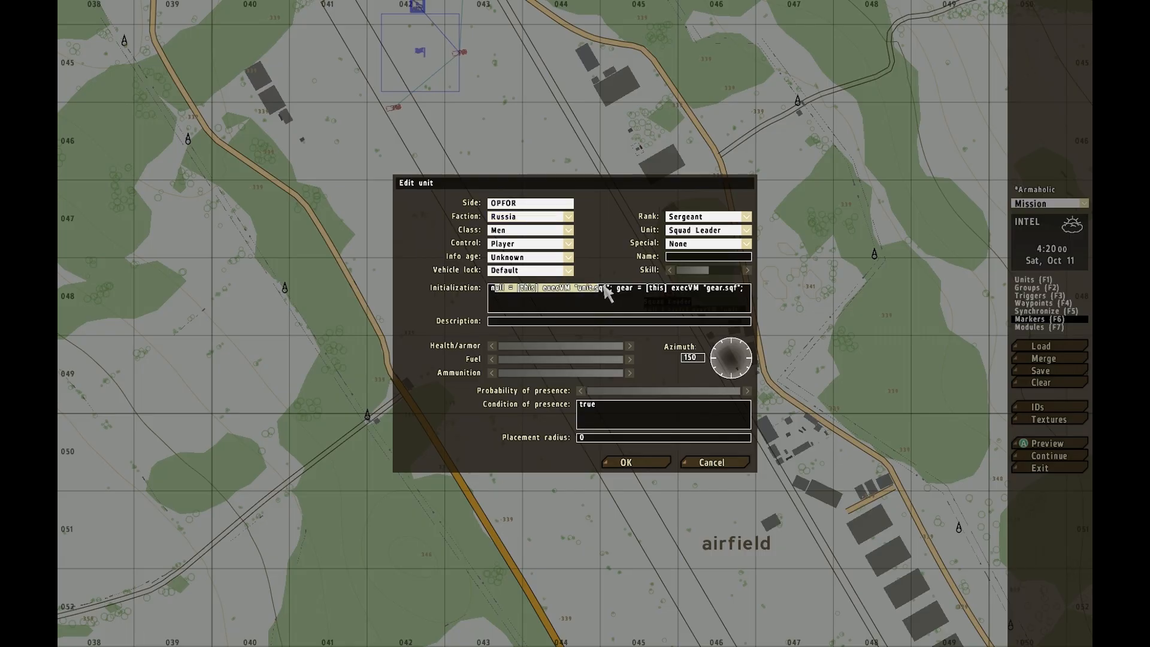
# Step: Edit the squad leader's Initialization to execVM unit.sqf and gear.sqf
pyautogui.click(1044, 444)
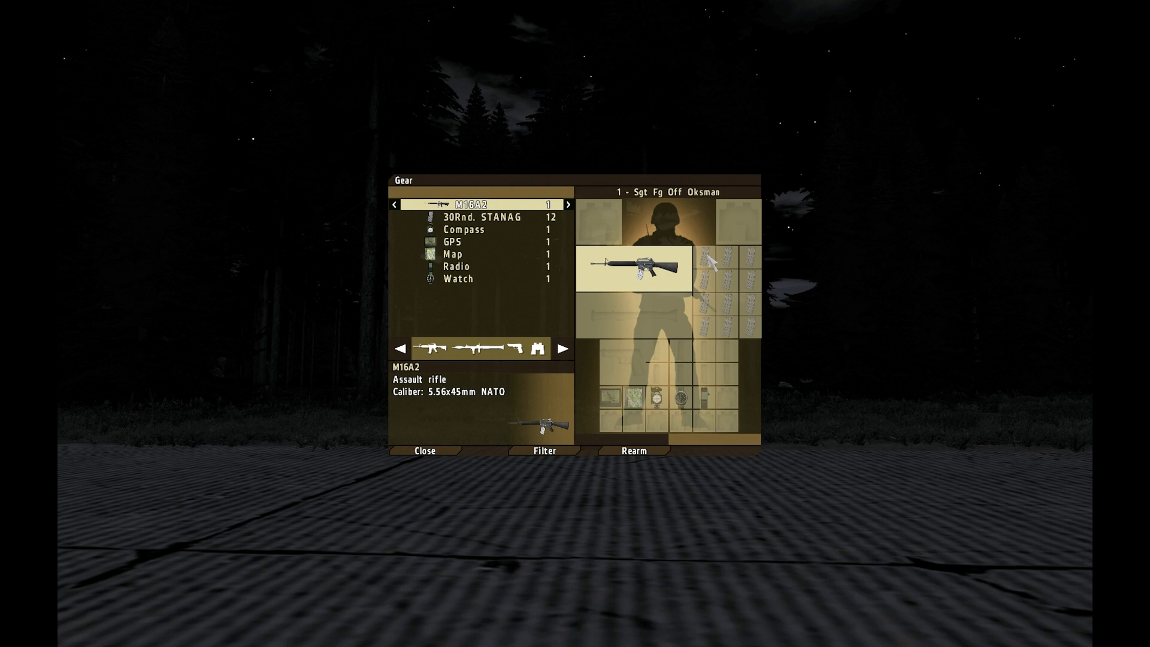
# Step: View the 30Rnd STANAG magazine details in the Gear screen, then leave the preview
pyautogui.click(465, 217)
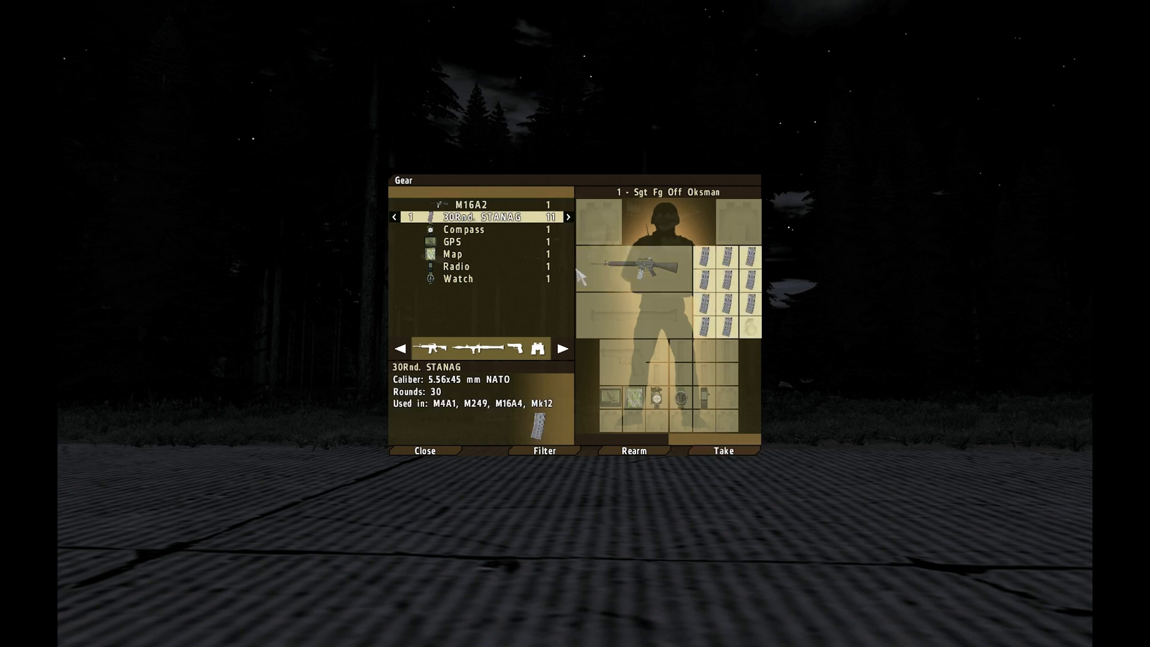
pyautogui.click(424, 451)
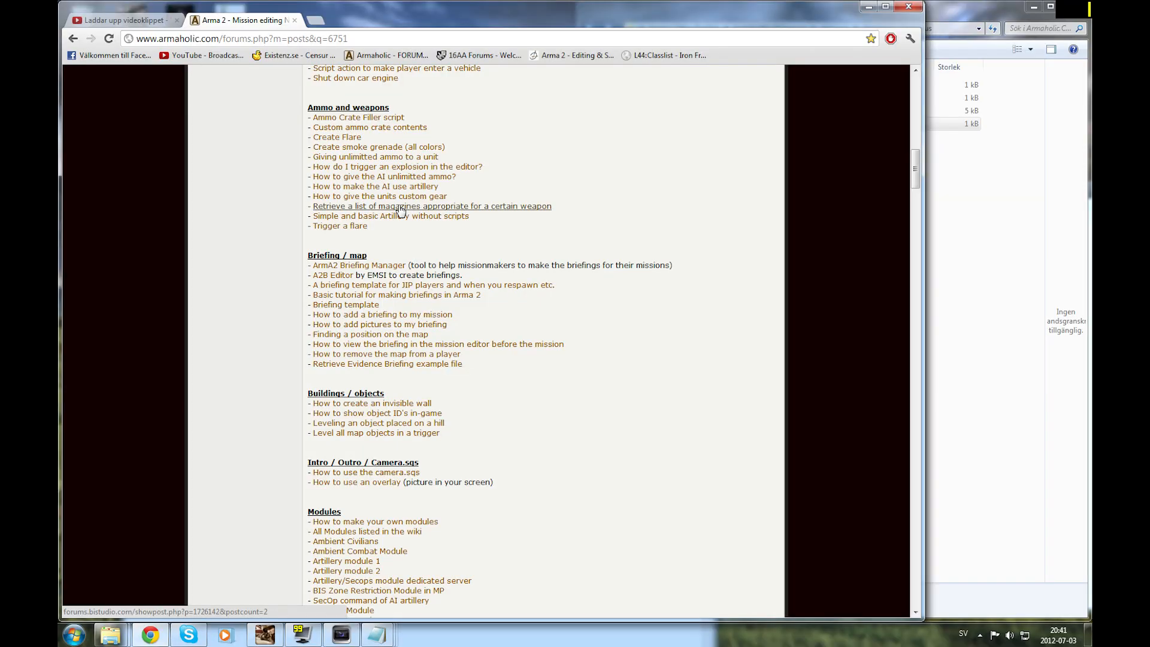
# Step: Follow the 'Retrieve a list of magazines for a weapon' link and scroll to the get_ammo.sqf loop
pyautogui.click(432, 206)
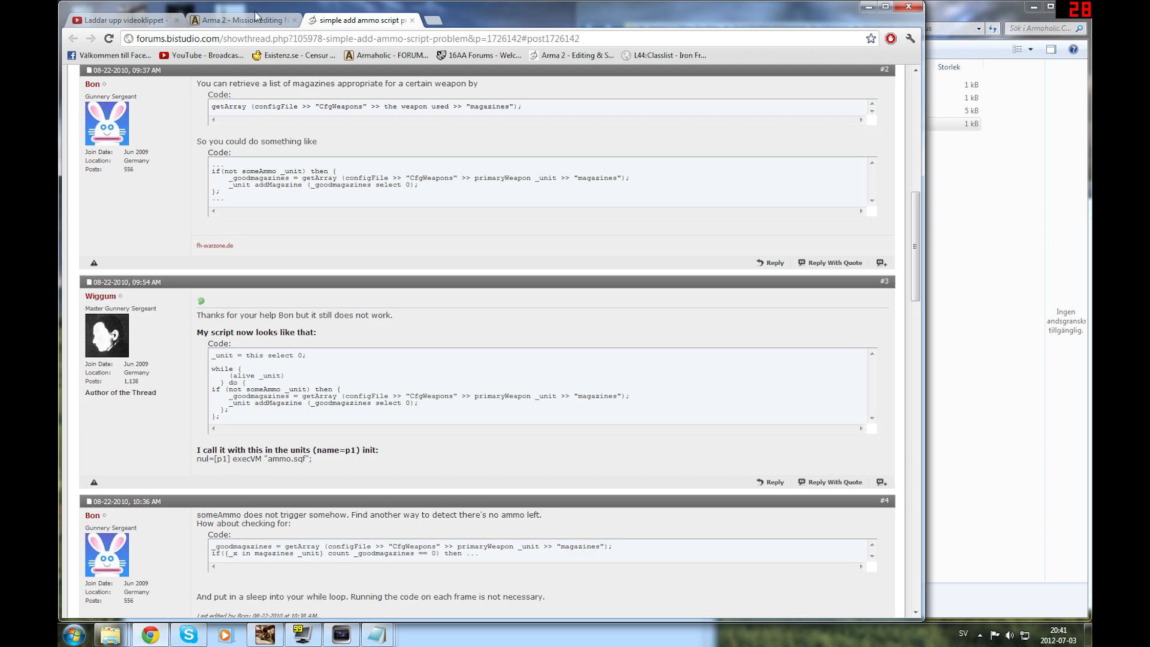
pyautogui.moveTo(196, 112)
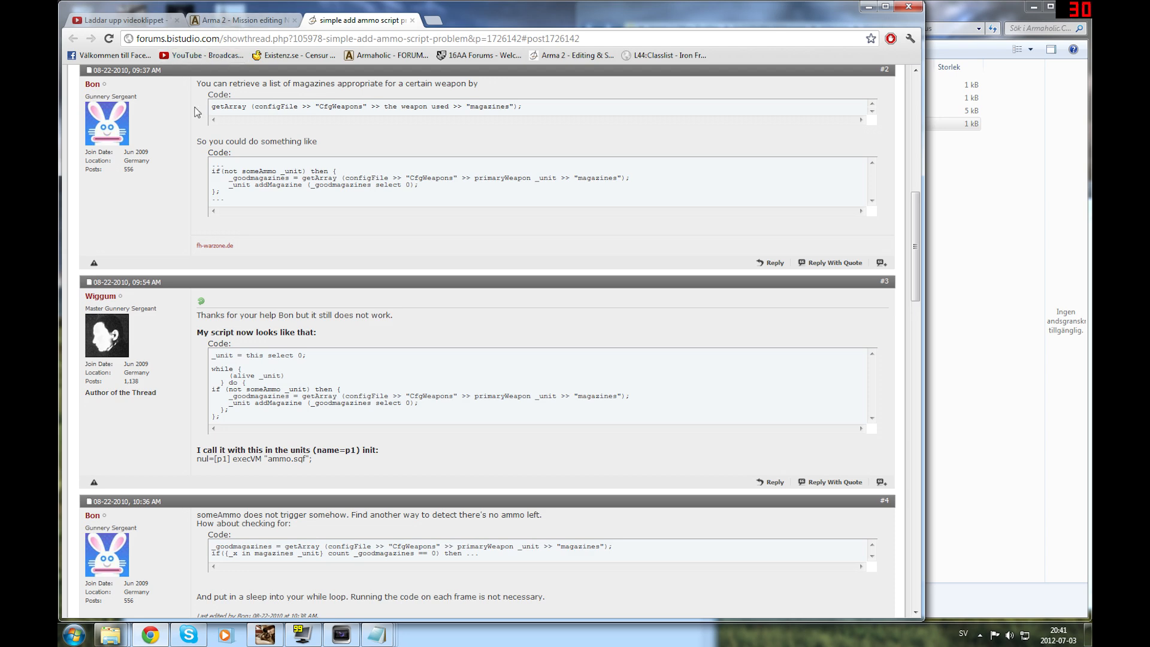
pyautogui.moveTo(211, 128)
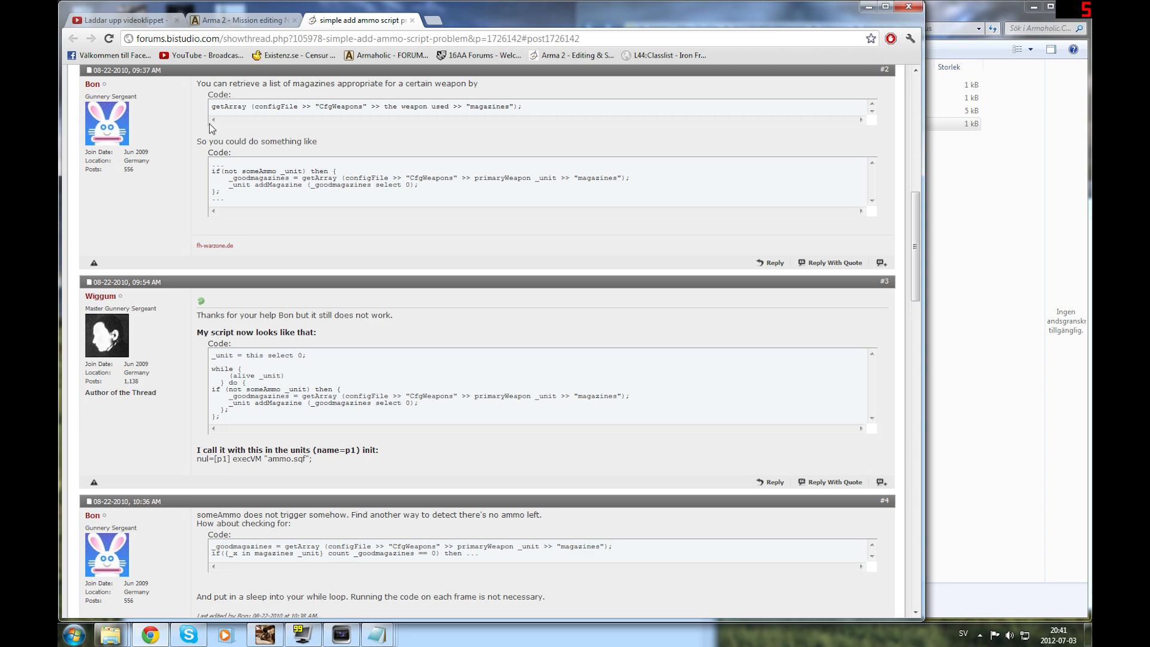
pyautogui.moveTo(289, 118)
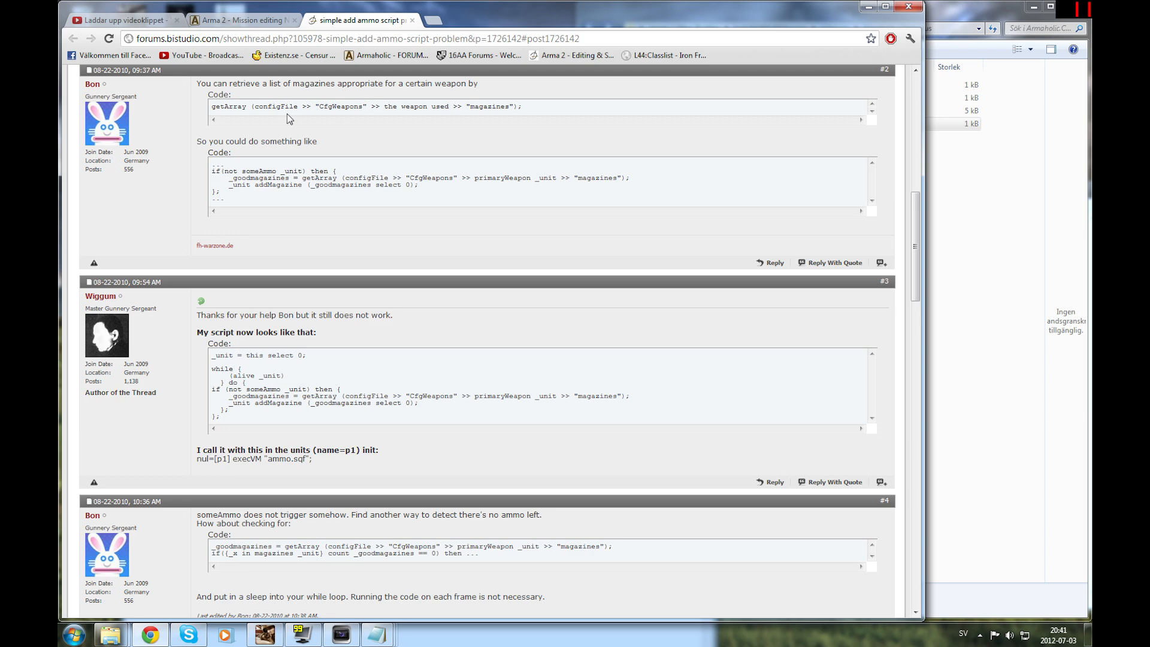
pyautogui.scroll(-3)
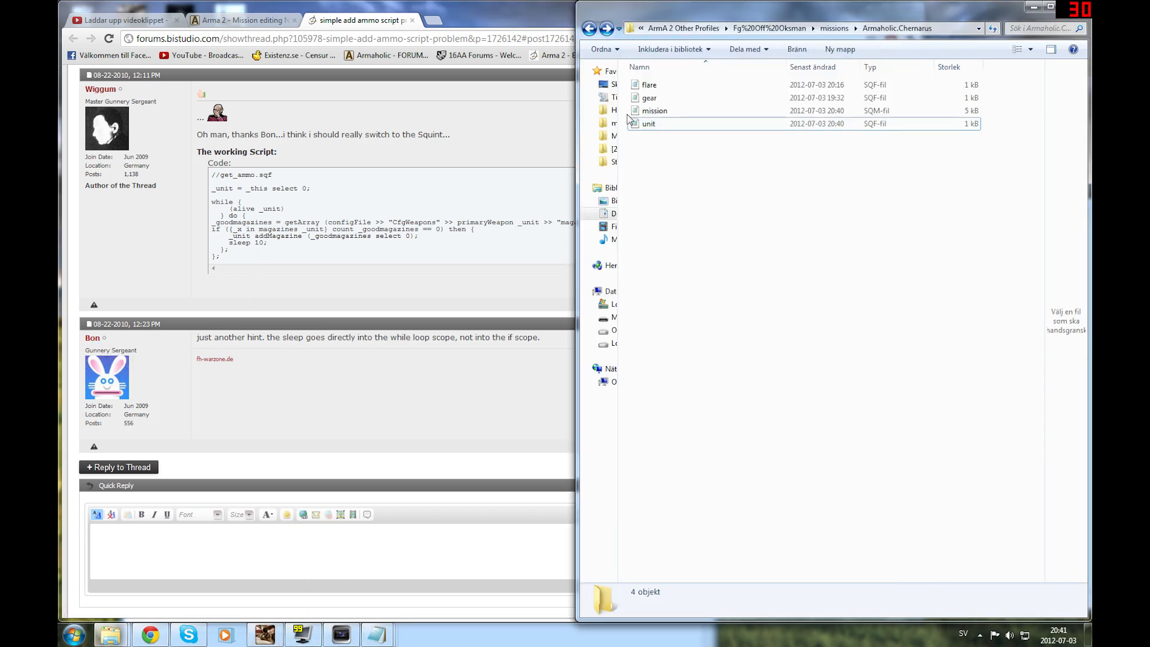
# Step: Review gear.sqf with its get_ammo magazine loop in Notepad and return to the editor
pyautogui.doubleClick(648, 97)
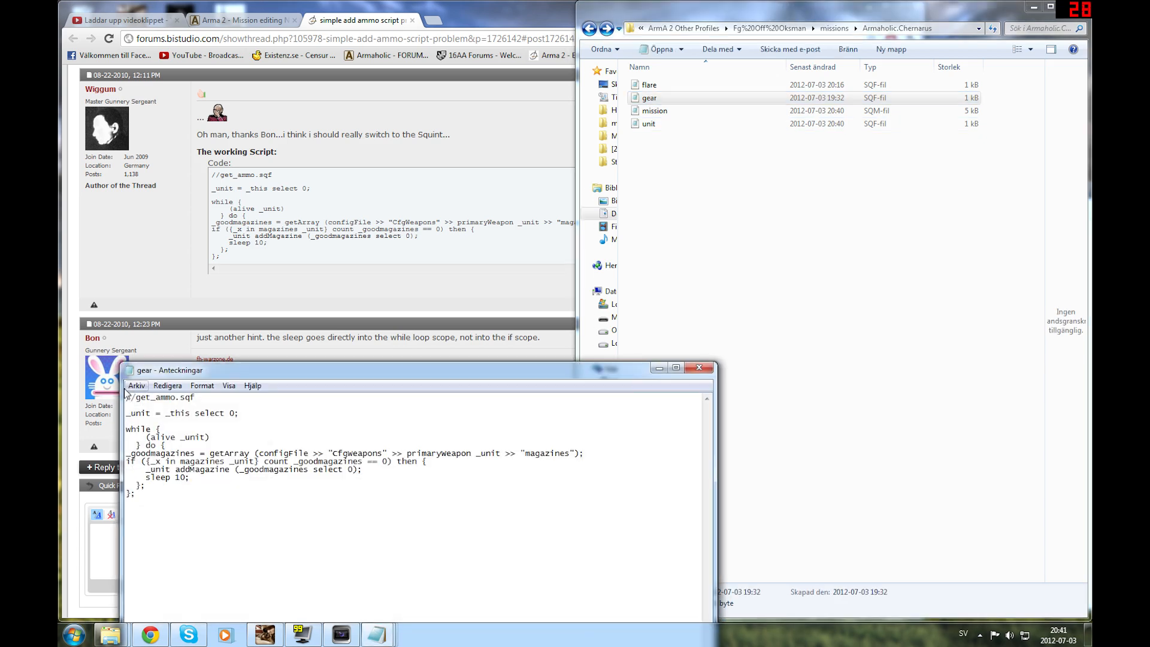
pyautogui.press('ctrl+a')
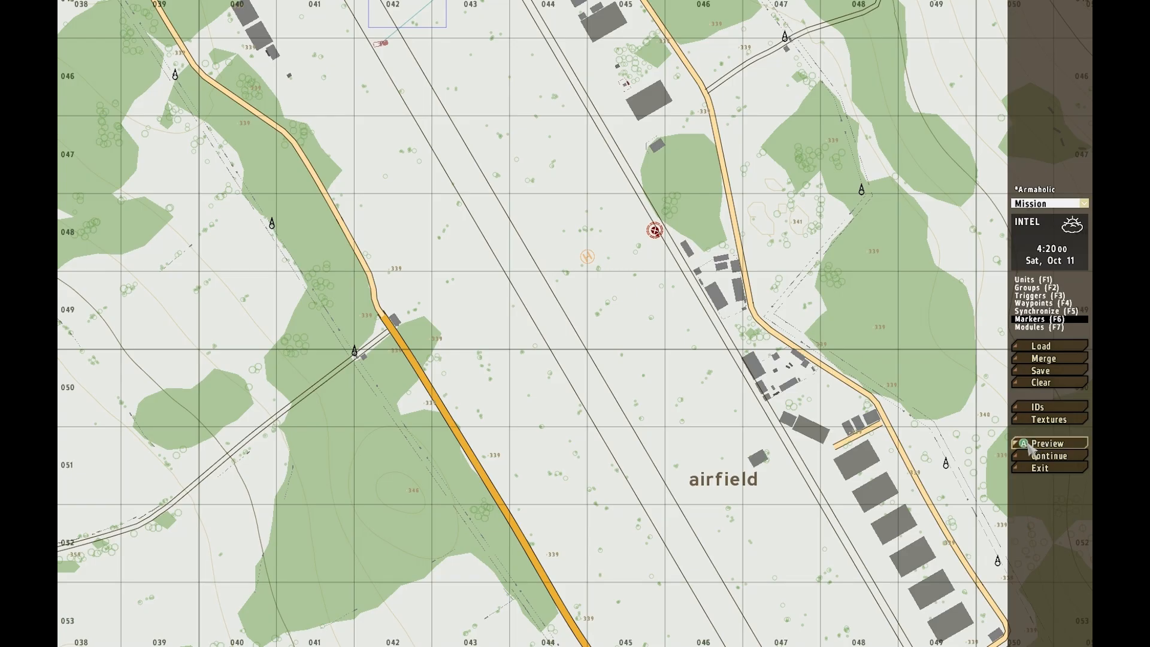
# Step: Preview the mission in game and fire a burst from the M16A2
pyautogui.click(1050, 443)
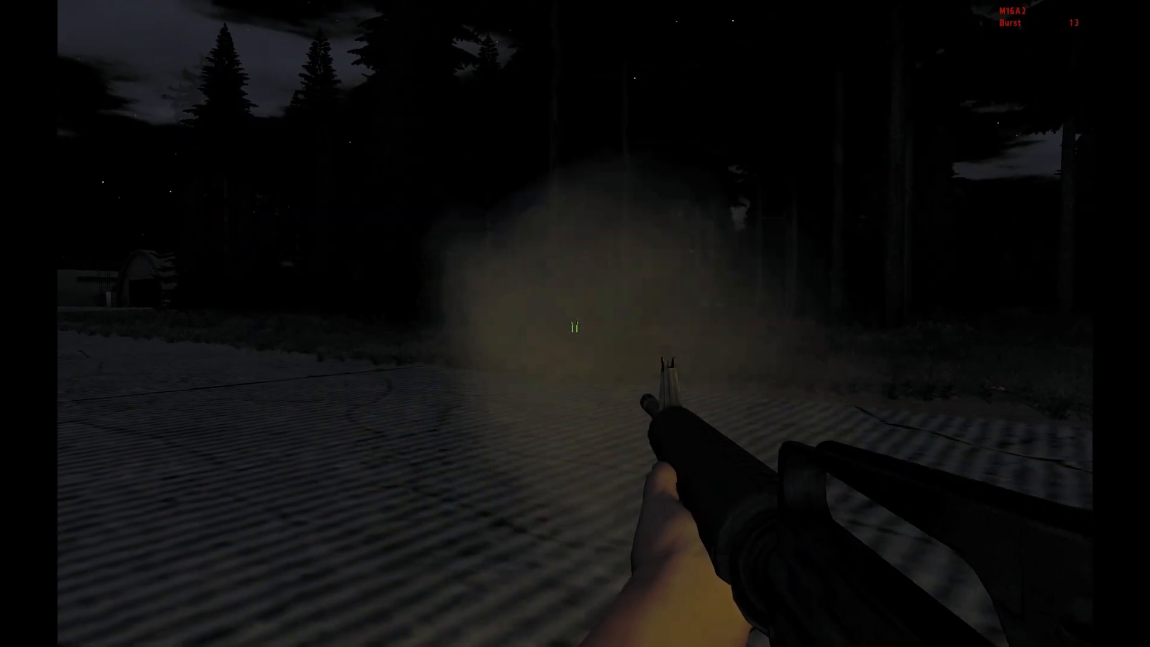
pyautogui.click(575, 324)
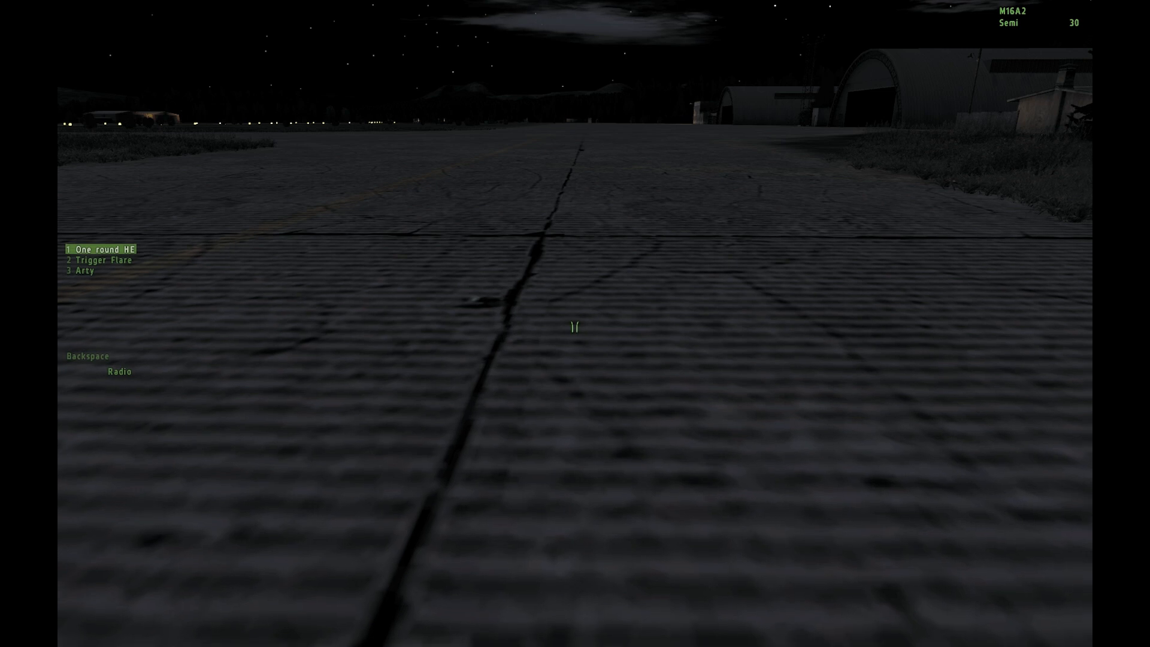
# Step: Call the Radio Alpha One round HE and aim it on the map near the hangars
pyautogui.press('m')
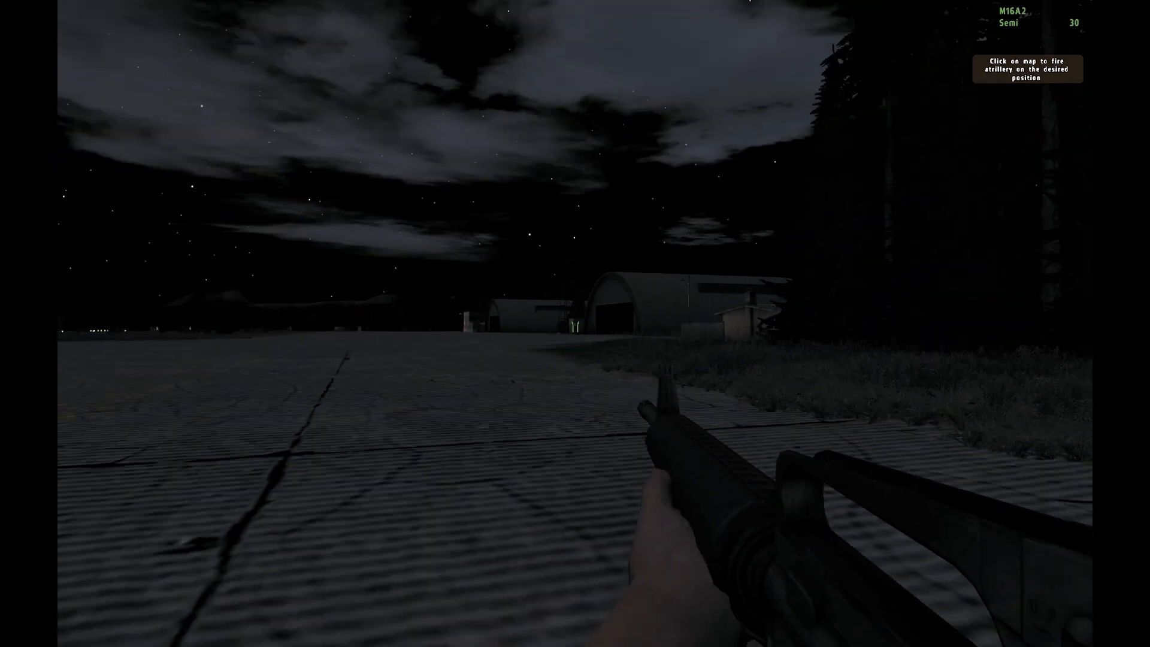
pyautogui.press('m')
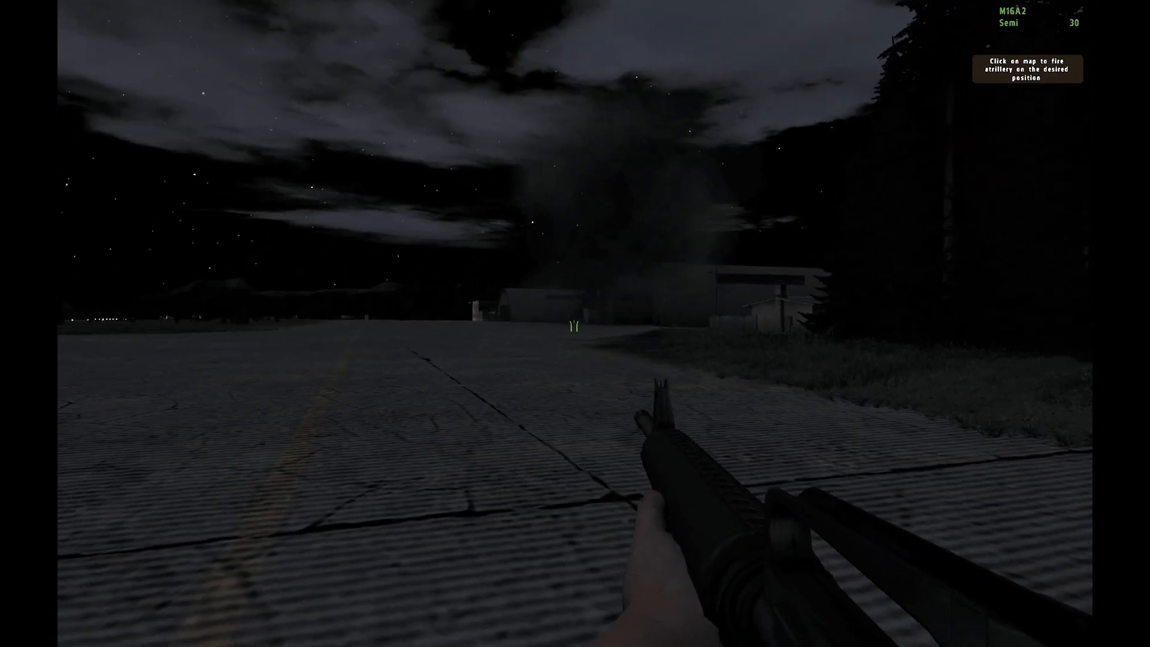
pyautogui.press('m')
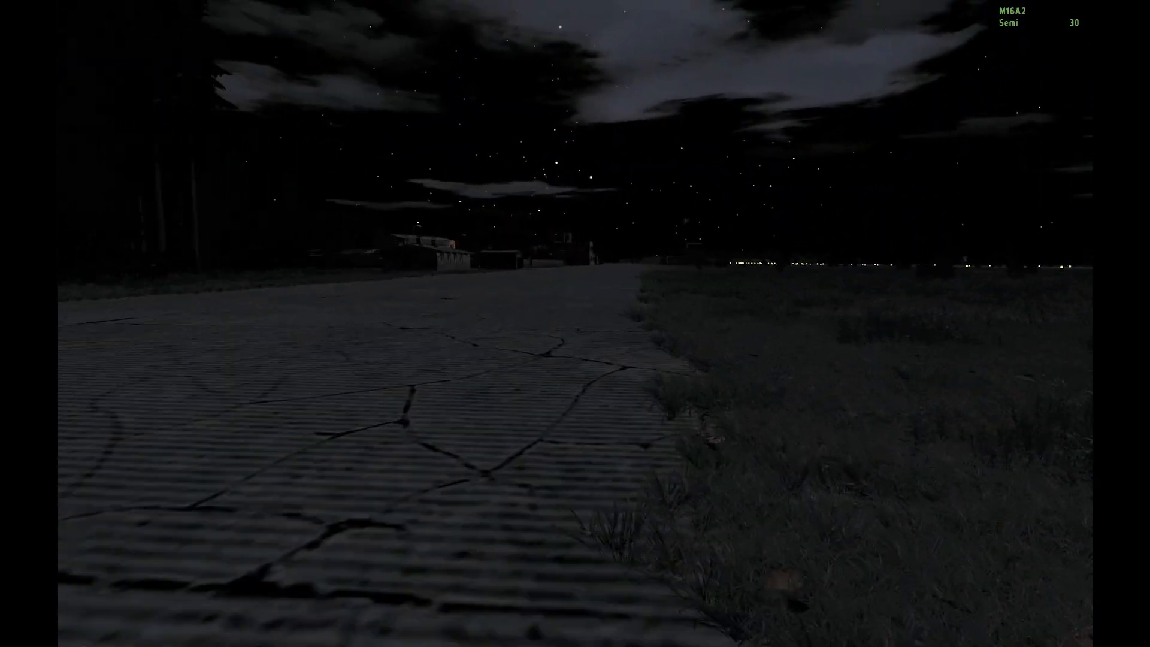
pyautogui.moveTo(575, 323)
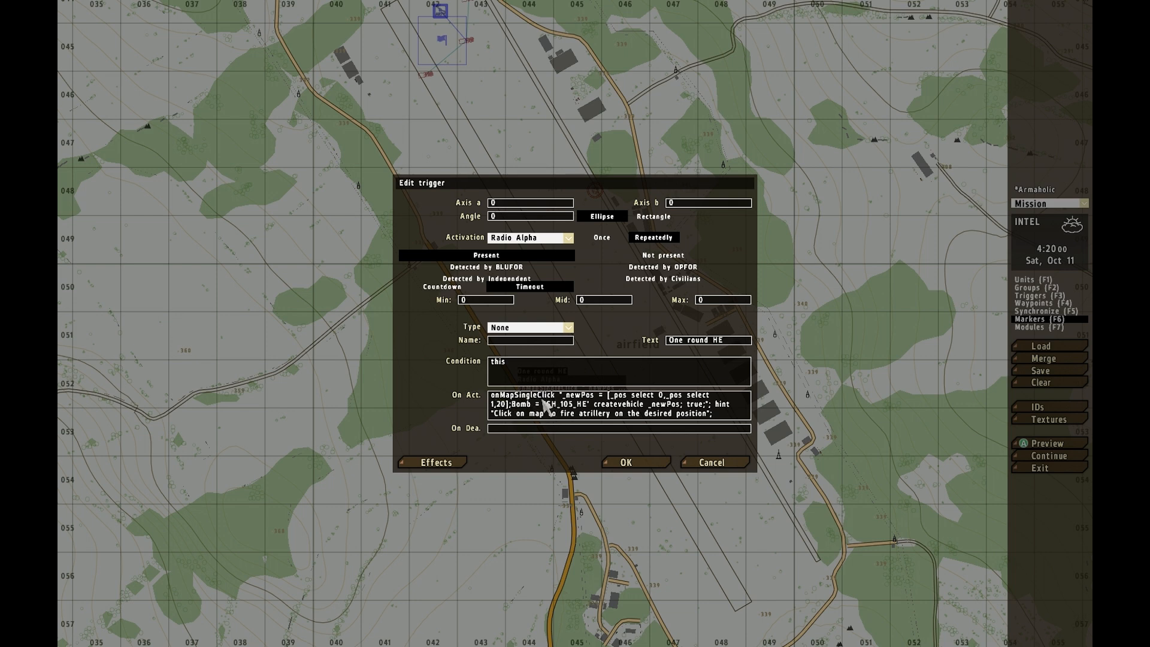
pyautogui.moveTo(548, 418)
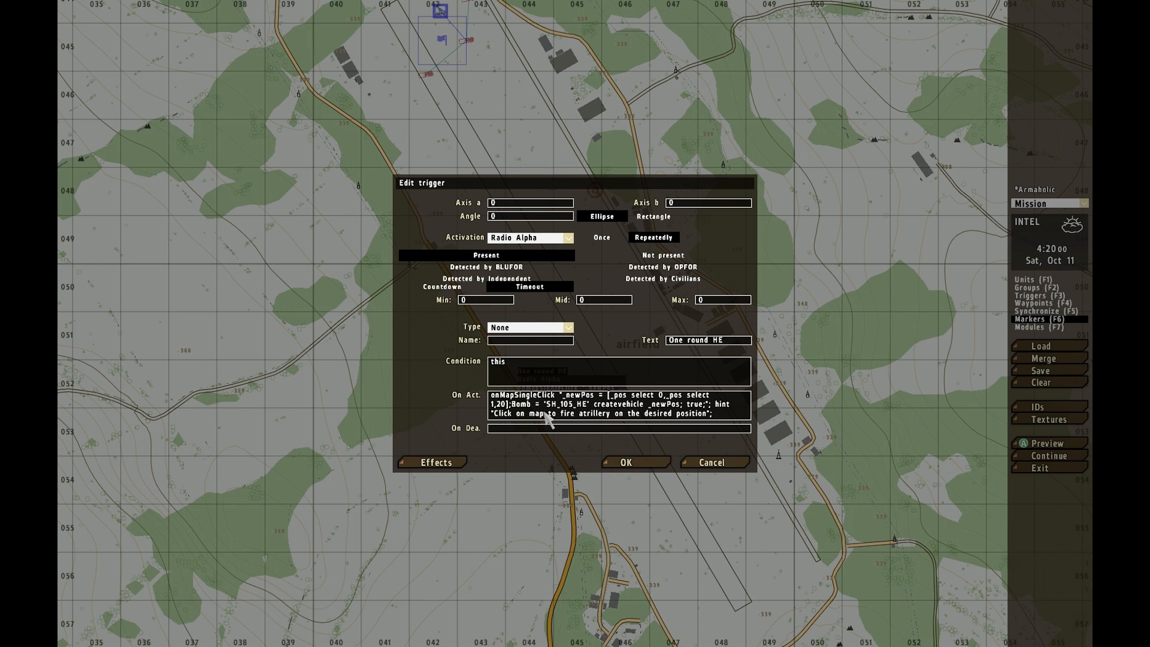
pyautogui.moveTo(563, 418)
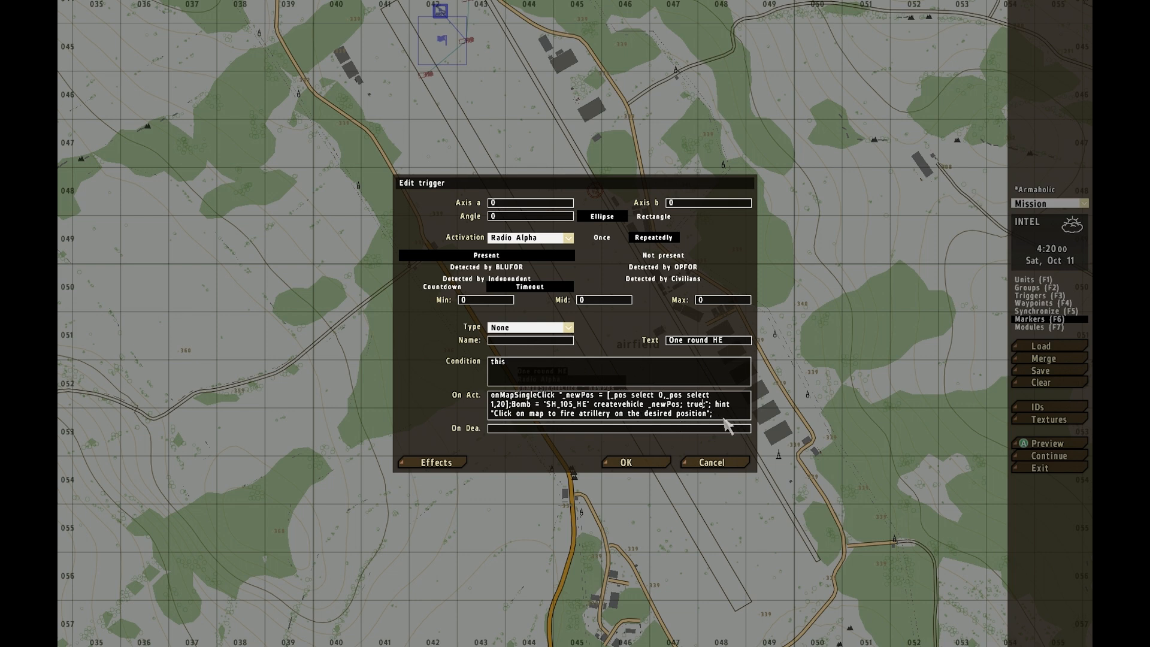
pyautogui.moveTo(594, 422)
pyautogui.write('r')
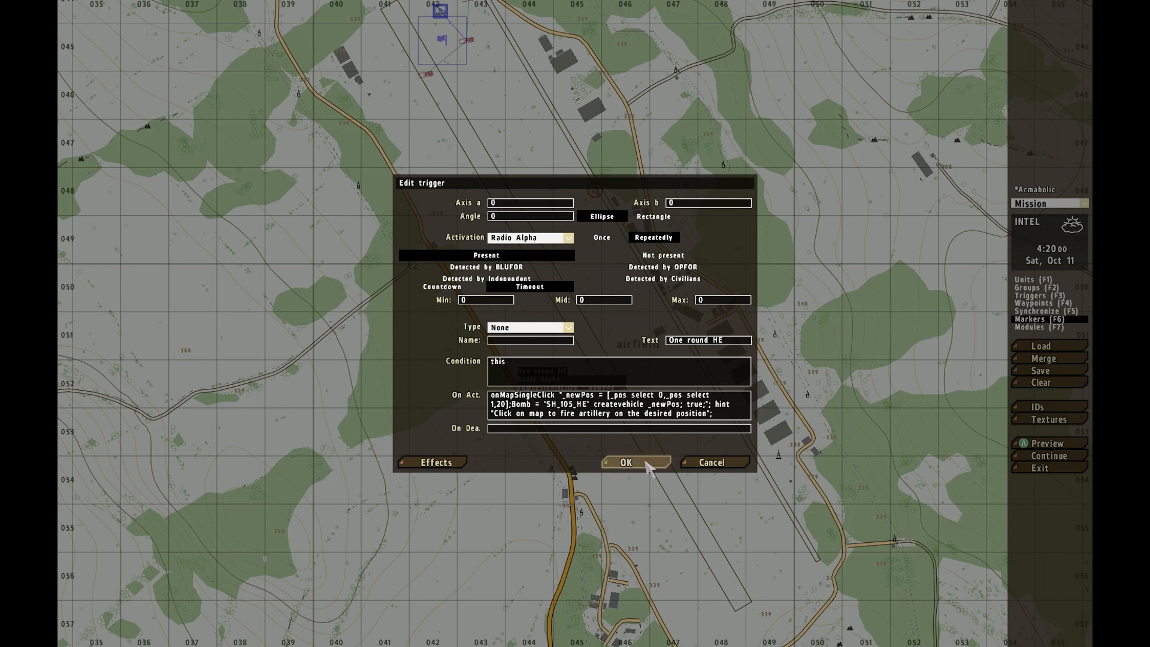
pyautogui.moveTo(639, 476)
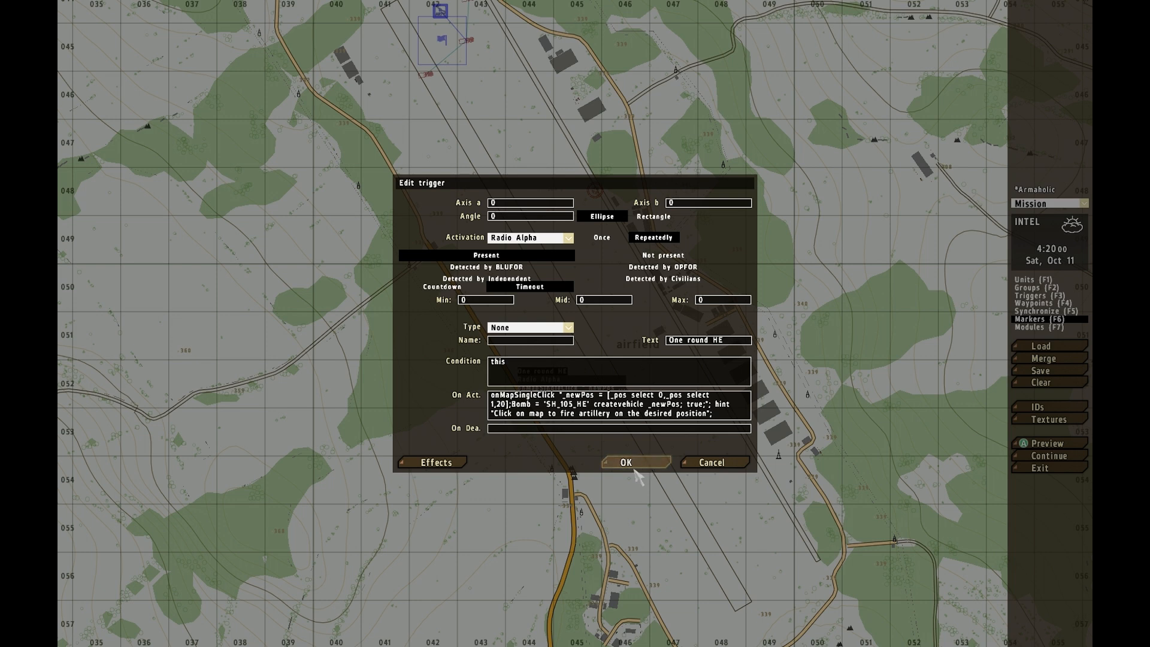
pyautogui.moveTo(642, 446)
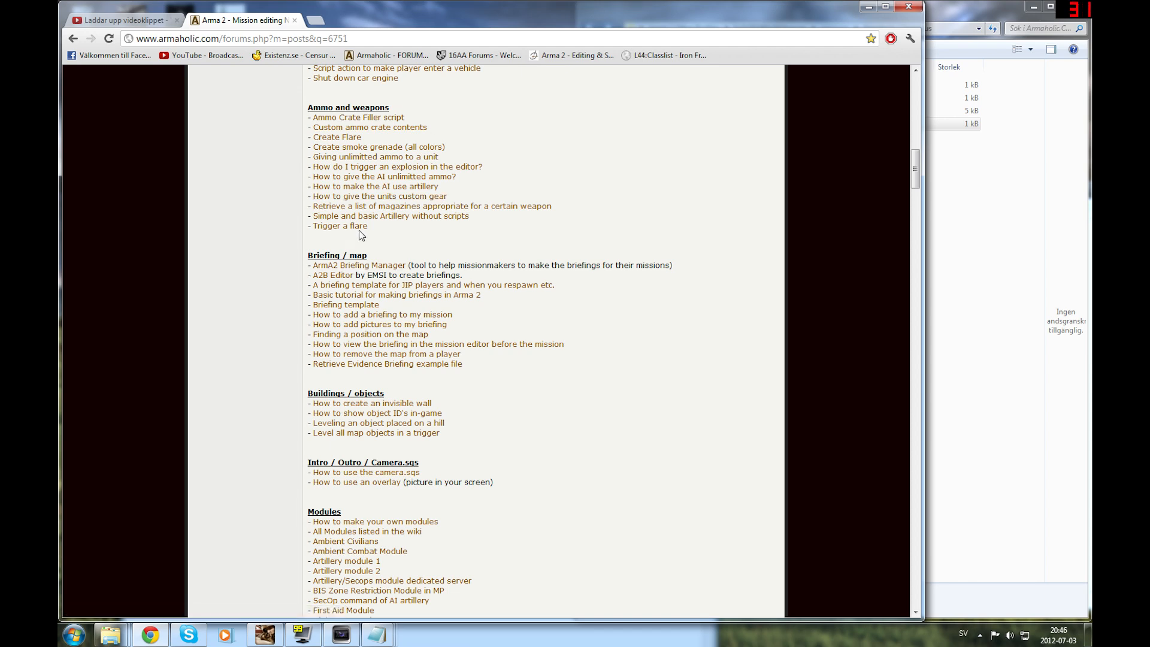
# Step: From the Armaholic tutorial list, reach the Trigger a flare thread and select its flare.sqf code
pyautogui.moveTo(310, 187); pyautogui.dragTo(367, 227)
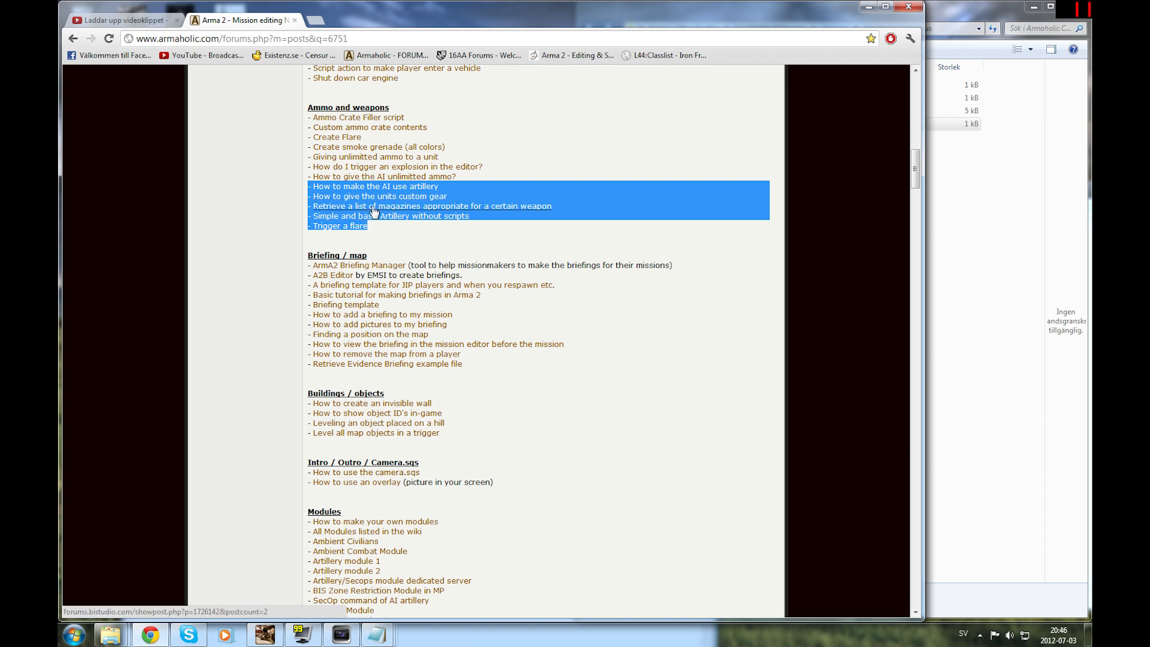
pyautogui.moveTo(522, 213)
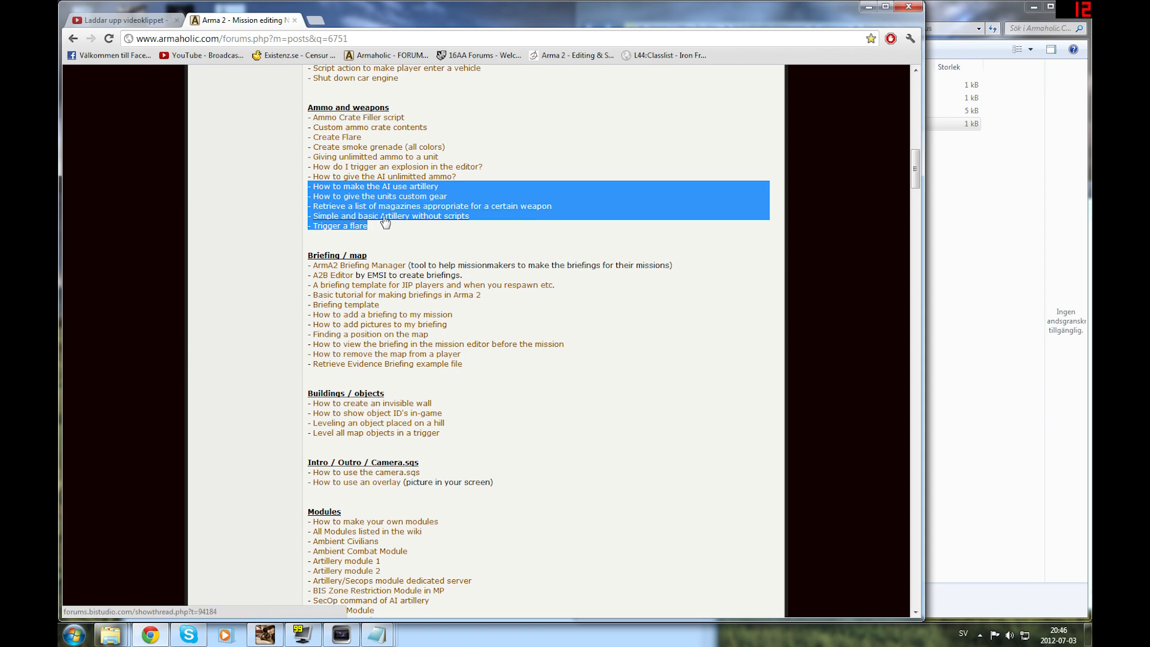
pyautogui.moveTo(432, 218)
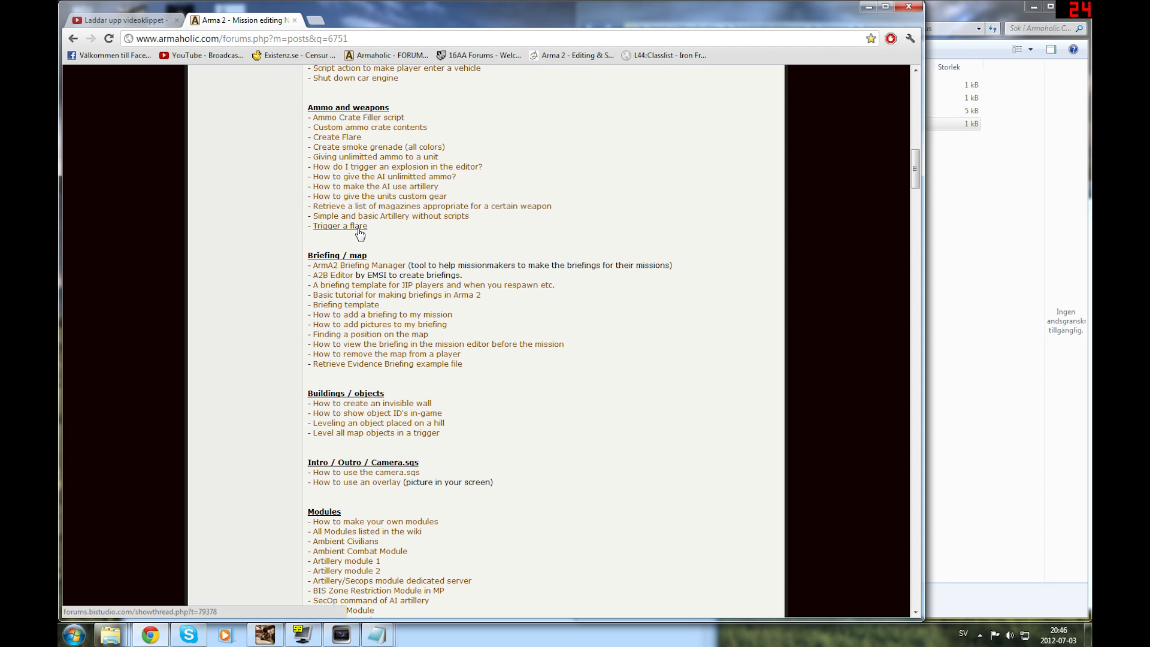
pyautogui.click(339, 227)
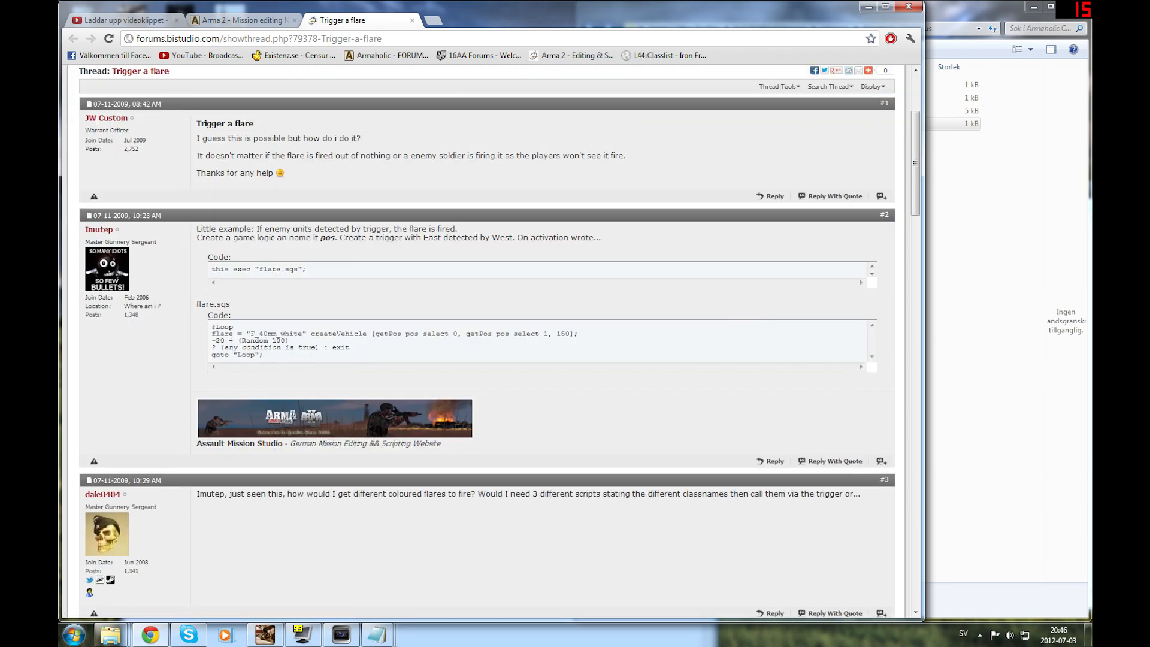
pyautogui.moveTo(282, 325)
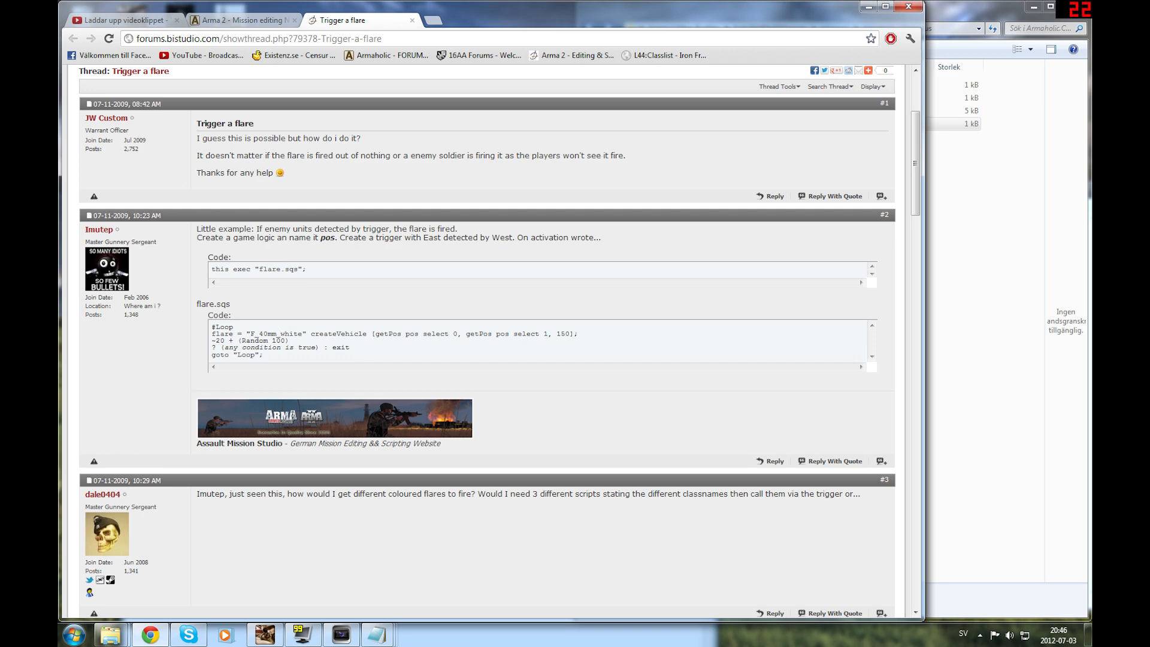
pyautogui.moveTo(211, 334); pyautogui.dragTo(262, 355)
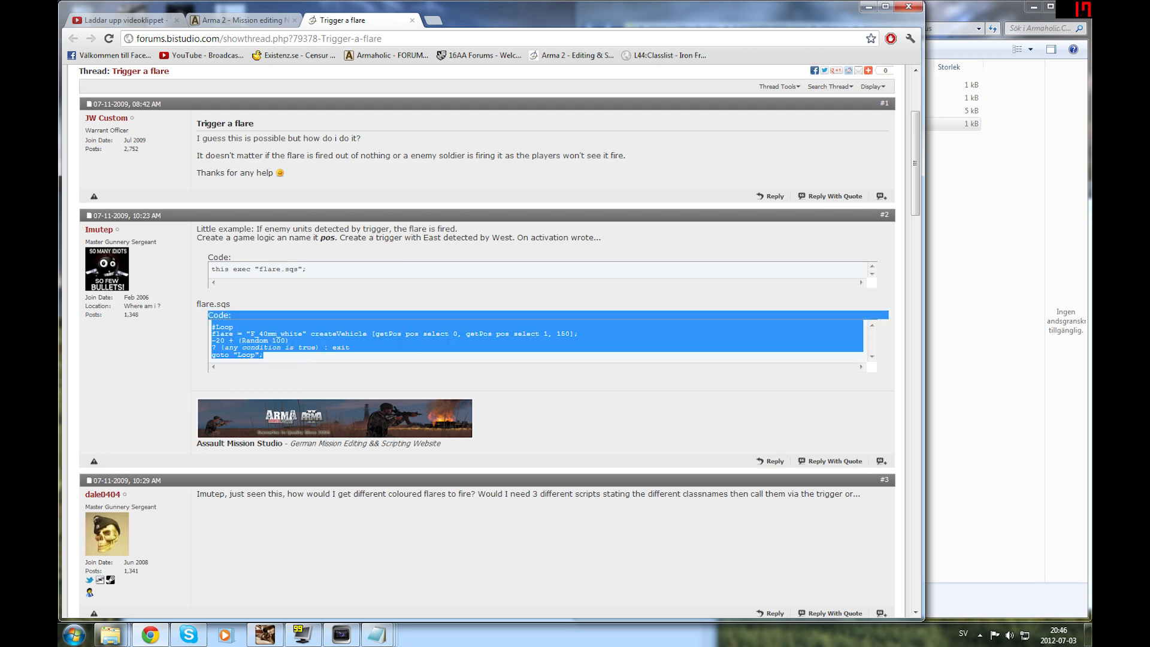
pyautogui.click(345, 347)
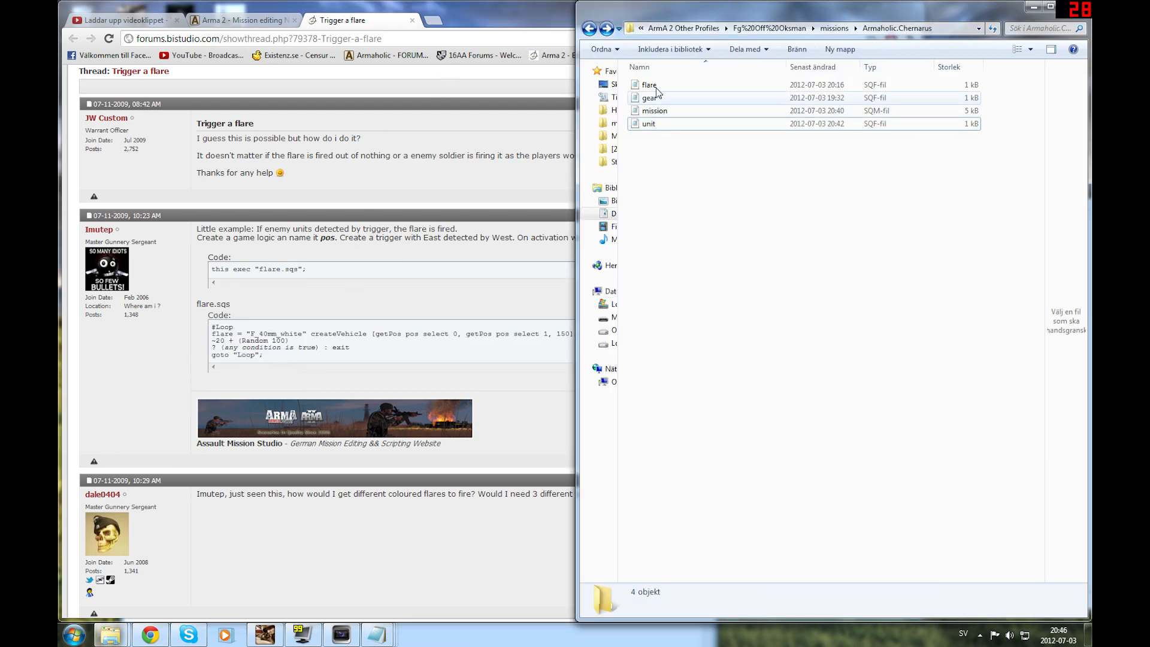
# Step: Add the comment line null = [tuck] execVM "flare.sqf"; at the top of the flare script
pyautogui.doubleClick(648, 84)
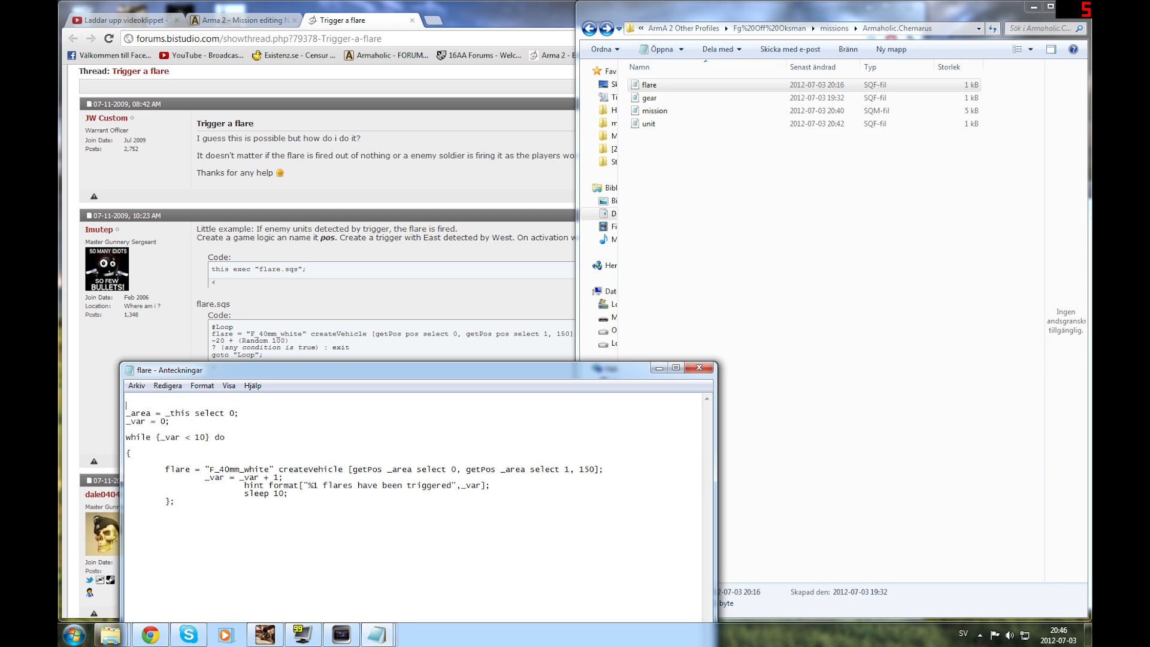
pyautogui.write('///// null')
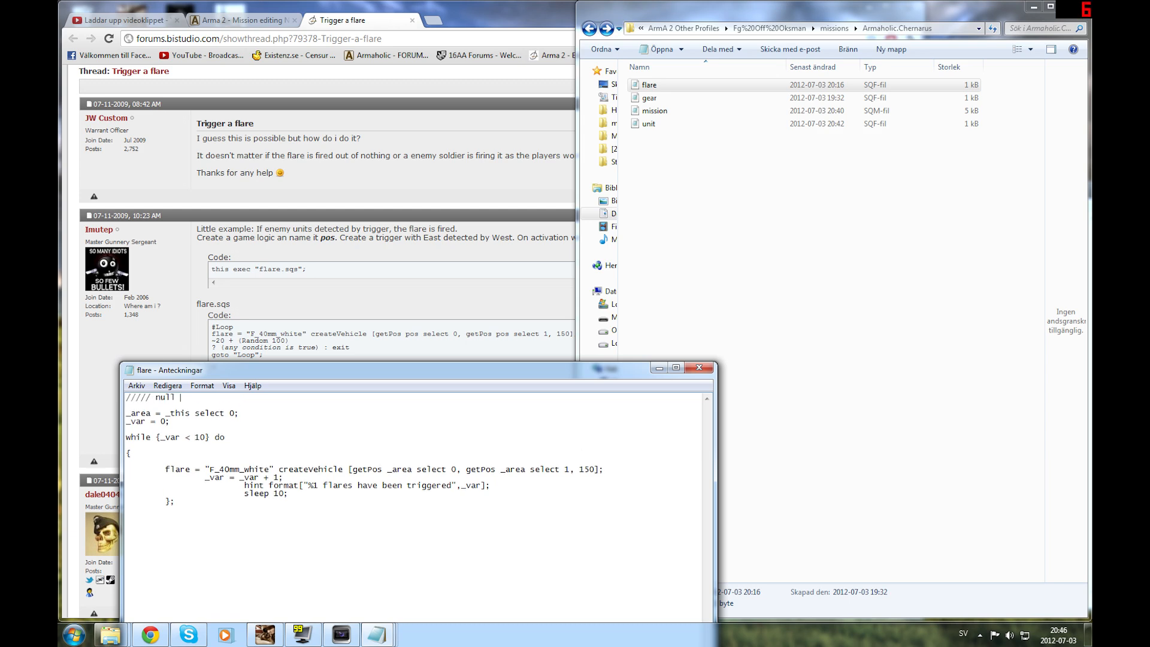
pyautogui.write('= [')
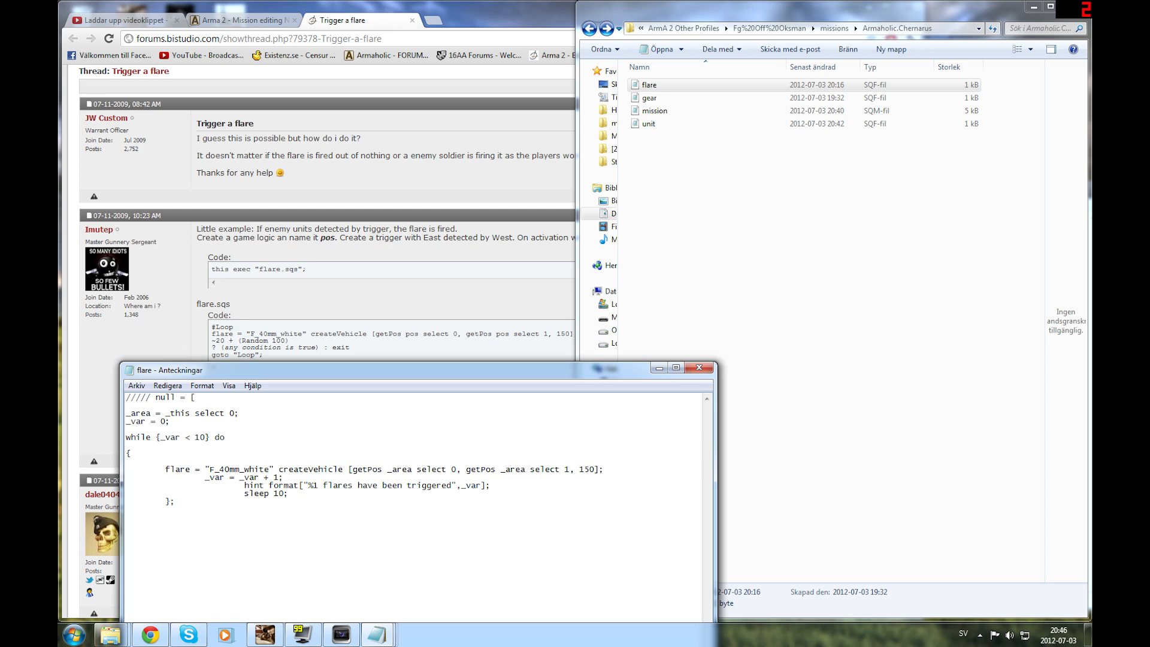
pyautogui.write('tuck] e')
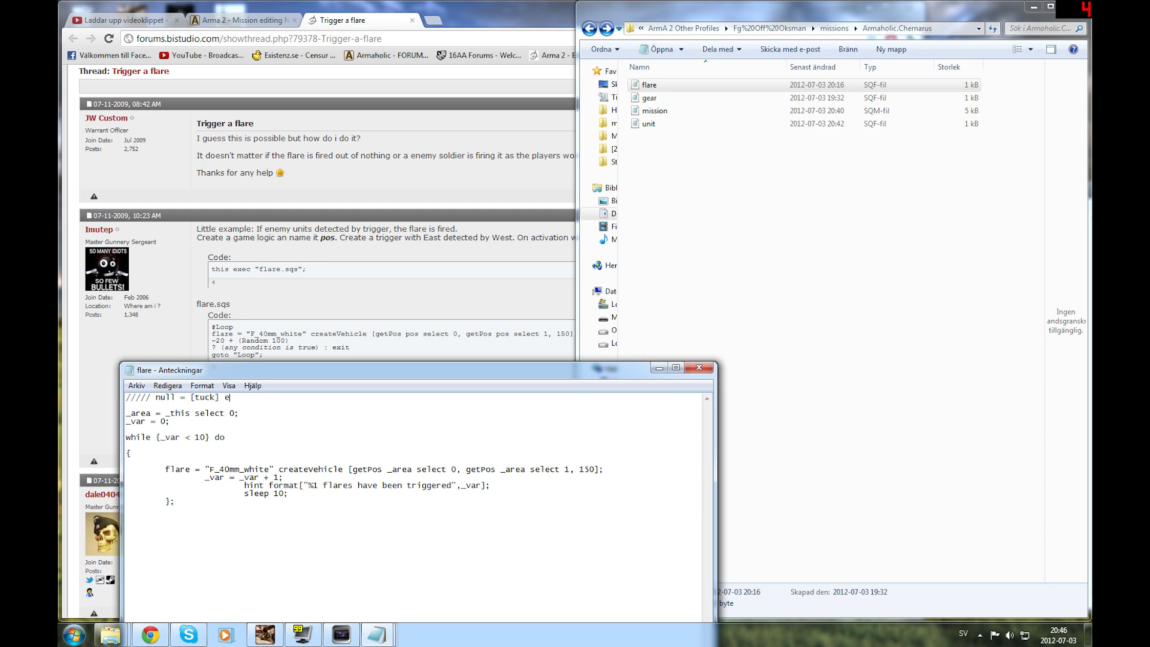
pyautogui.write('xecVM "')
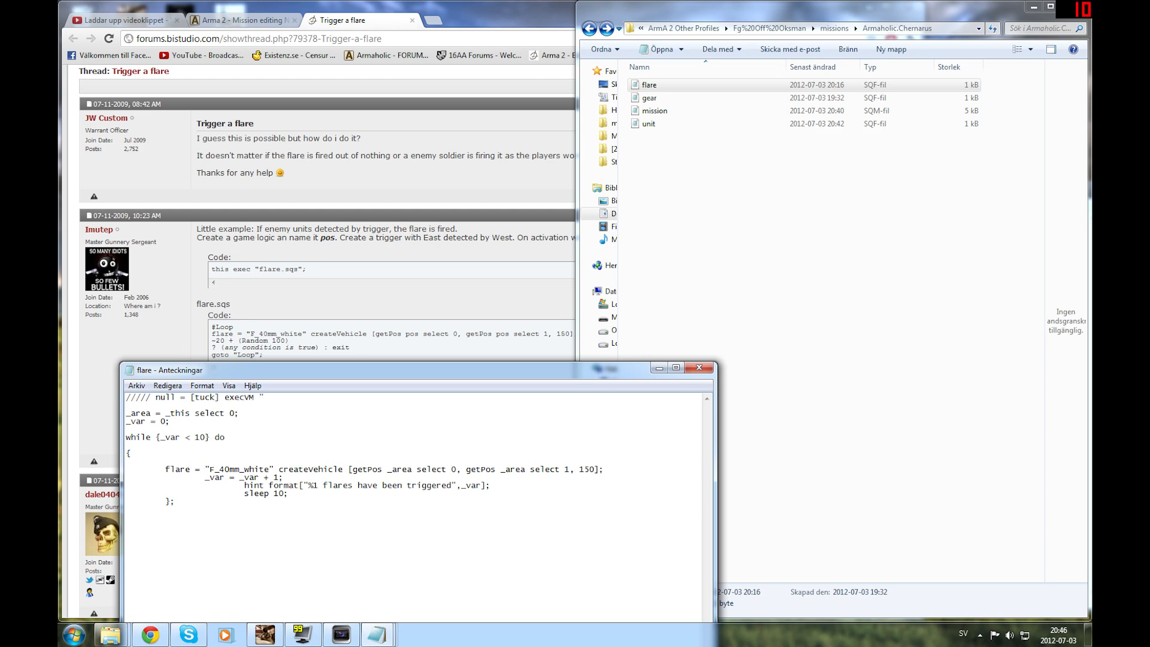
pyautogui.write('flar')
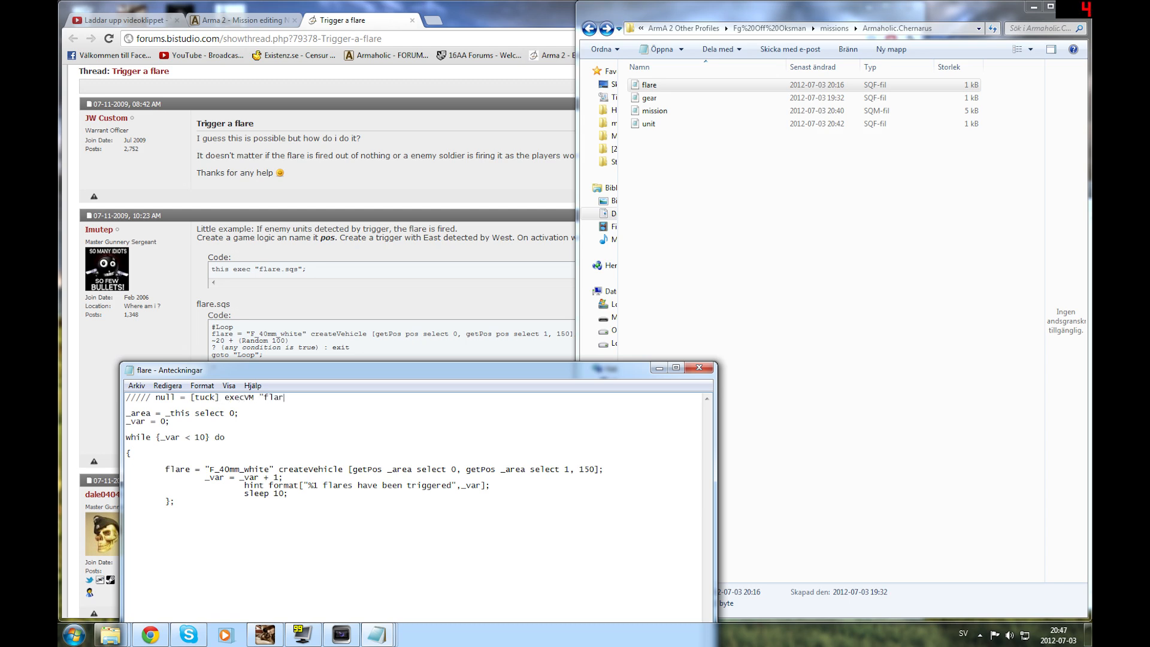
pyautogui.write('e.sqf";')
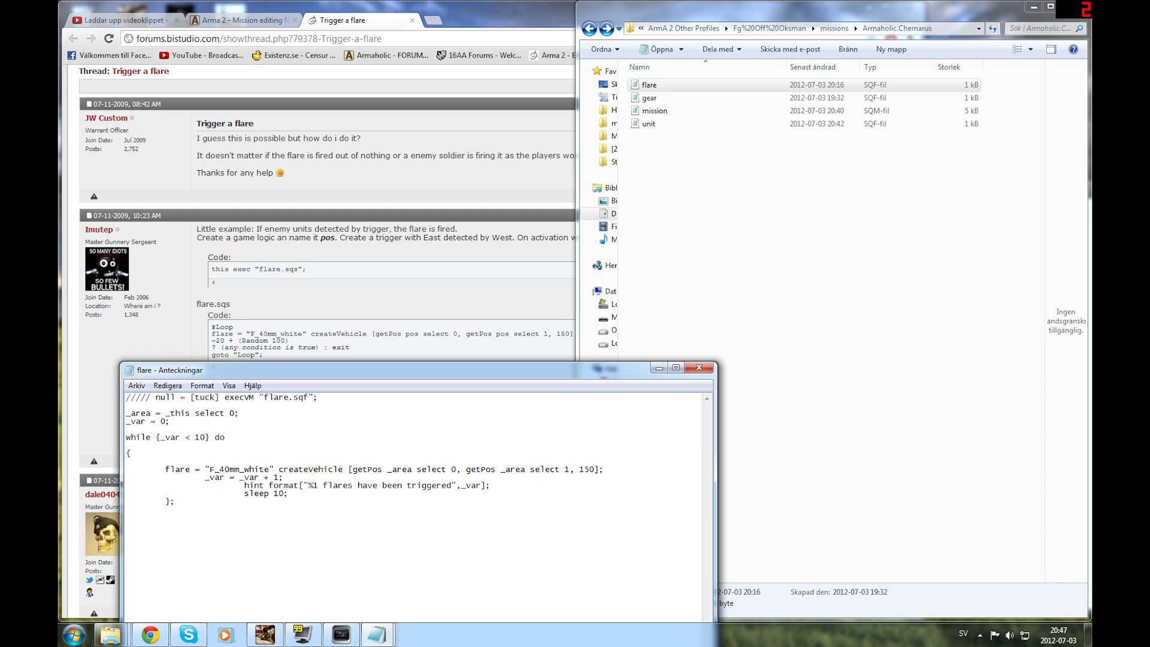
pyautogui.doubleClick(204, 396)
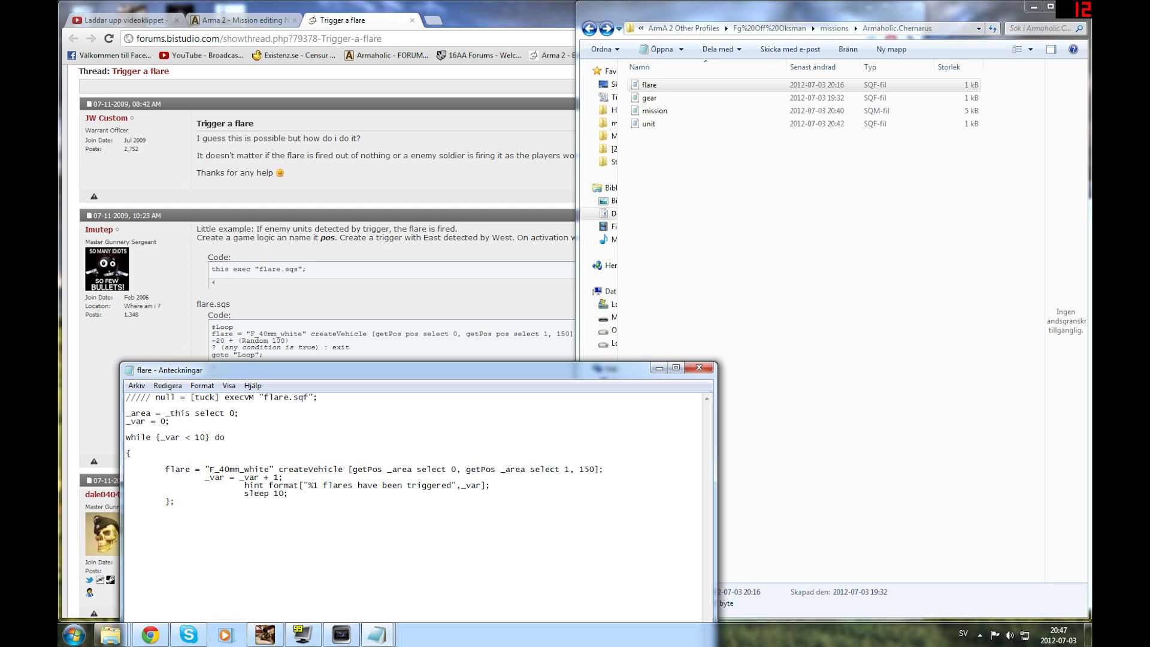
pyautogui.doubleClick(277, 493)
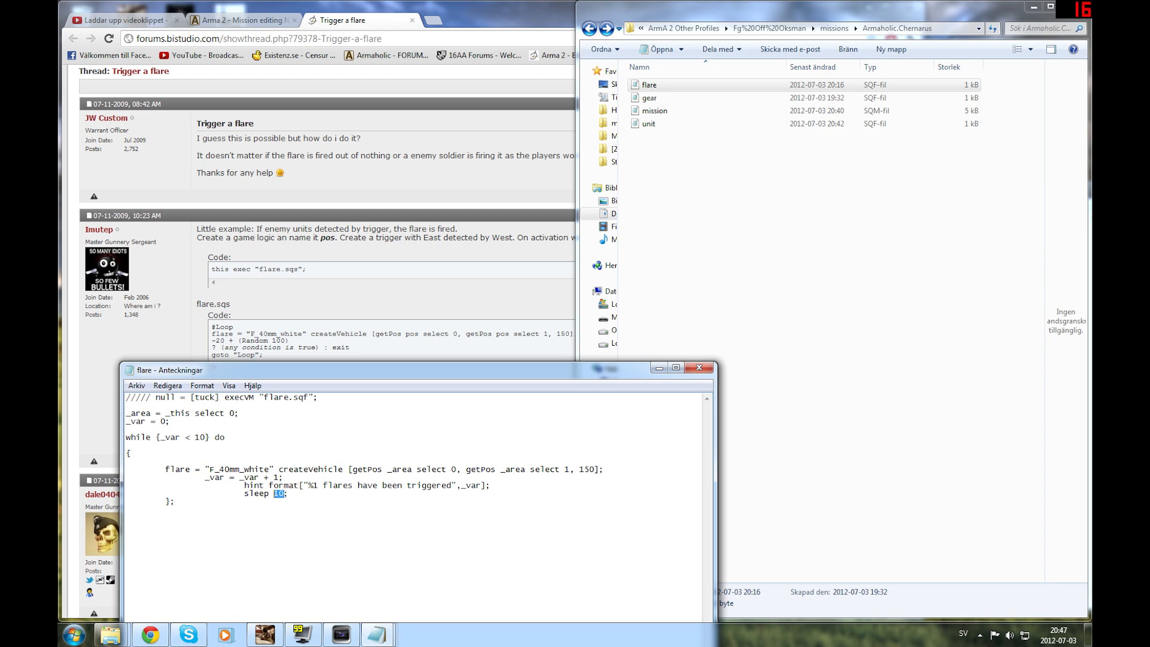
# Step: Change the flare loop's sleep from 10 to 5 seconds in flare.sqf
pyautogui.write('5')
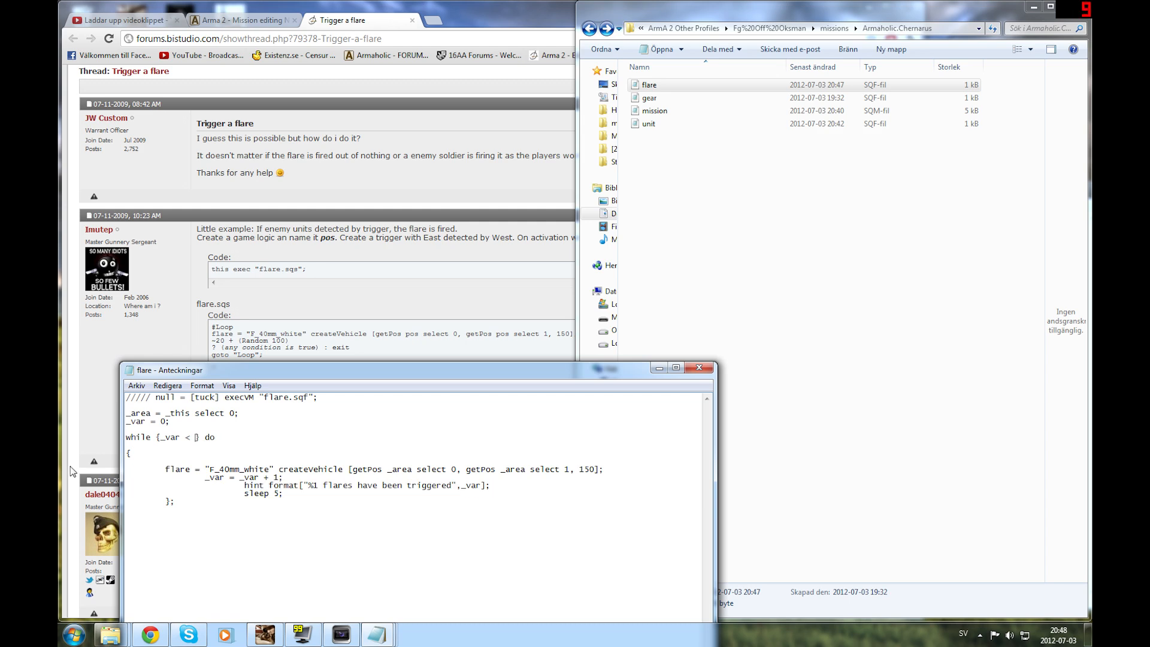
pyautogui.write('10')
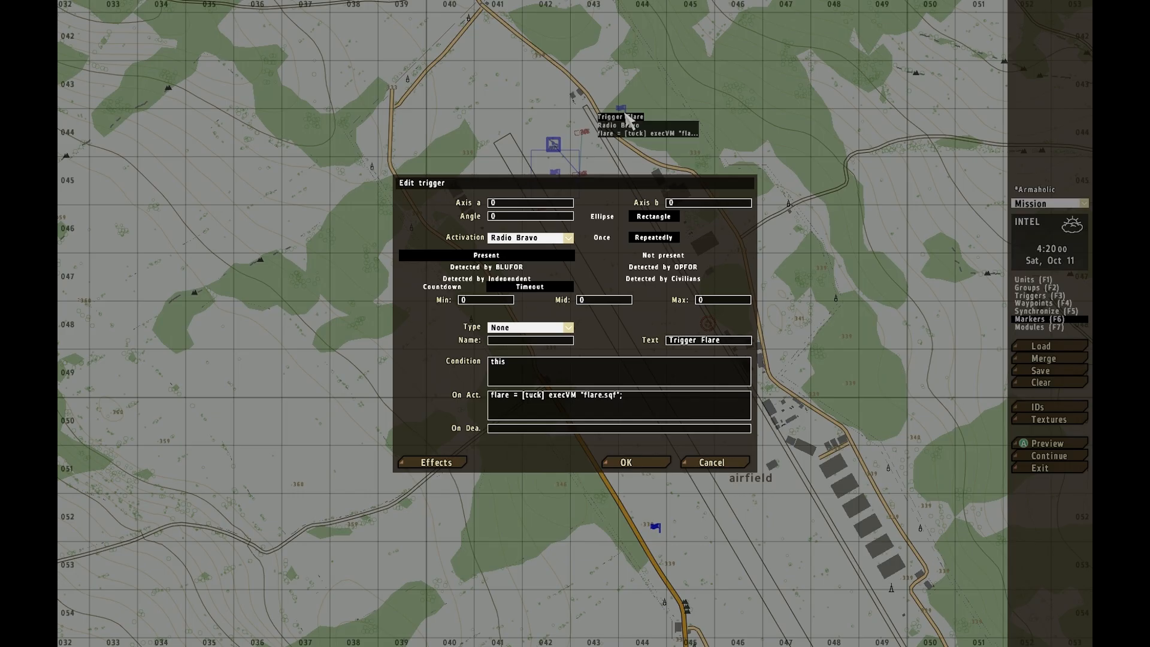
pyautogui.moveTo(538, 404)
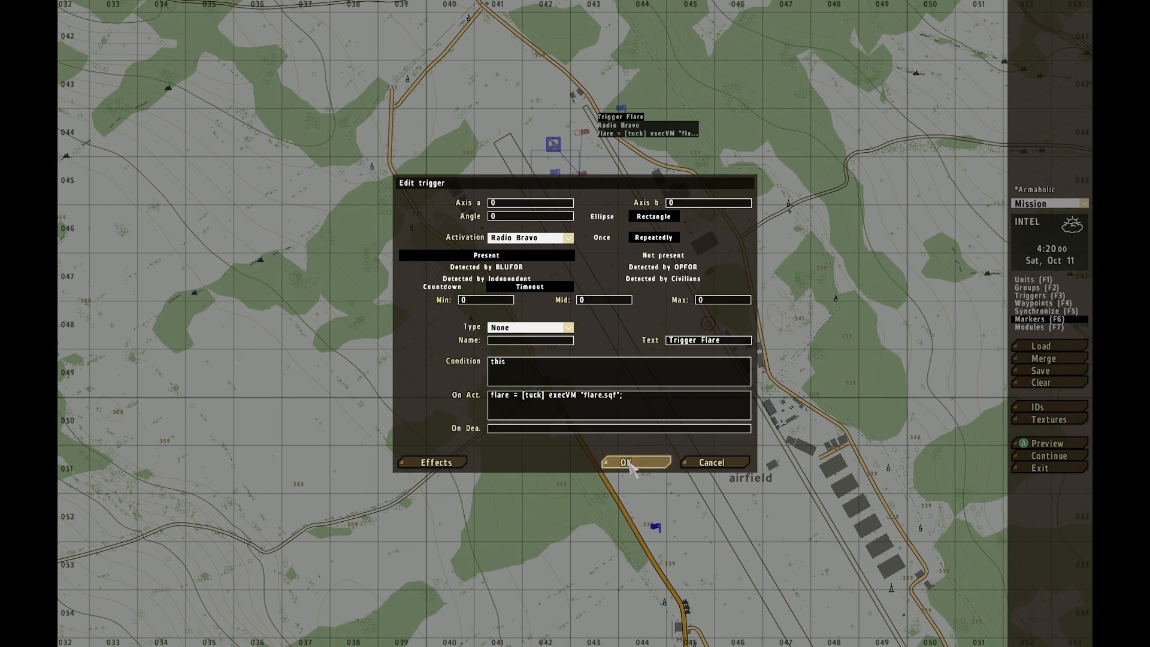
# Step: Accept the Radio Bravo Trigger Flare running flare.sqf and launch the mission preview
pyautogui.click(629, 462)
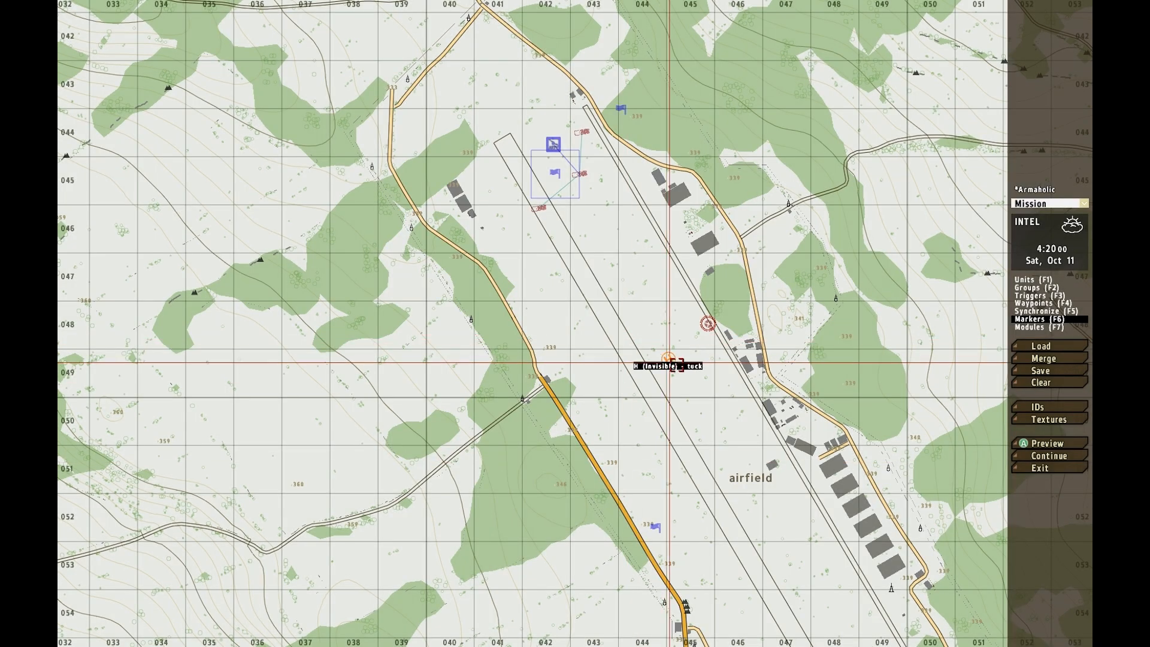
pyautogui.click(1047, 443)
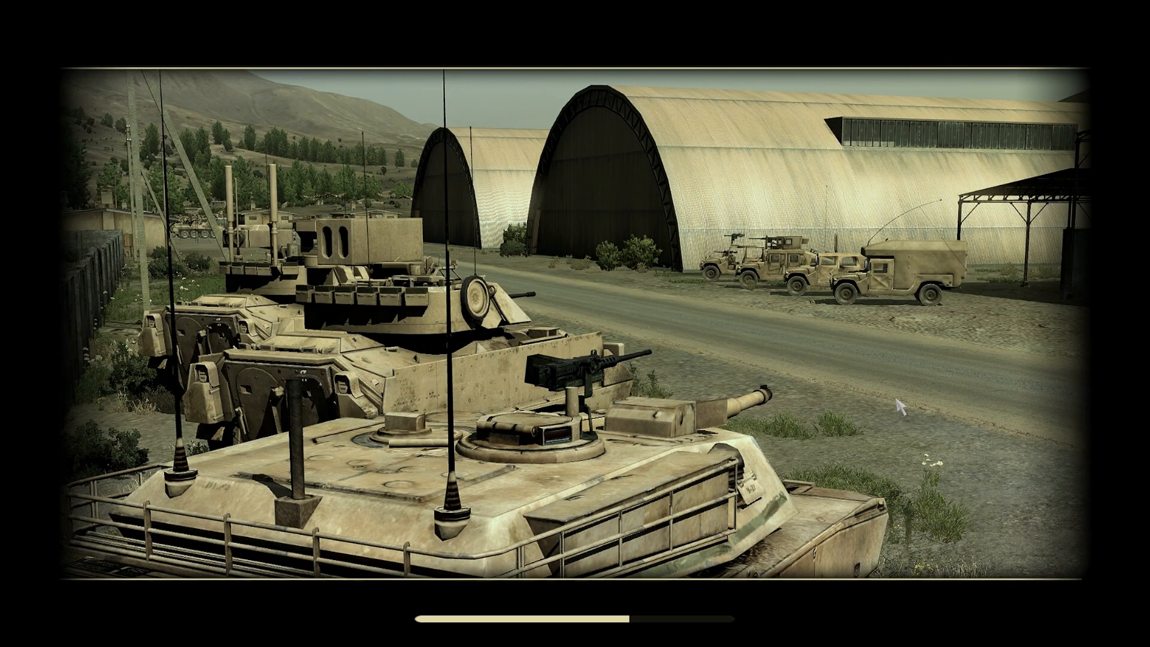